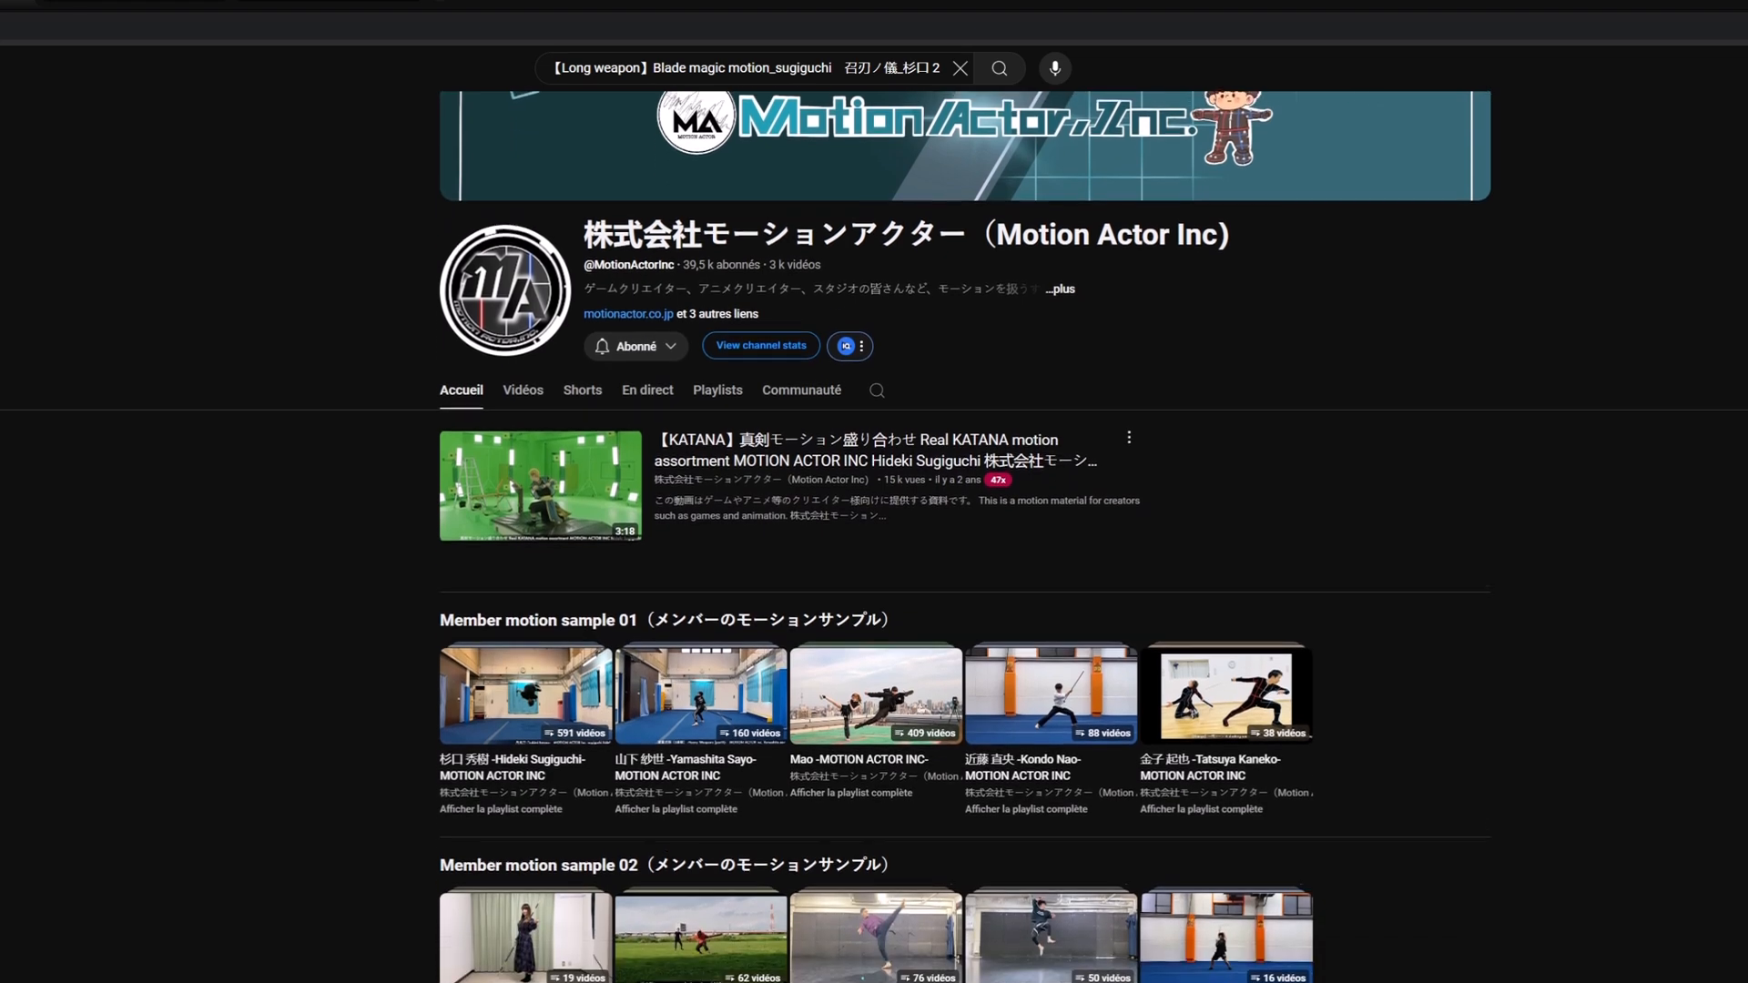
- Switch the timeline to a Video Sequencer and add the bouncing_linear movie strip to channel 1
scroll("down", 3)
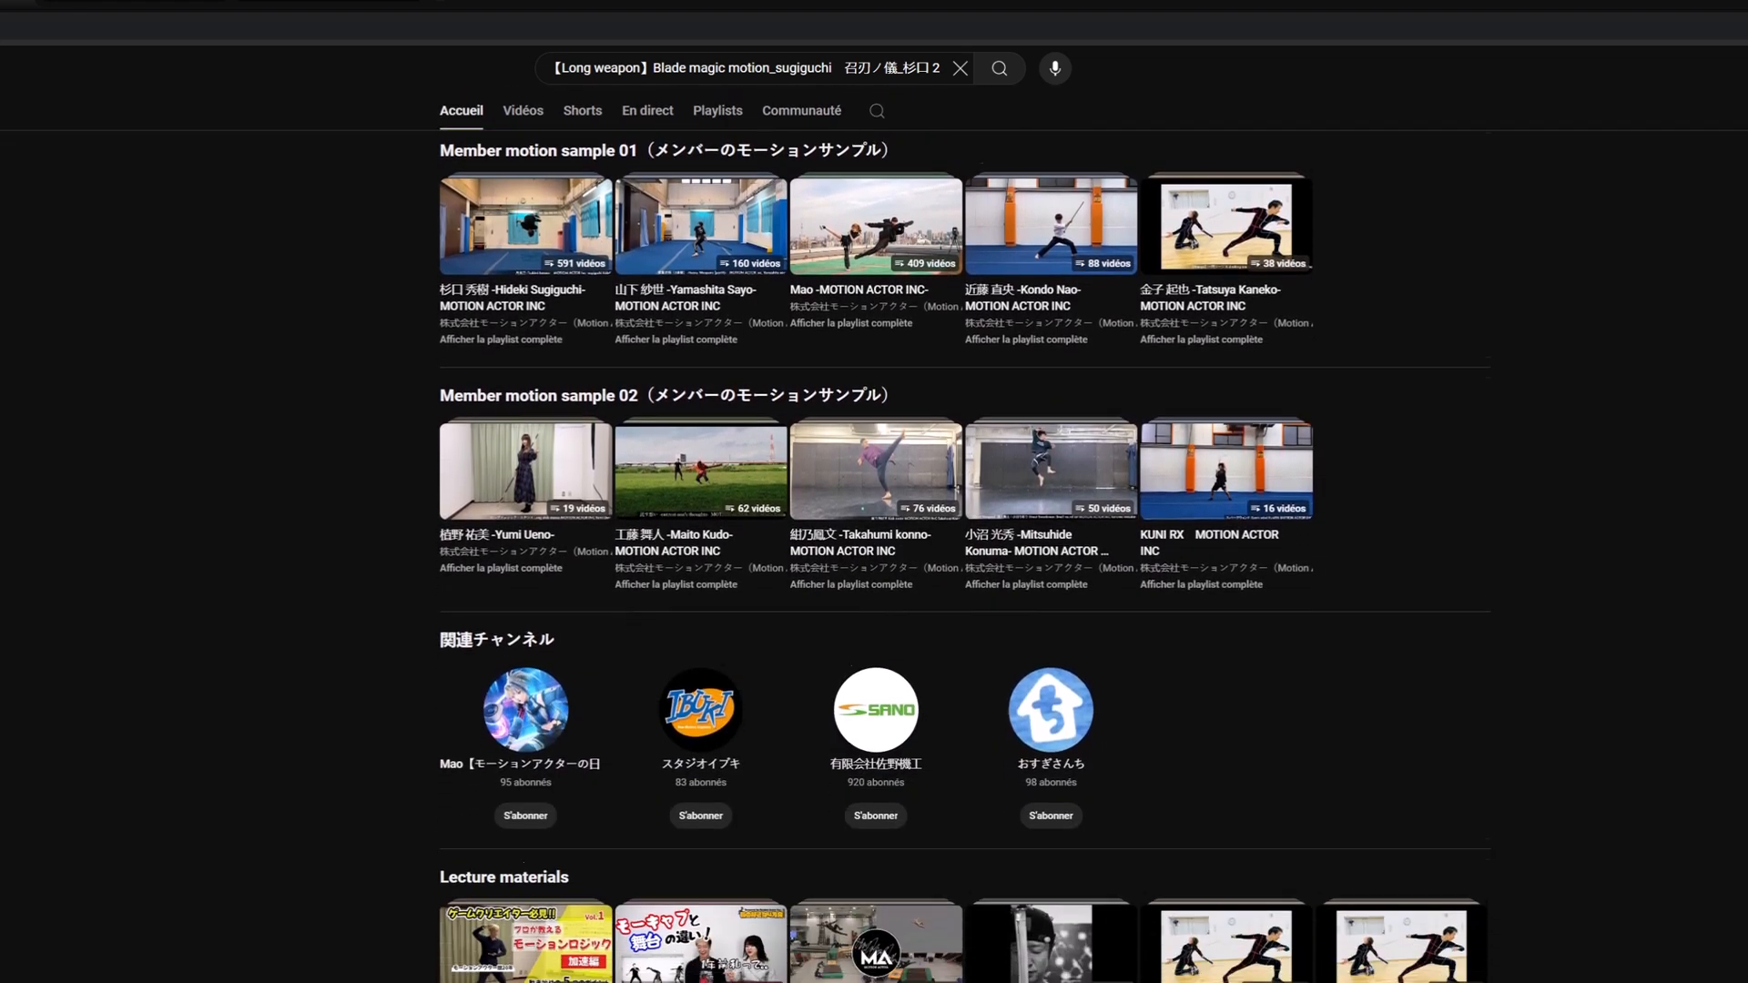
scroll("down", 3)
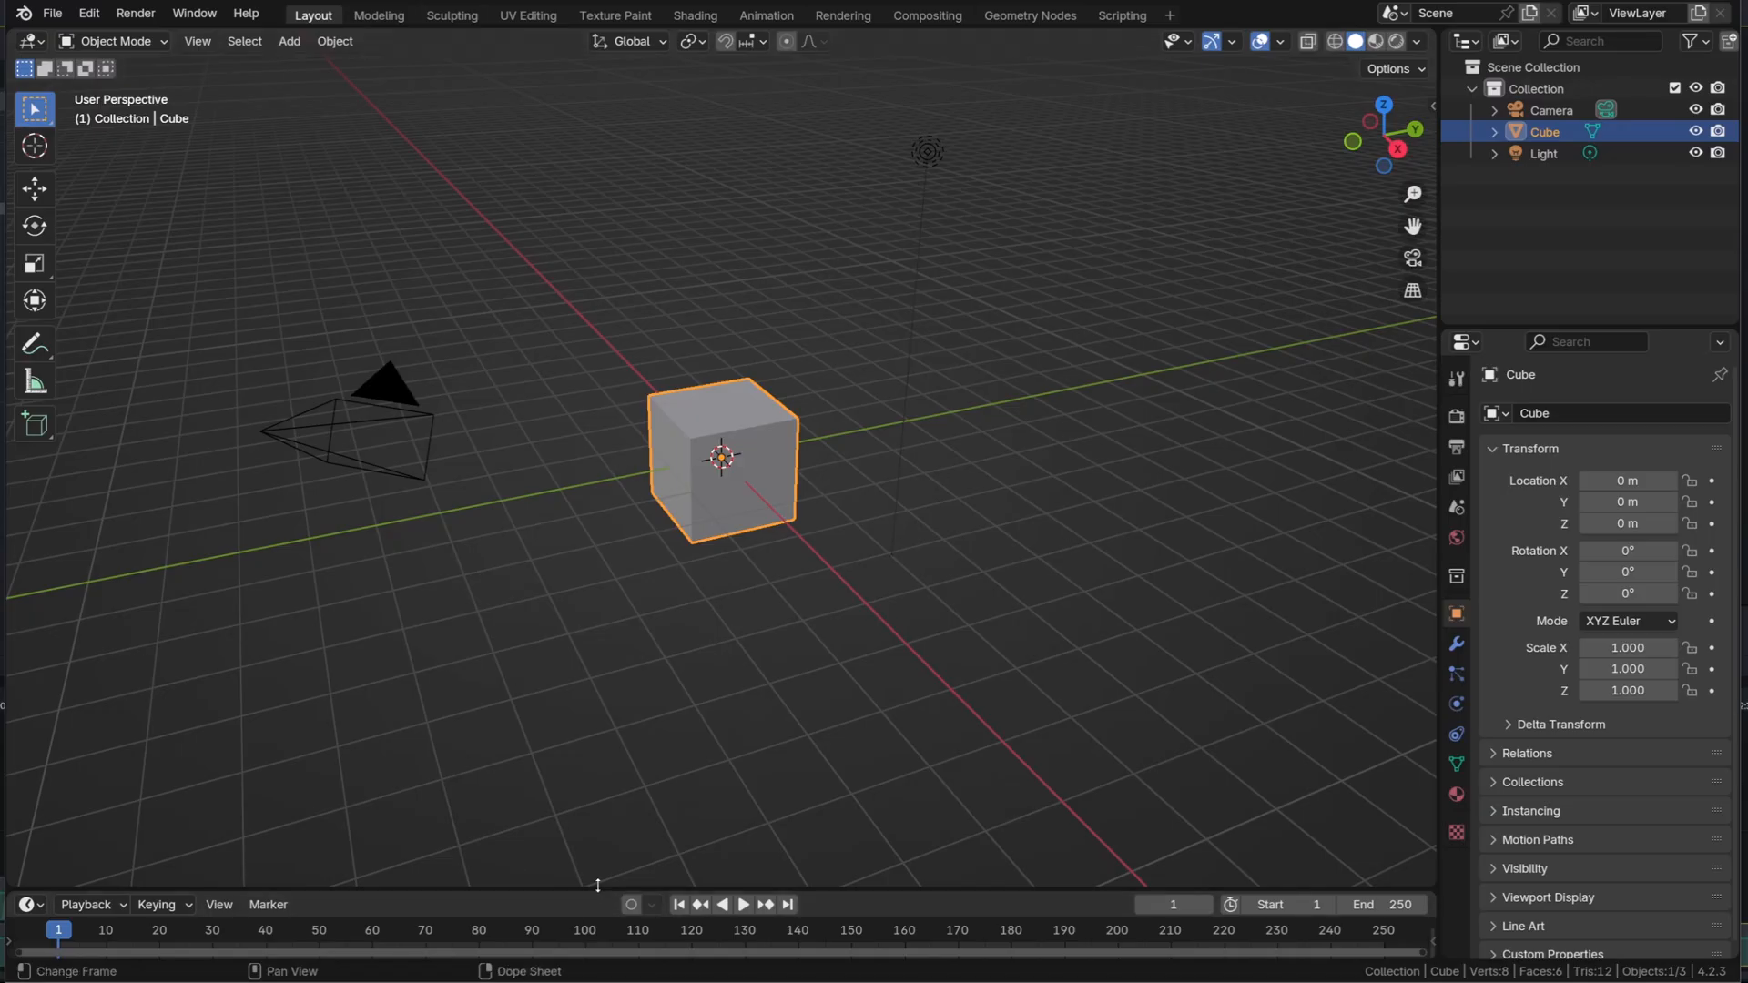
left_click(26, 550)
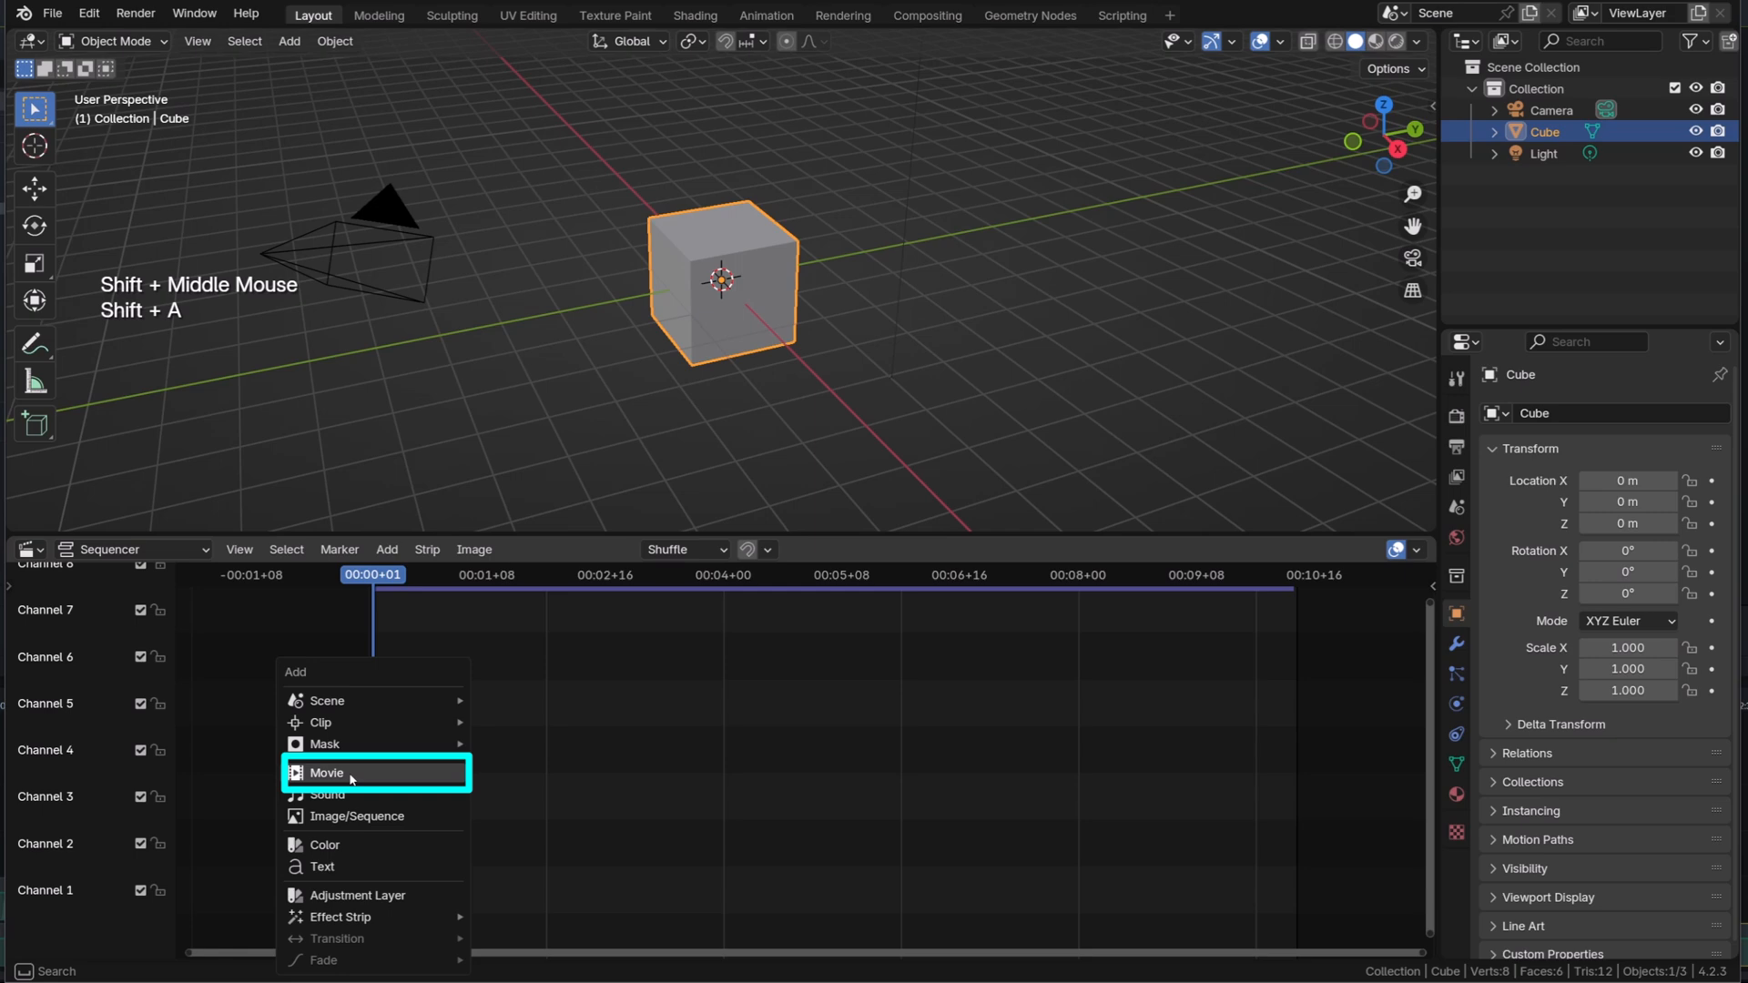
left_click(328, 772)
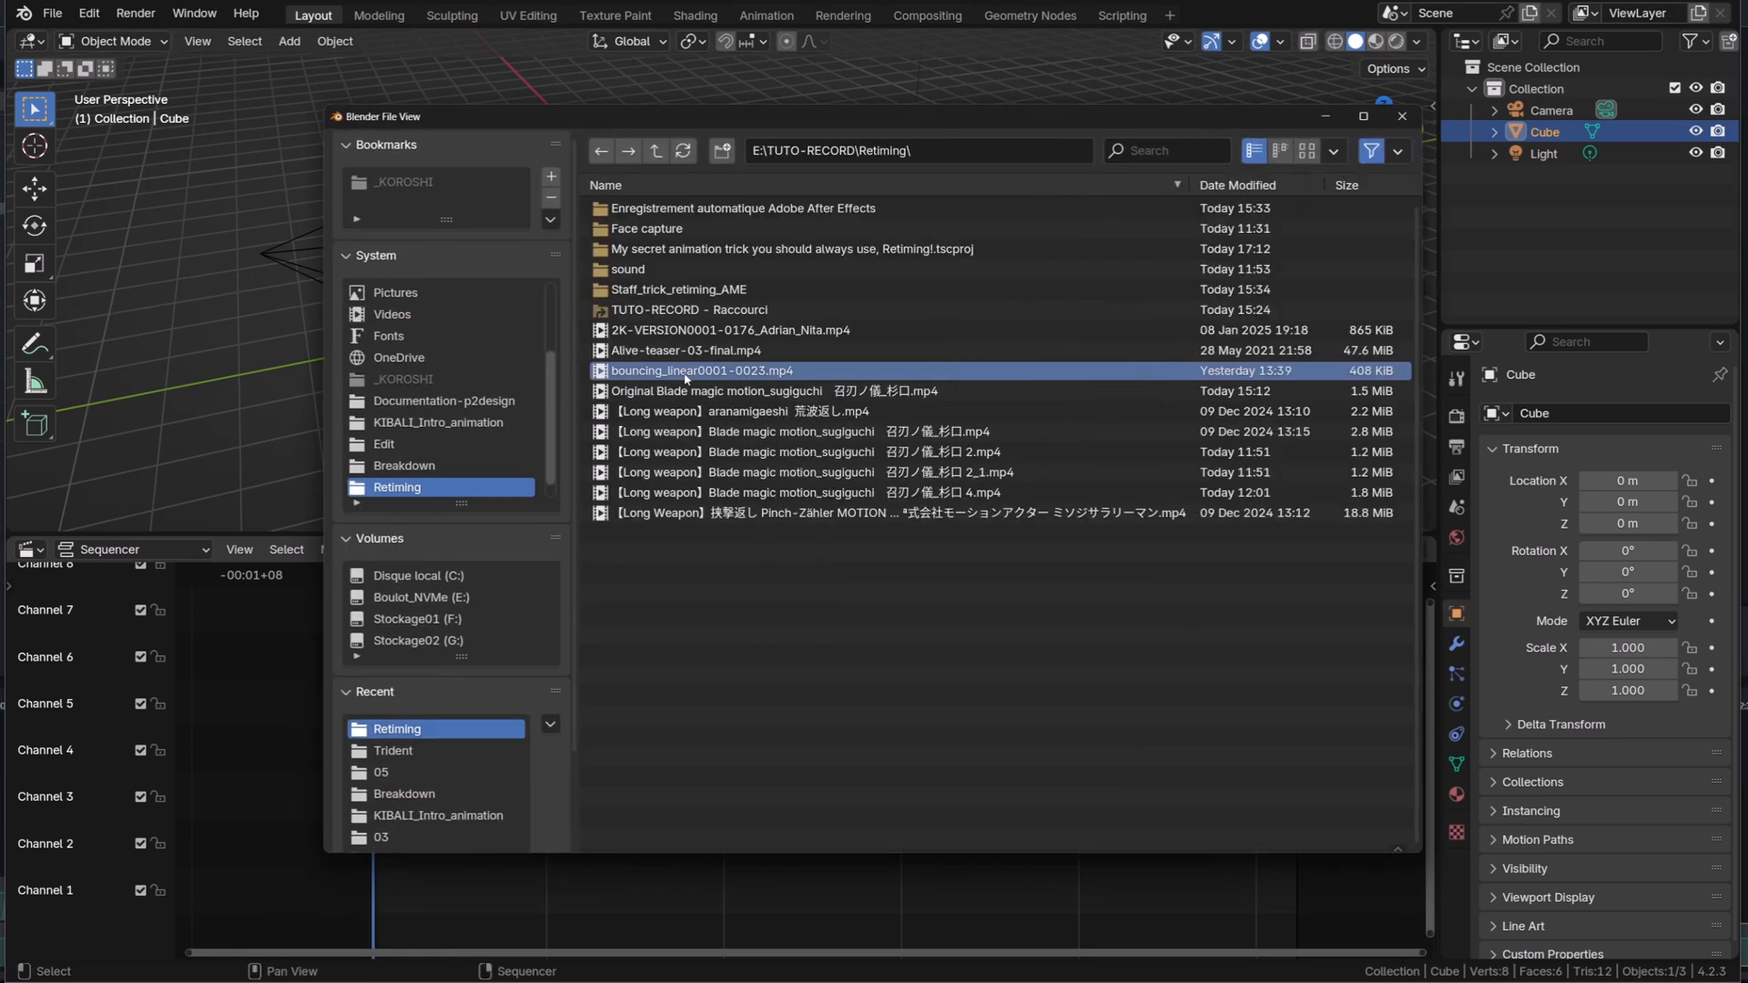
left_click_drag(703, 369, 415, 886)
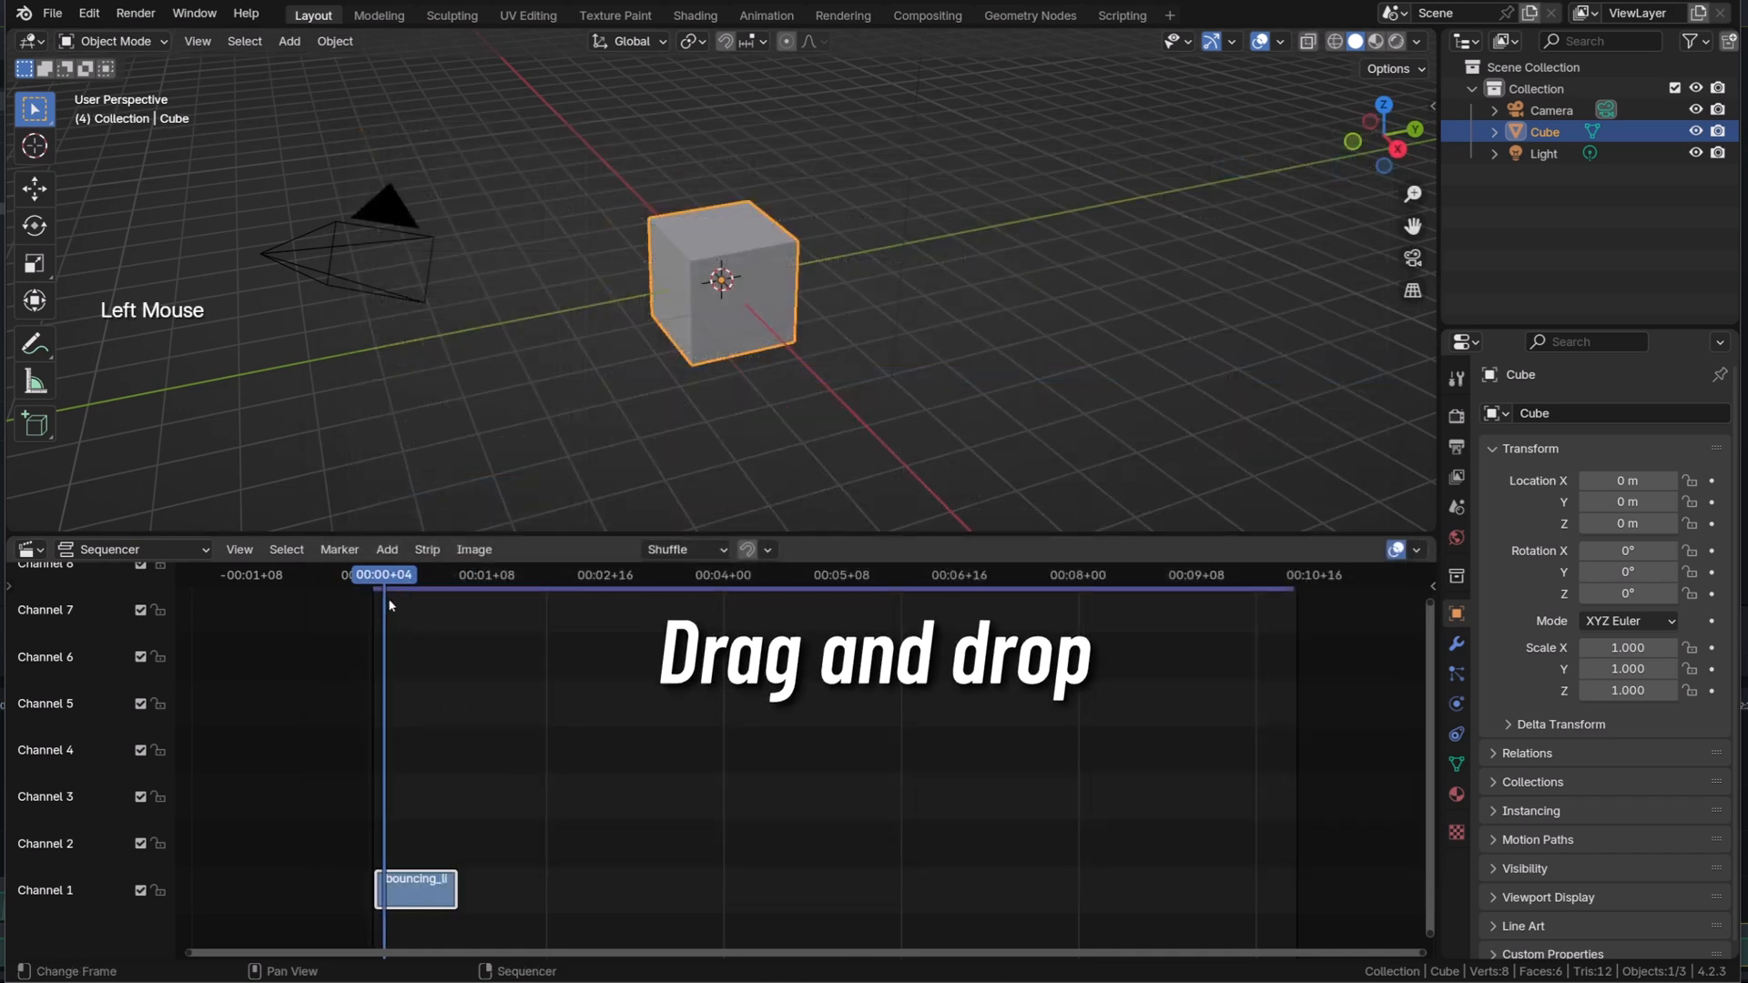
- Change the 3D Viewport area into a second Video Sequencer
left_click(28, 40)
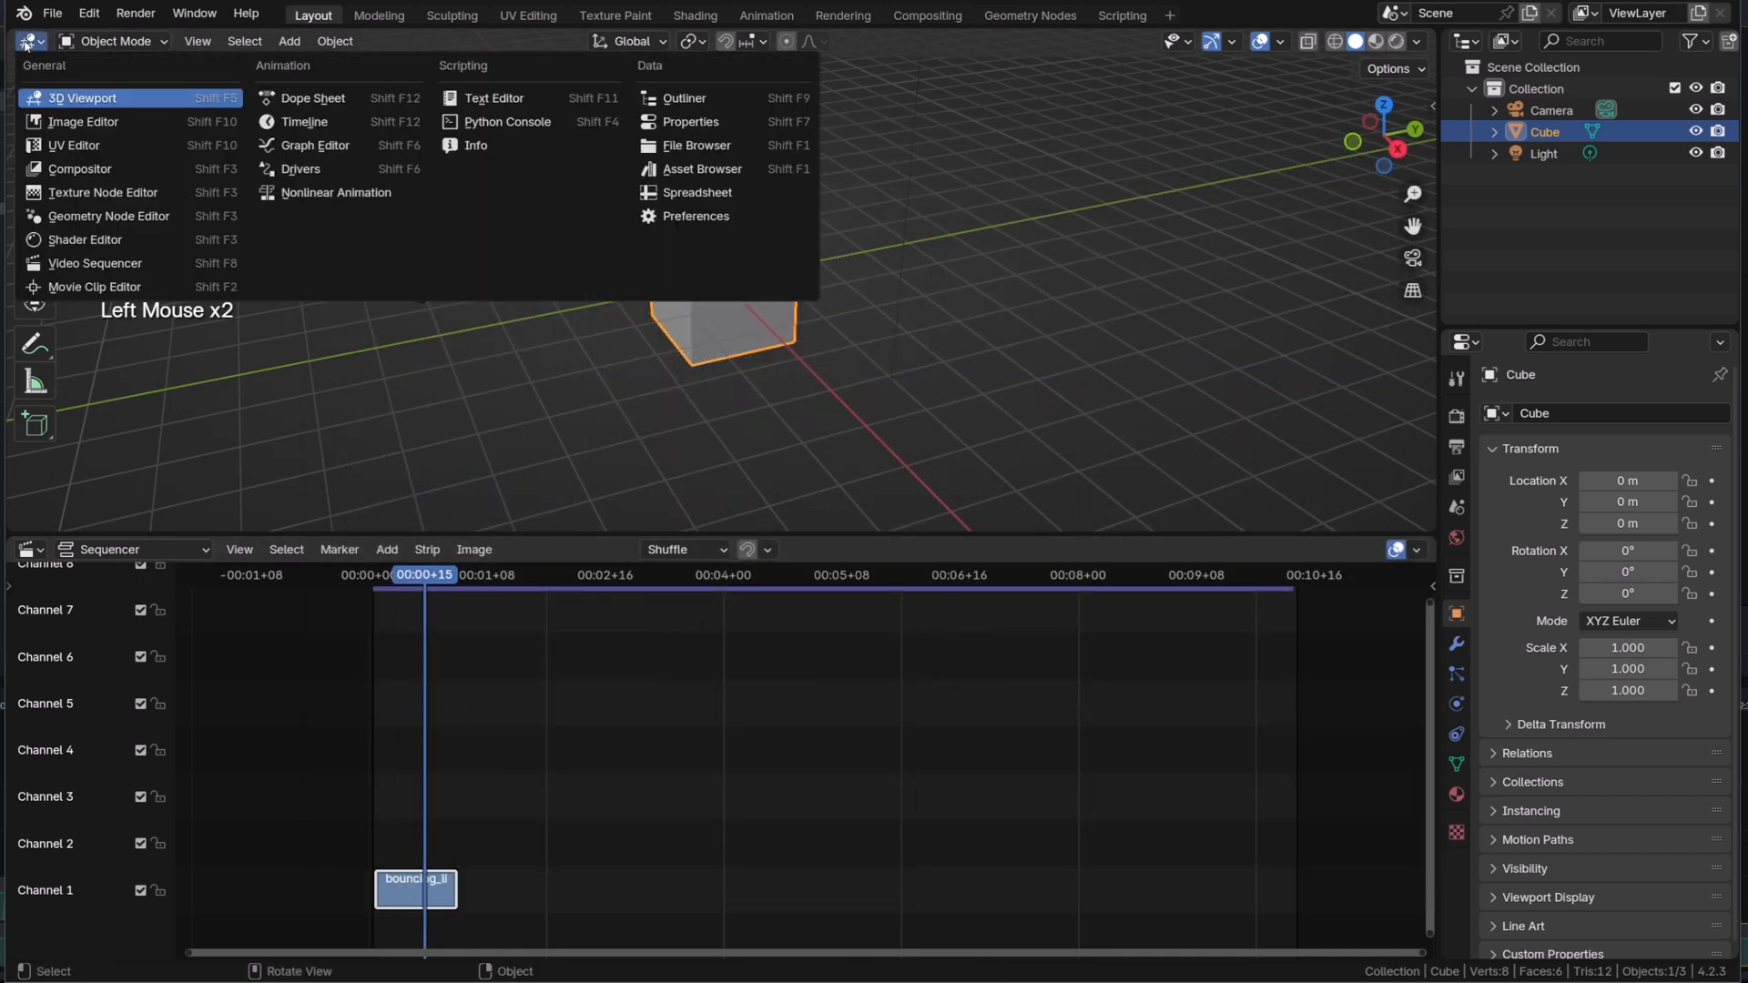
mouse_move(102, 193)
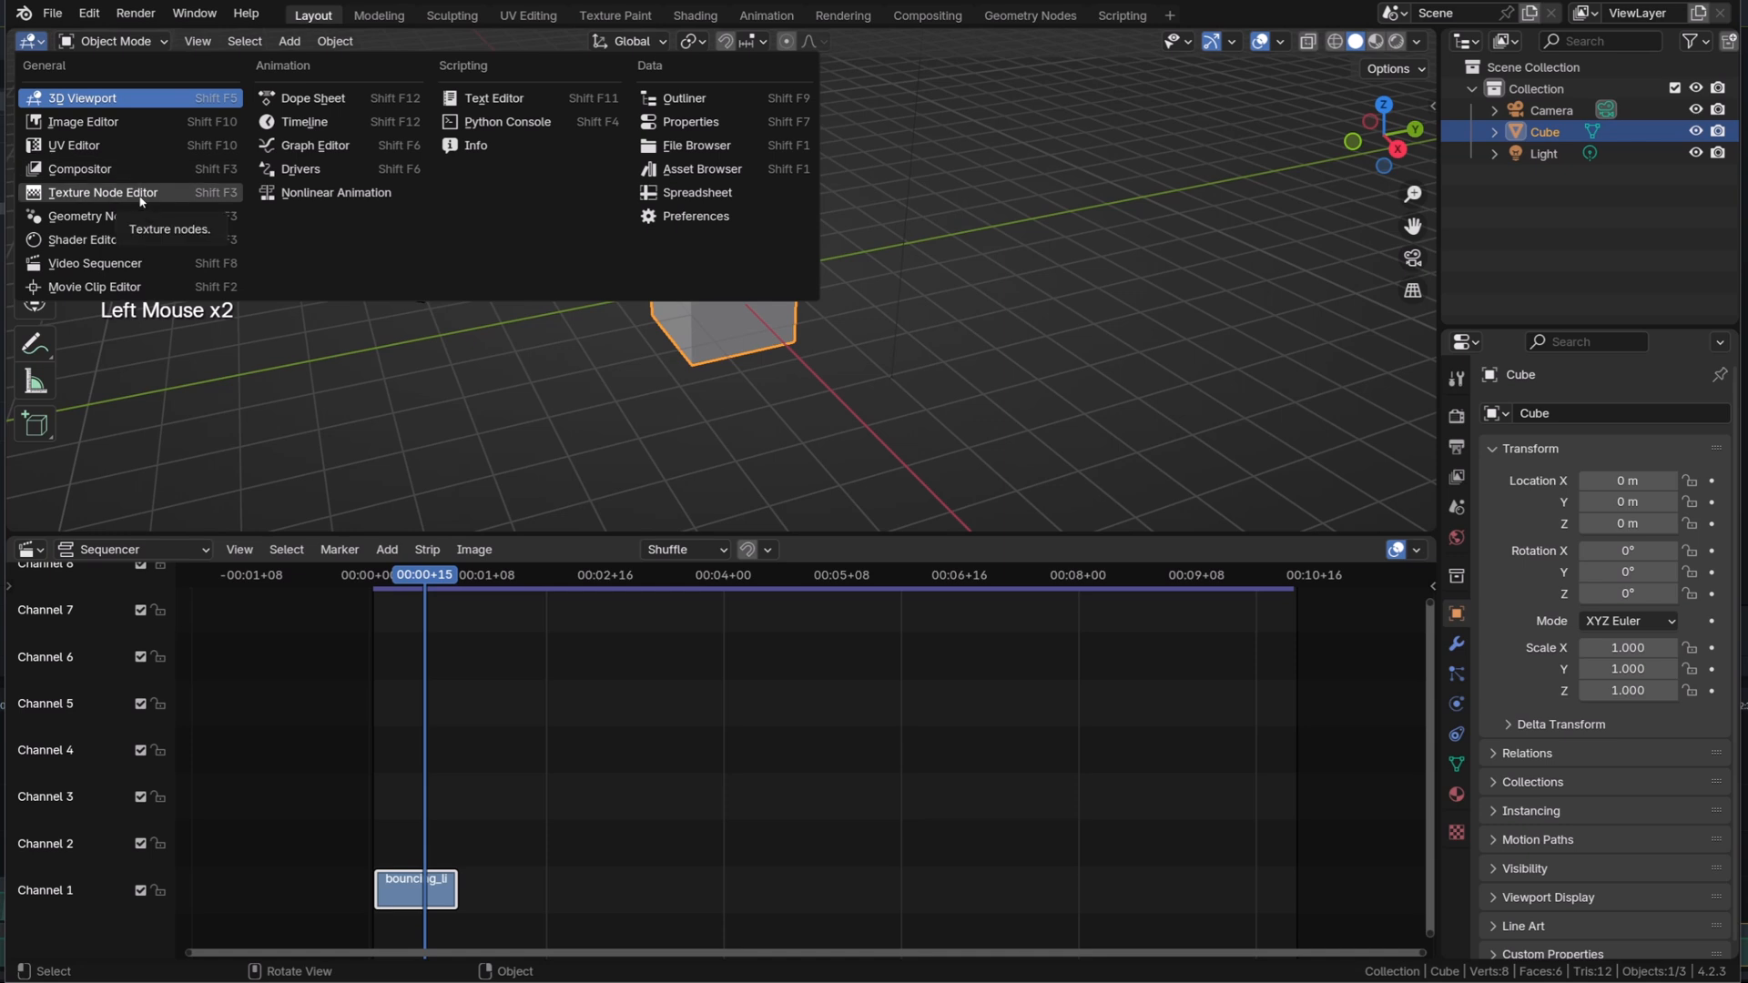
mouse_move(95, 263)
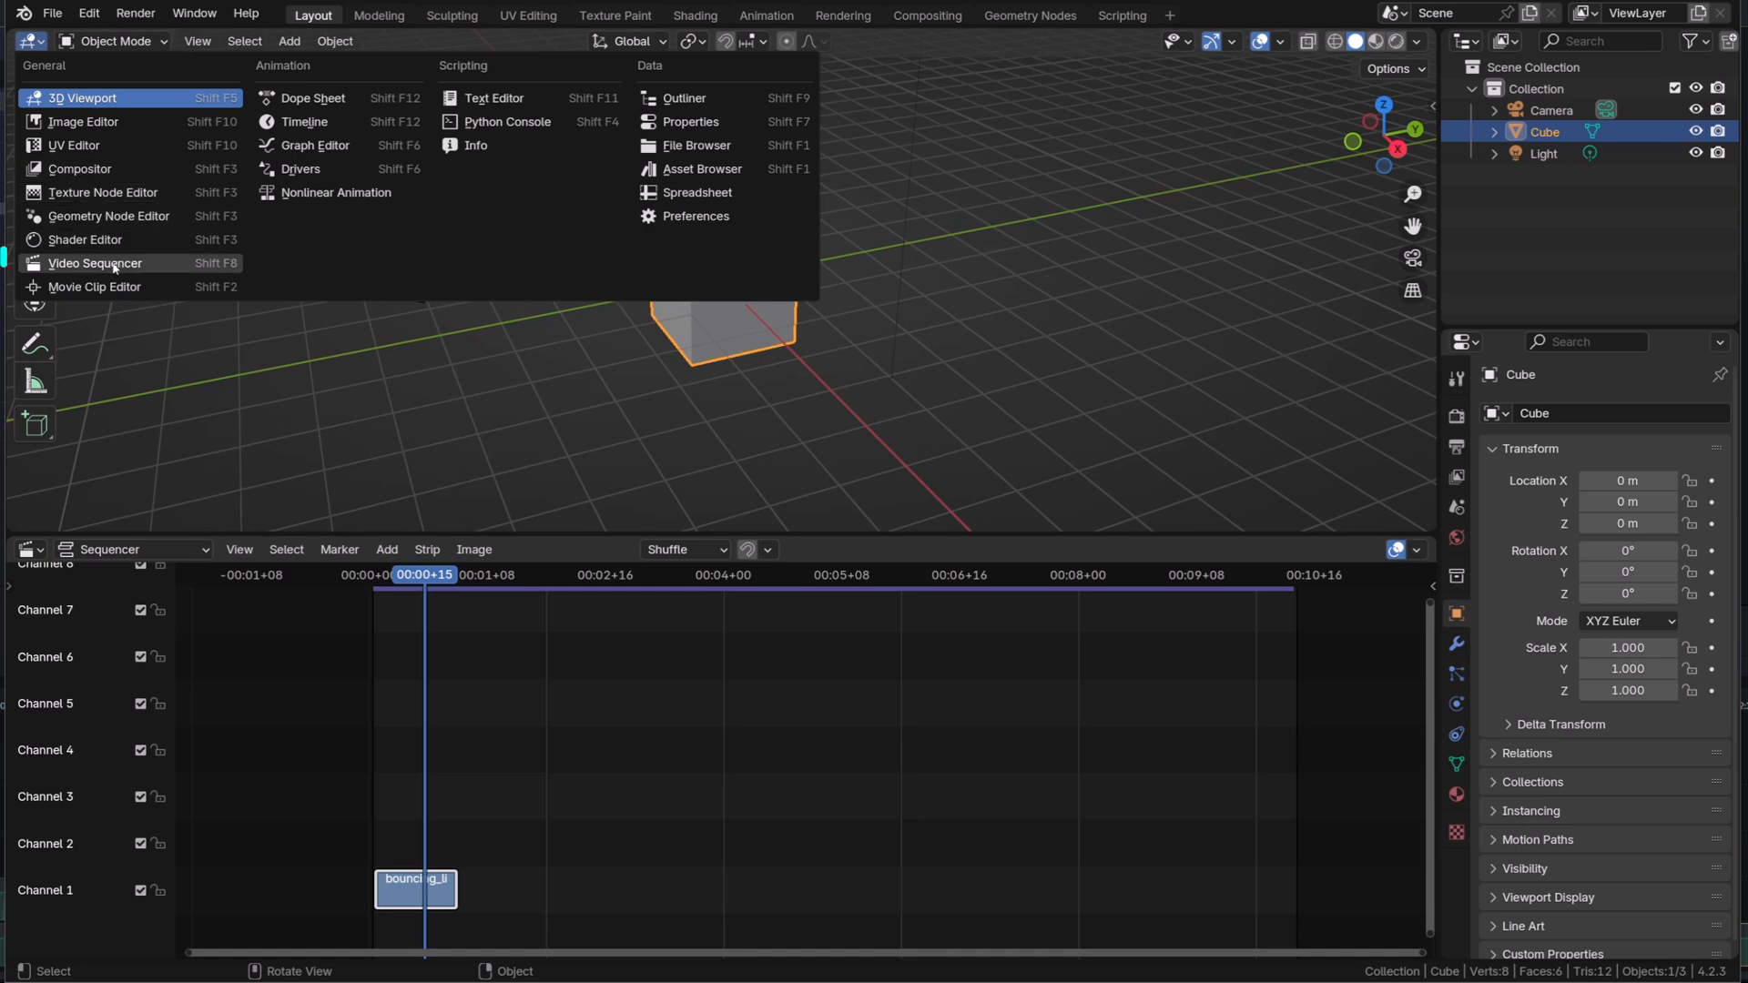
left_click(95, 262)
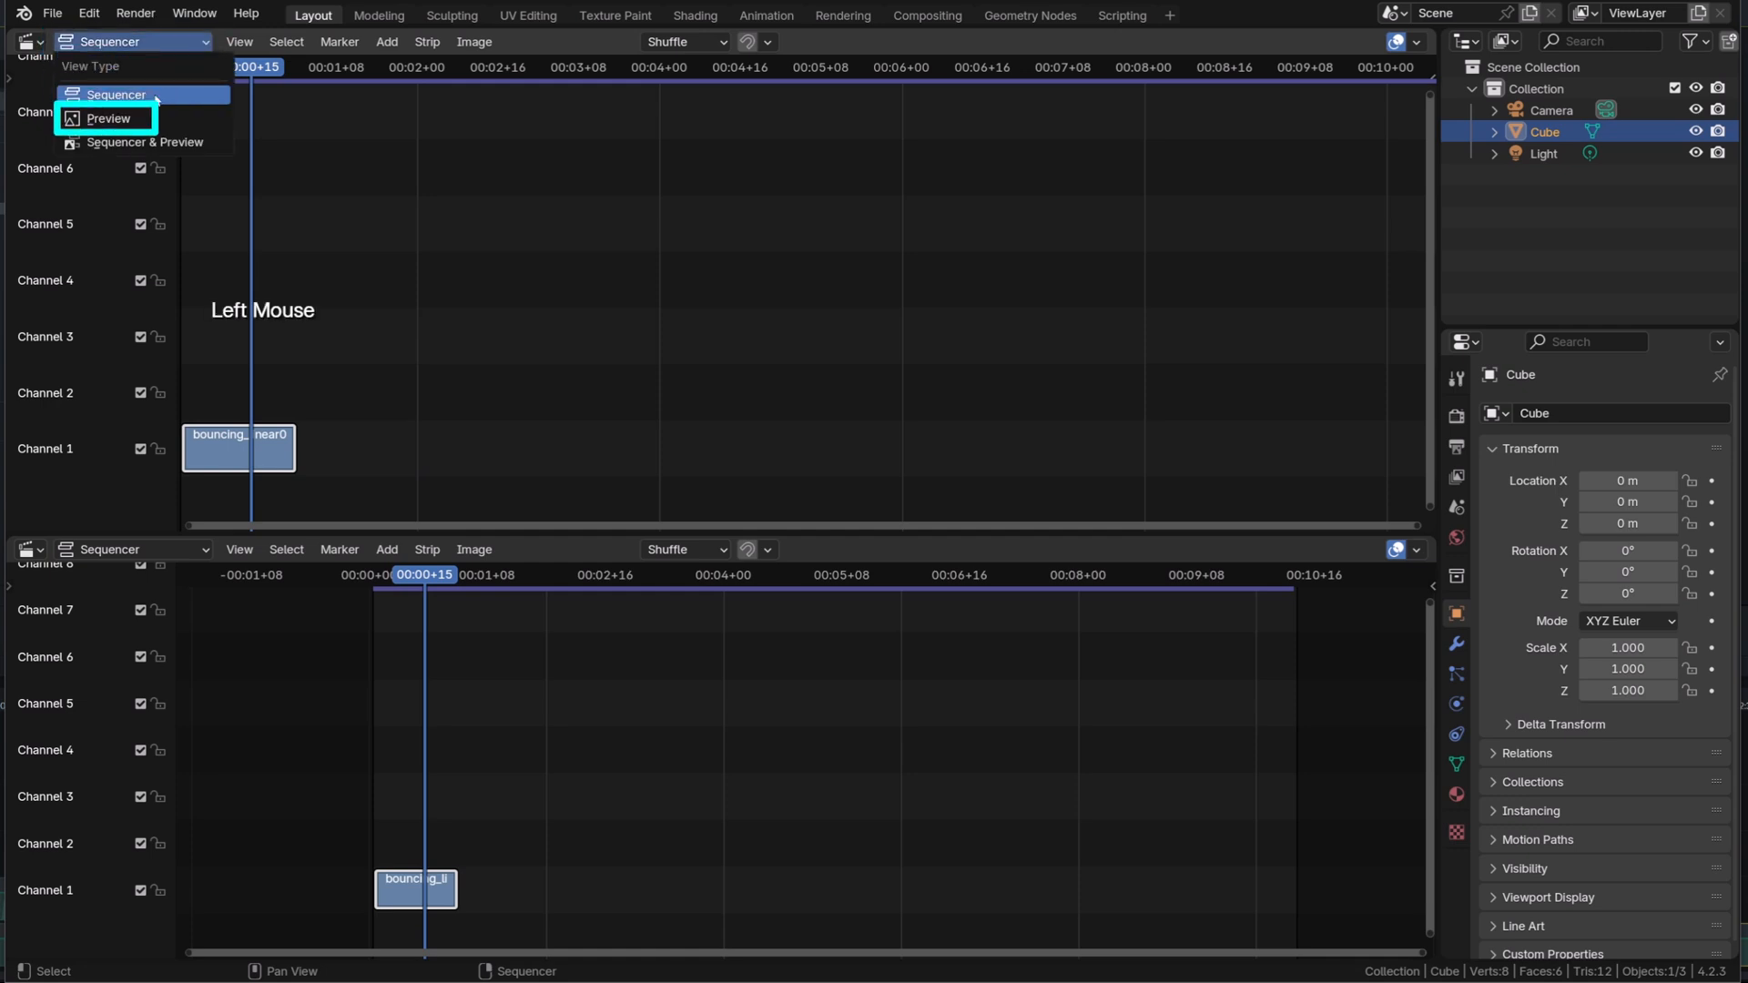
- Show the clip in Preview view, nudge the image, and expand the strip's Crop and Video settings for a 3.9 strobe
left_click(109, 119)
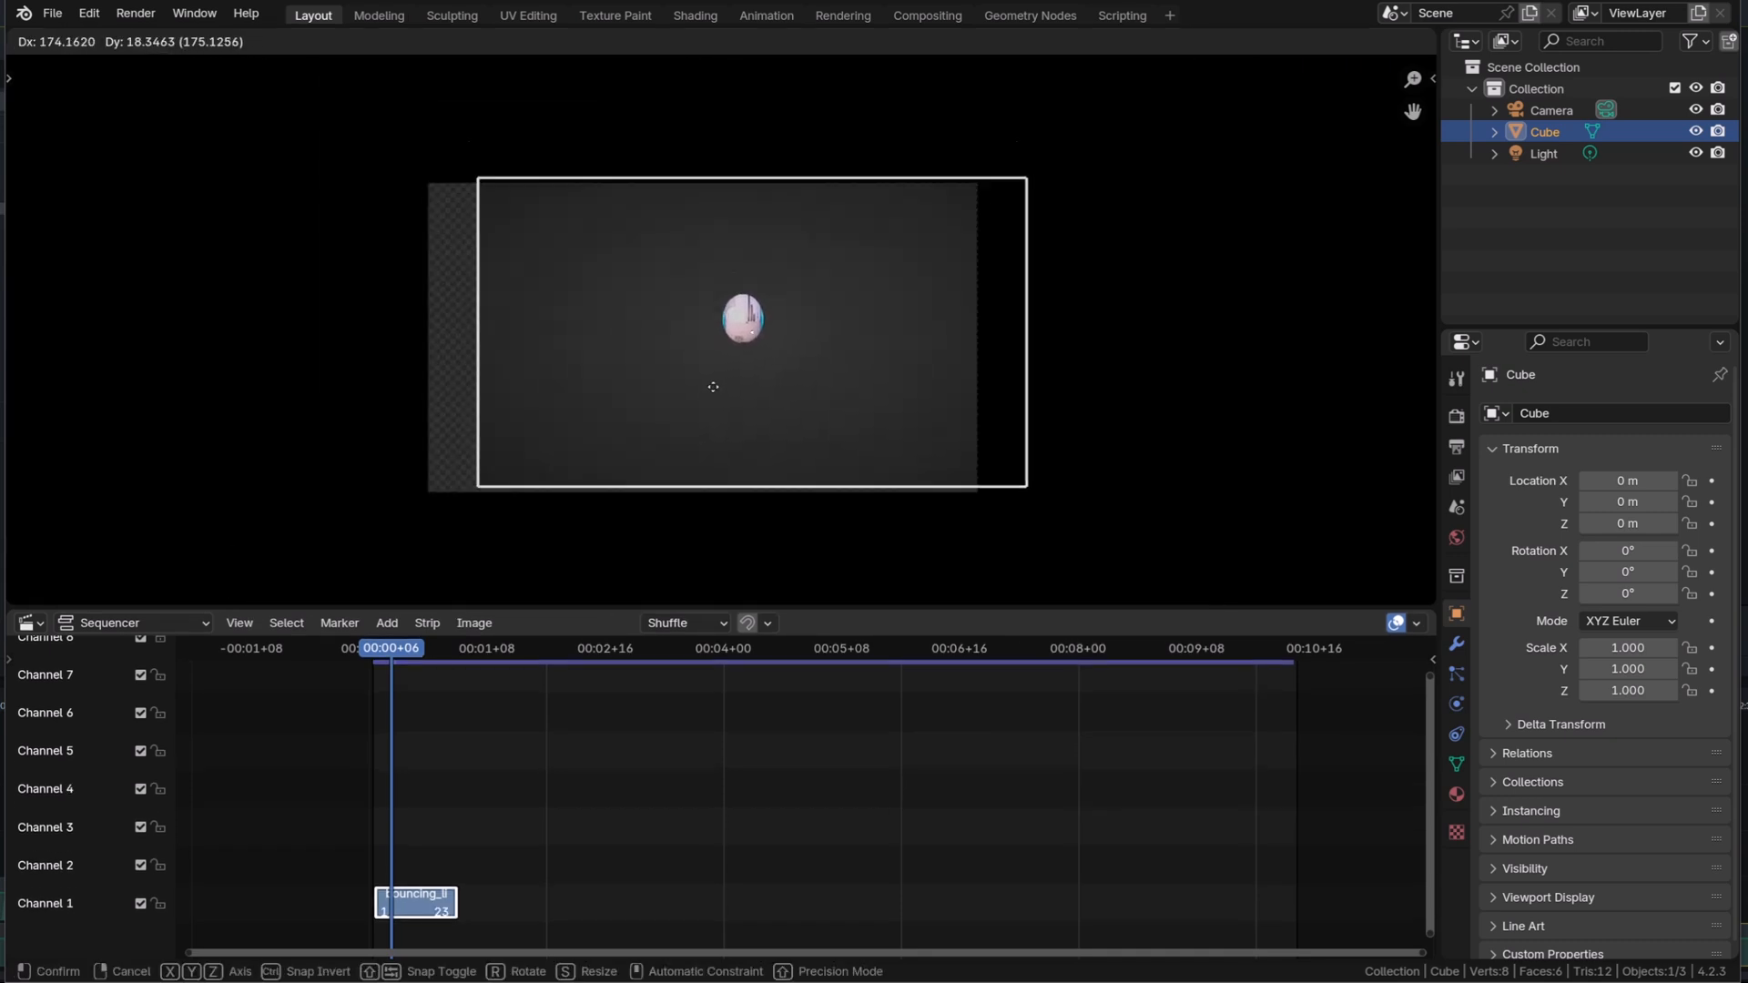
key("R")
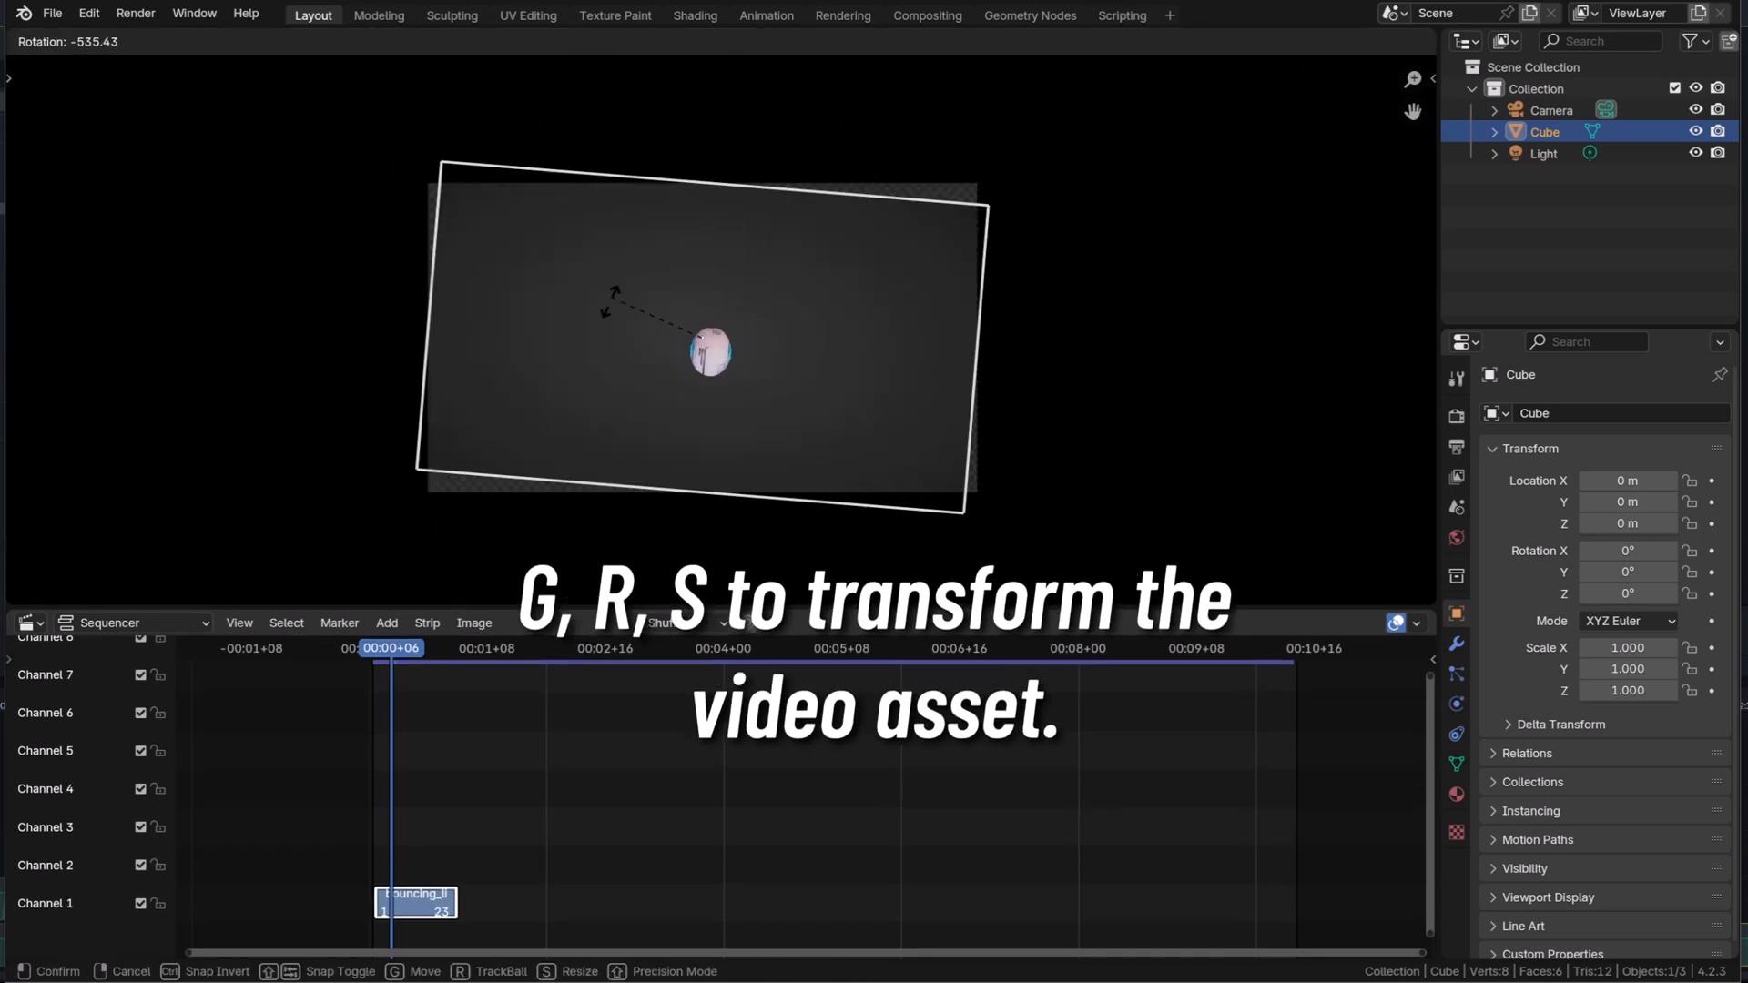
key("s")
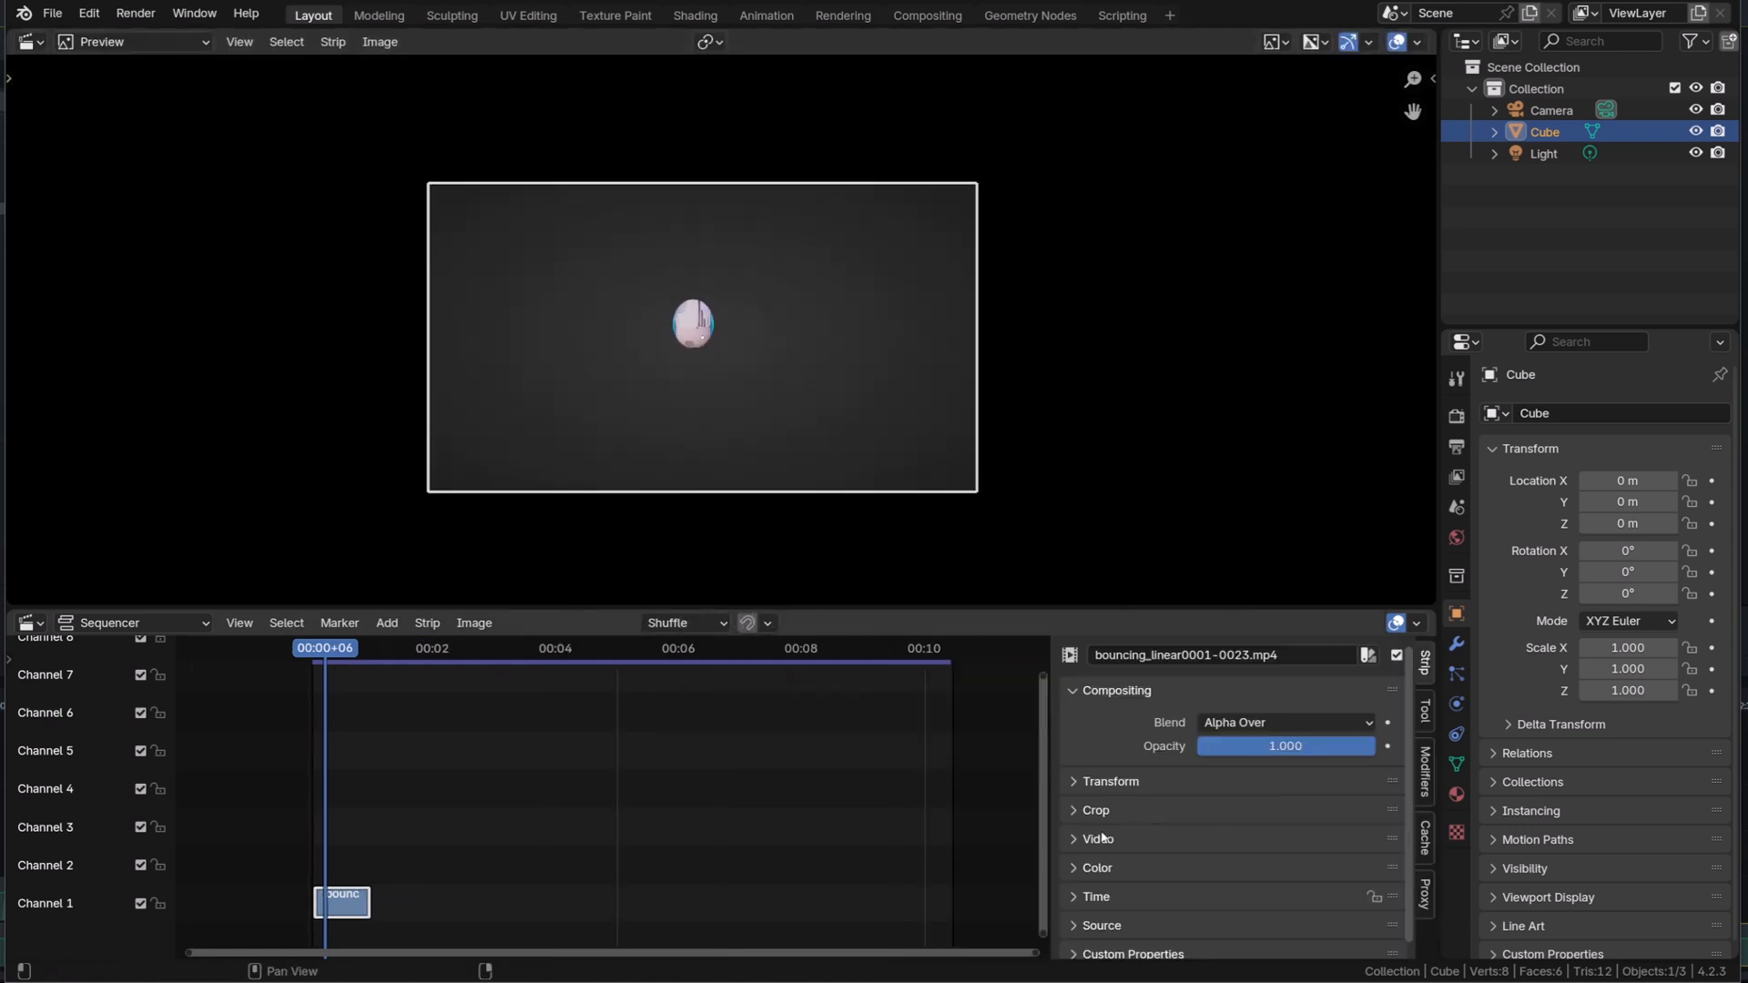
left_click(1094, 811)
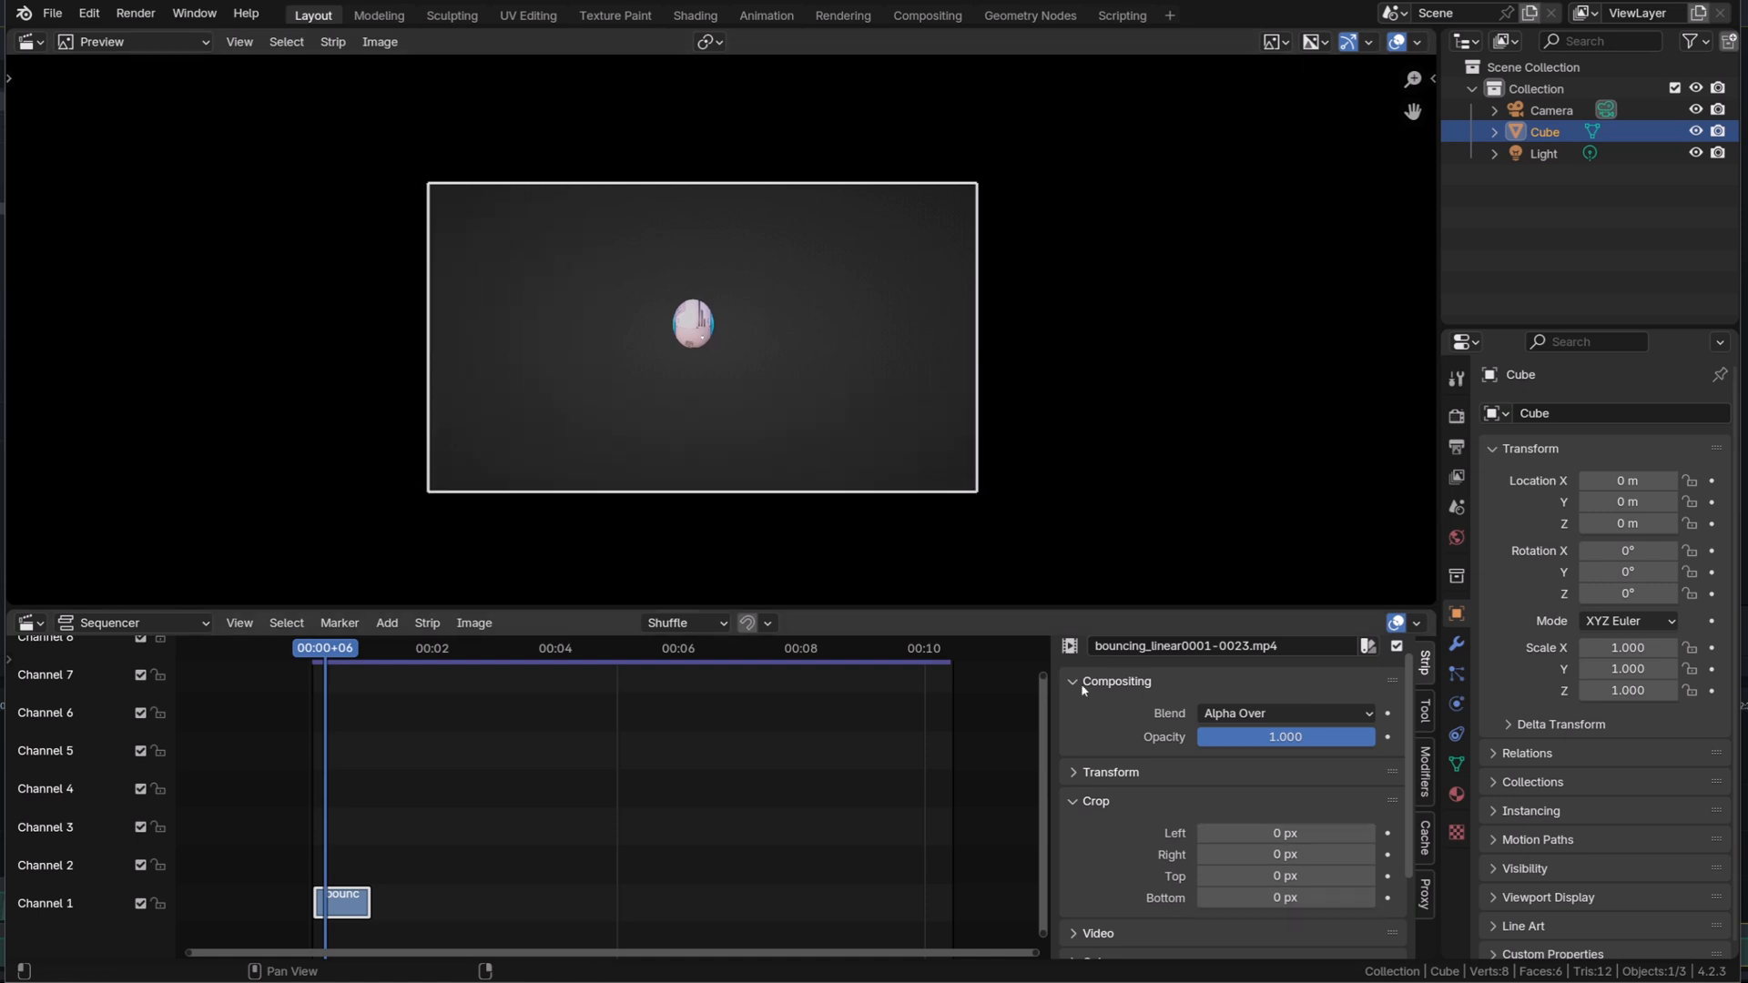
left_click(1094, 801)
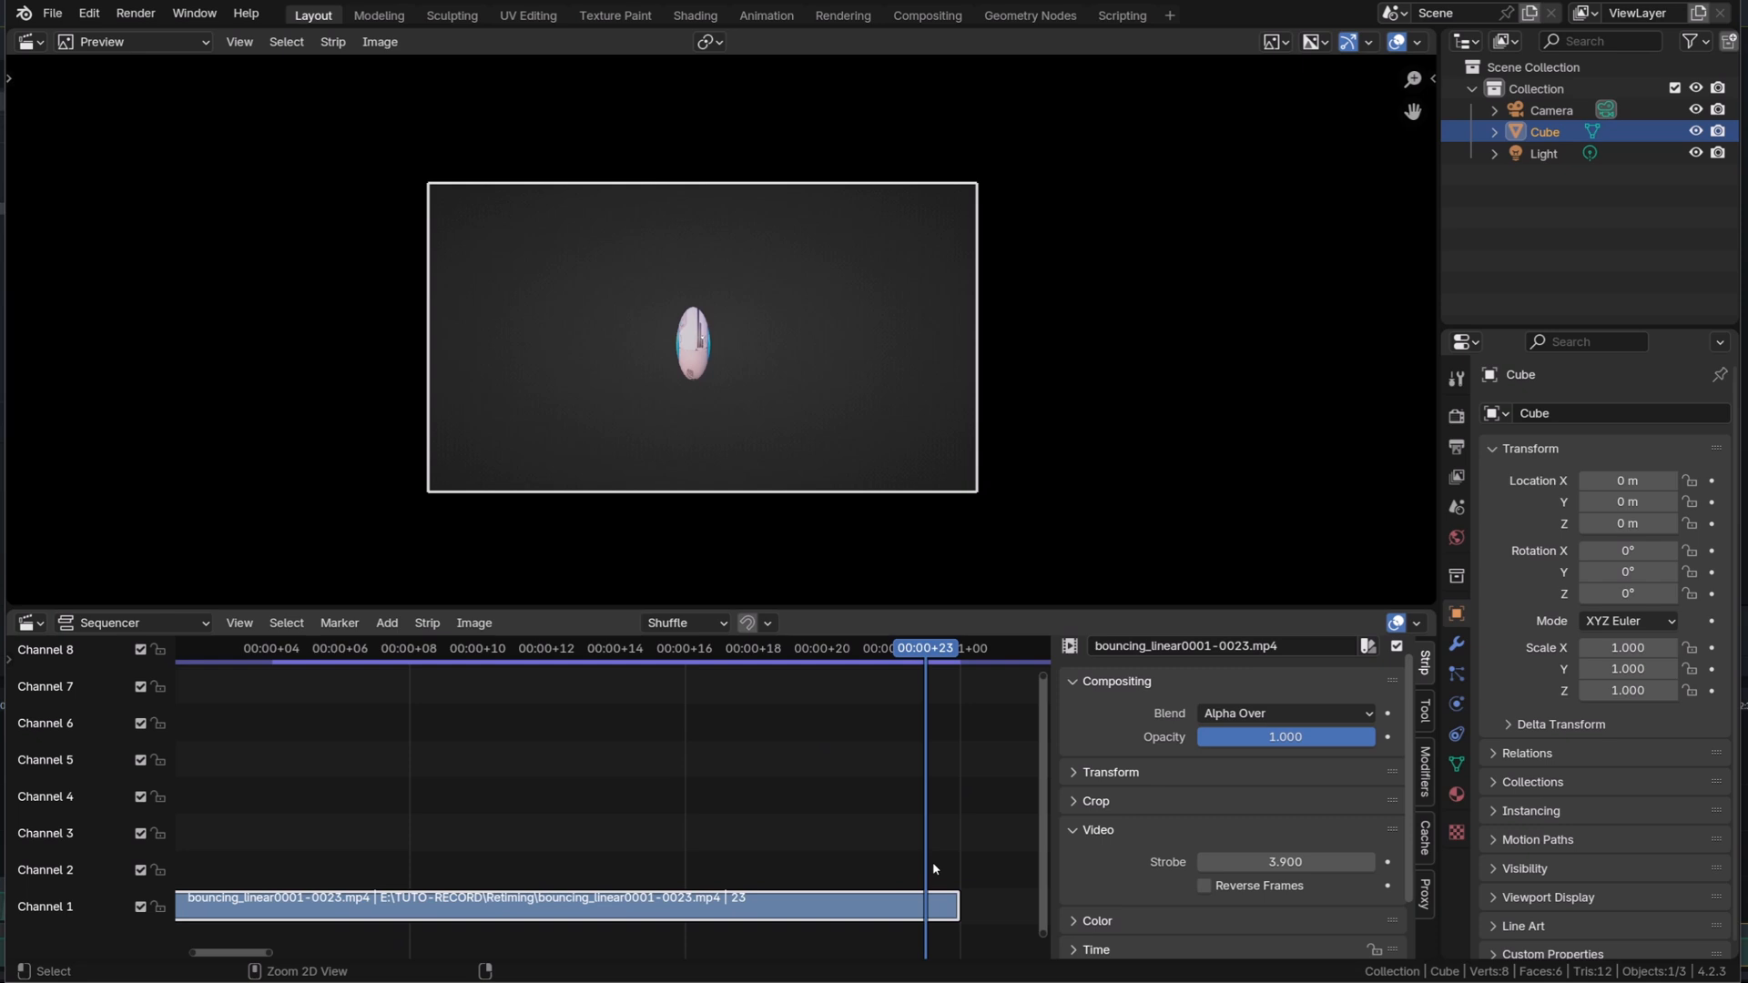
- Set the scene end frame to the strip's end and play the bouncing ball clip back
key("ctrl+End")
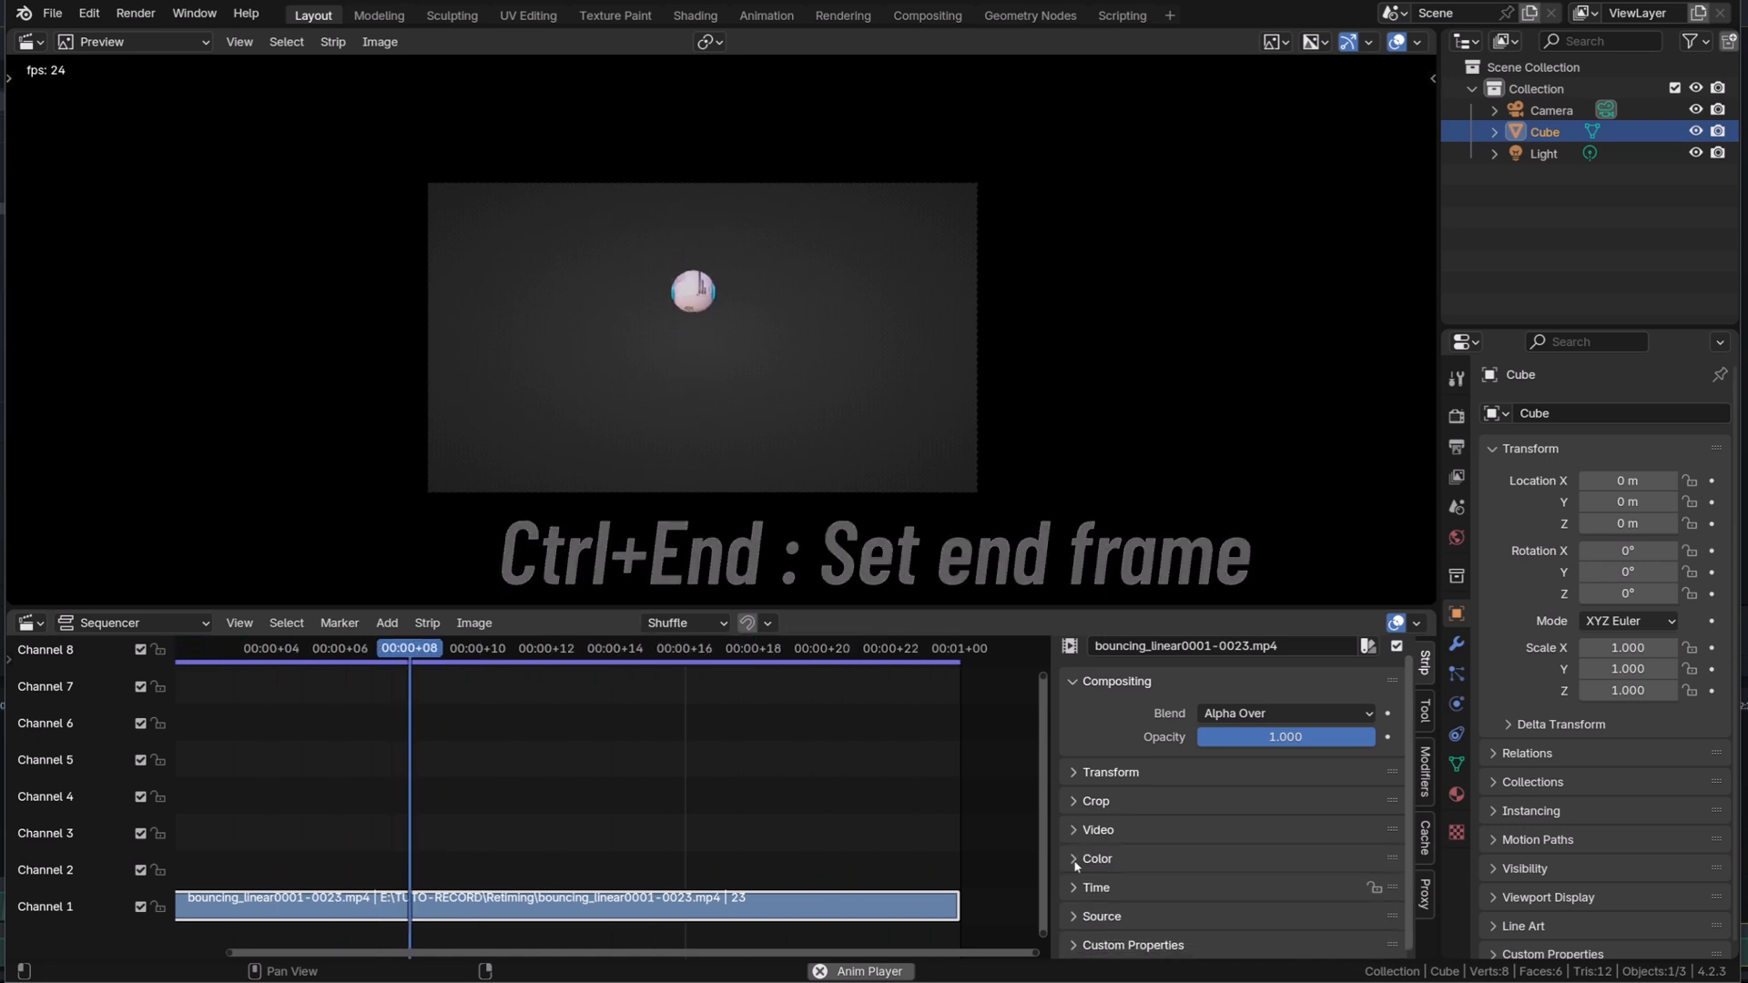
left_click(1074, 859)
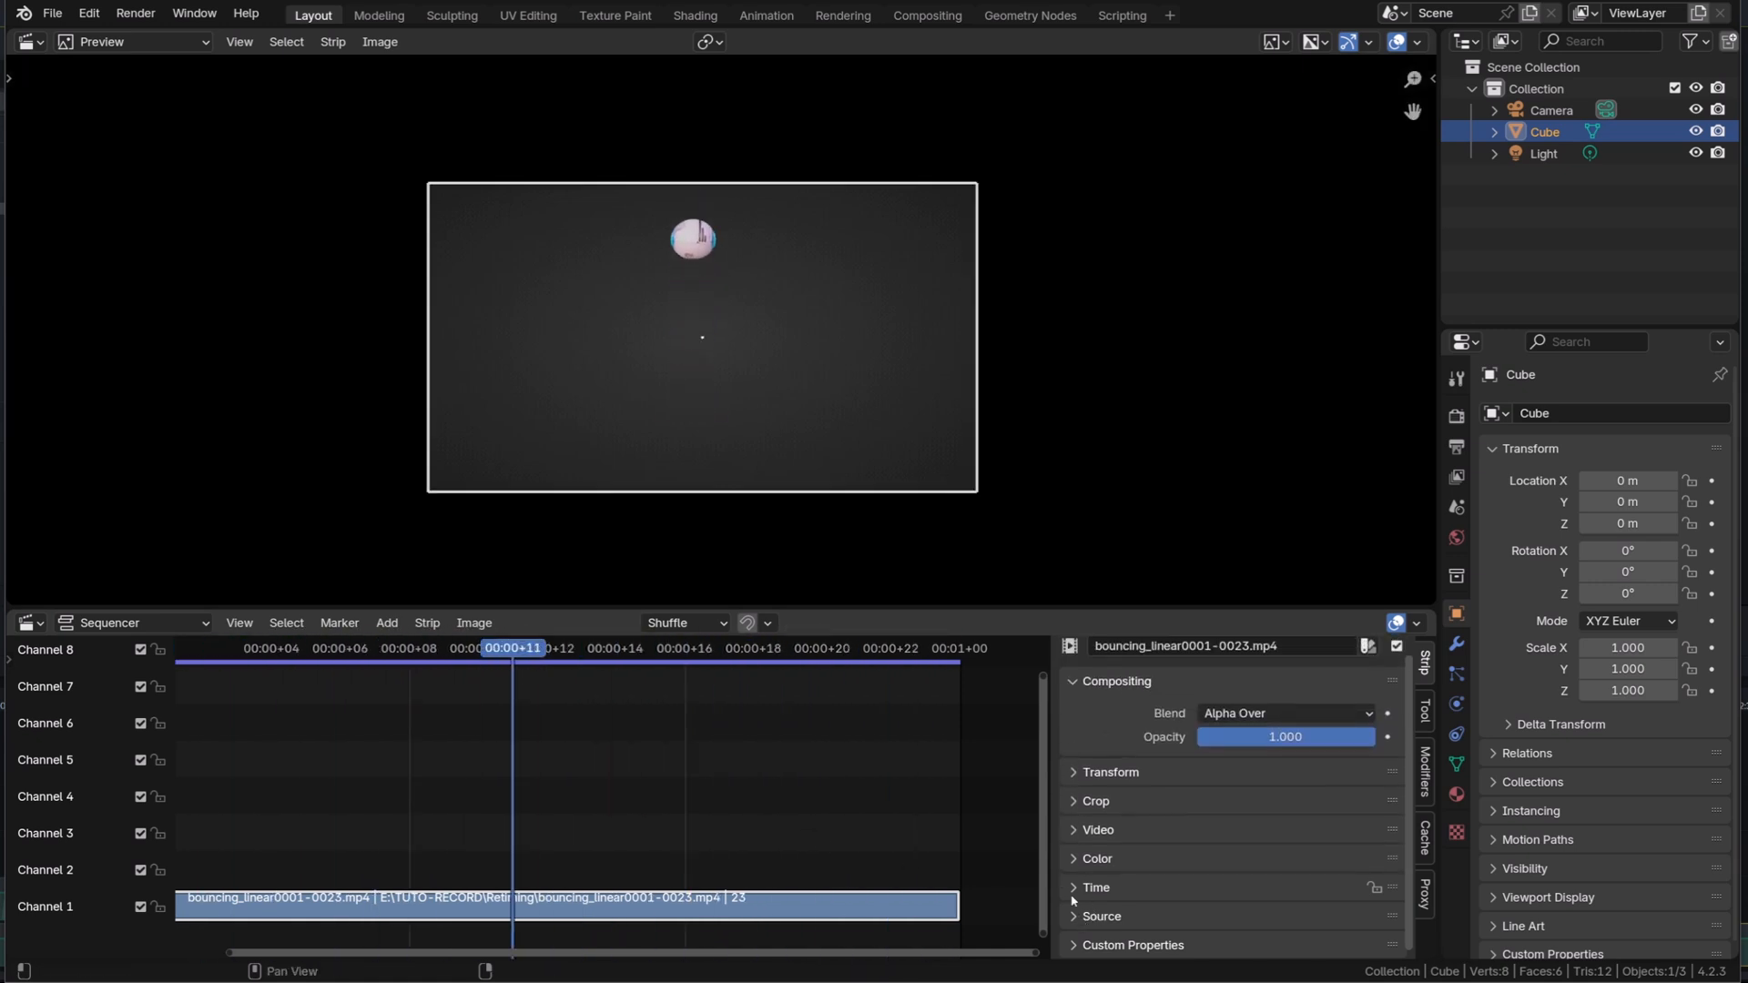
left_click(1095, 886)
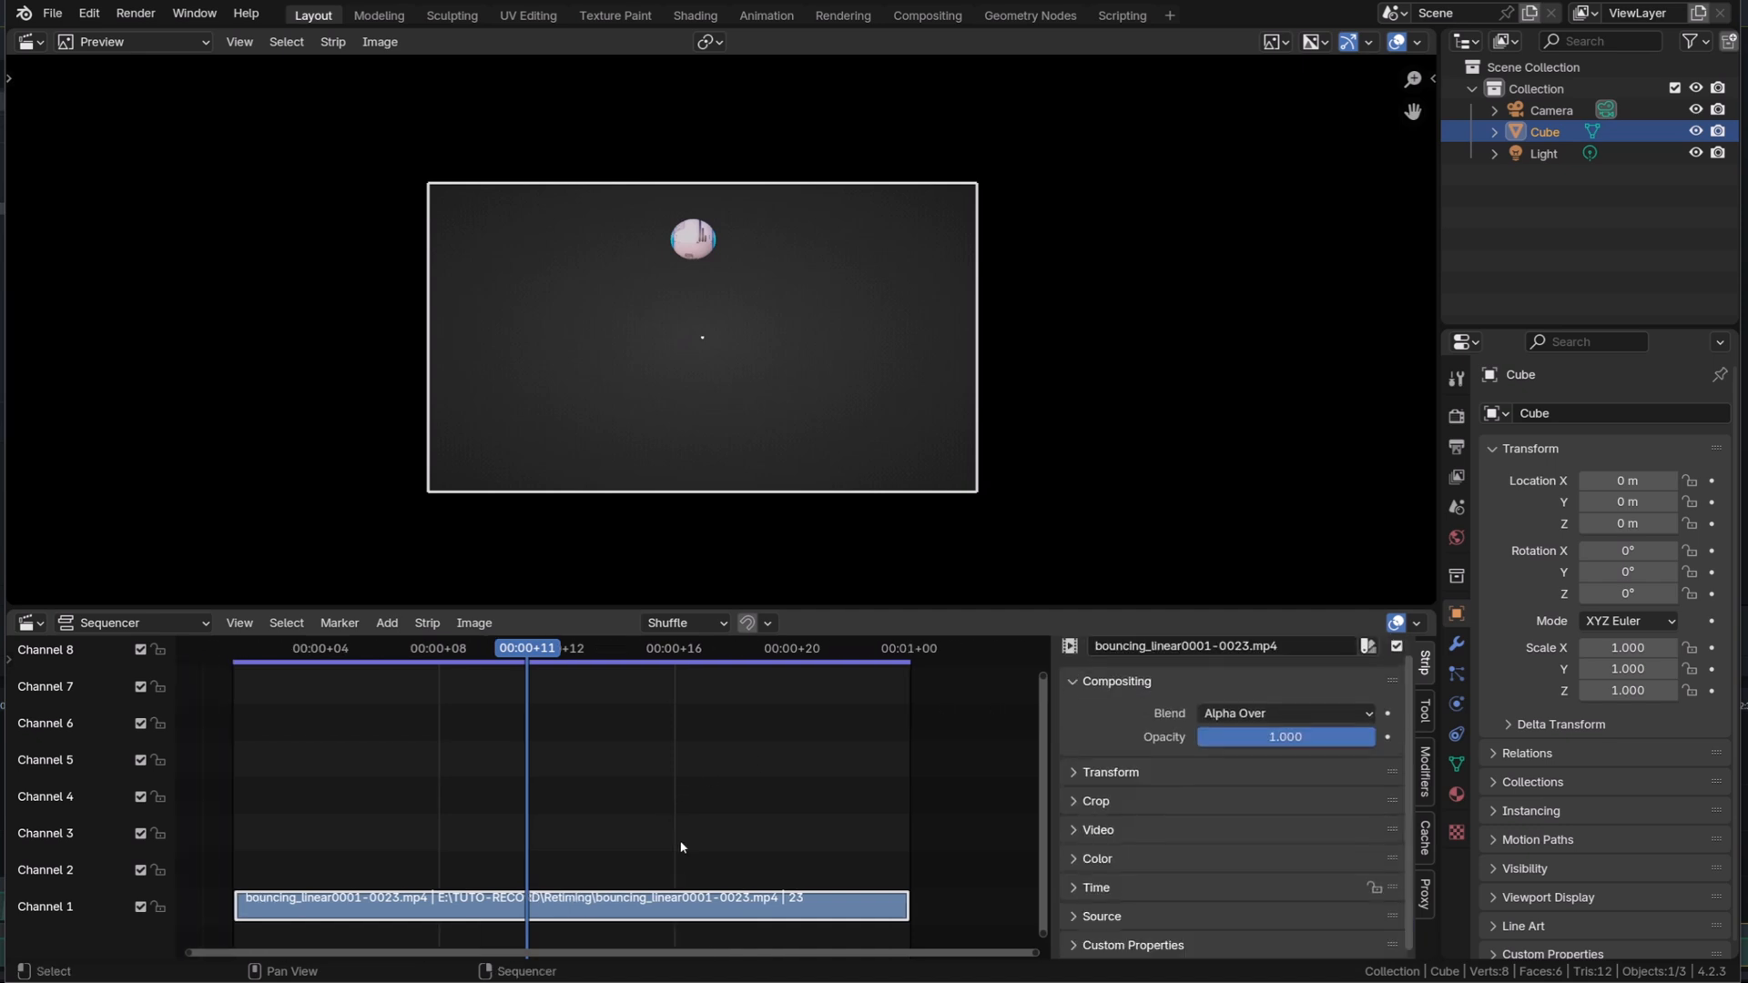
left_click(426, 623)
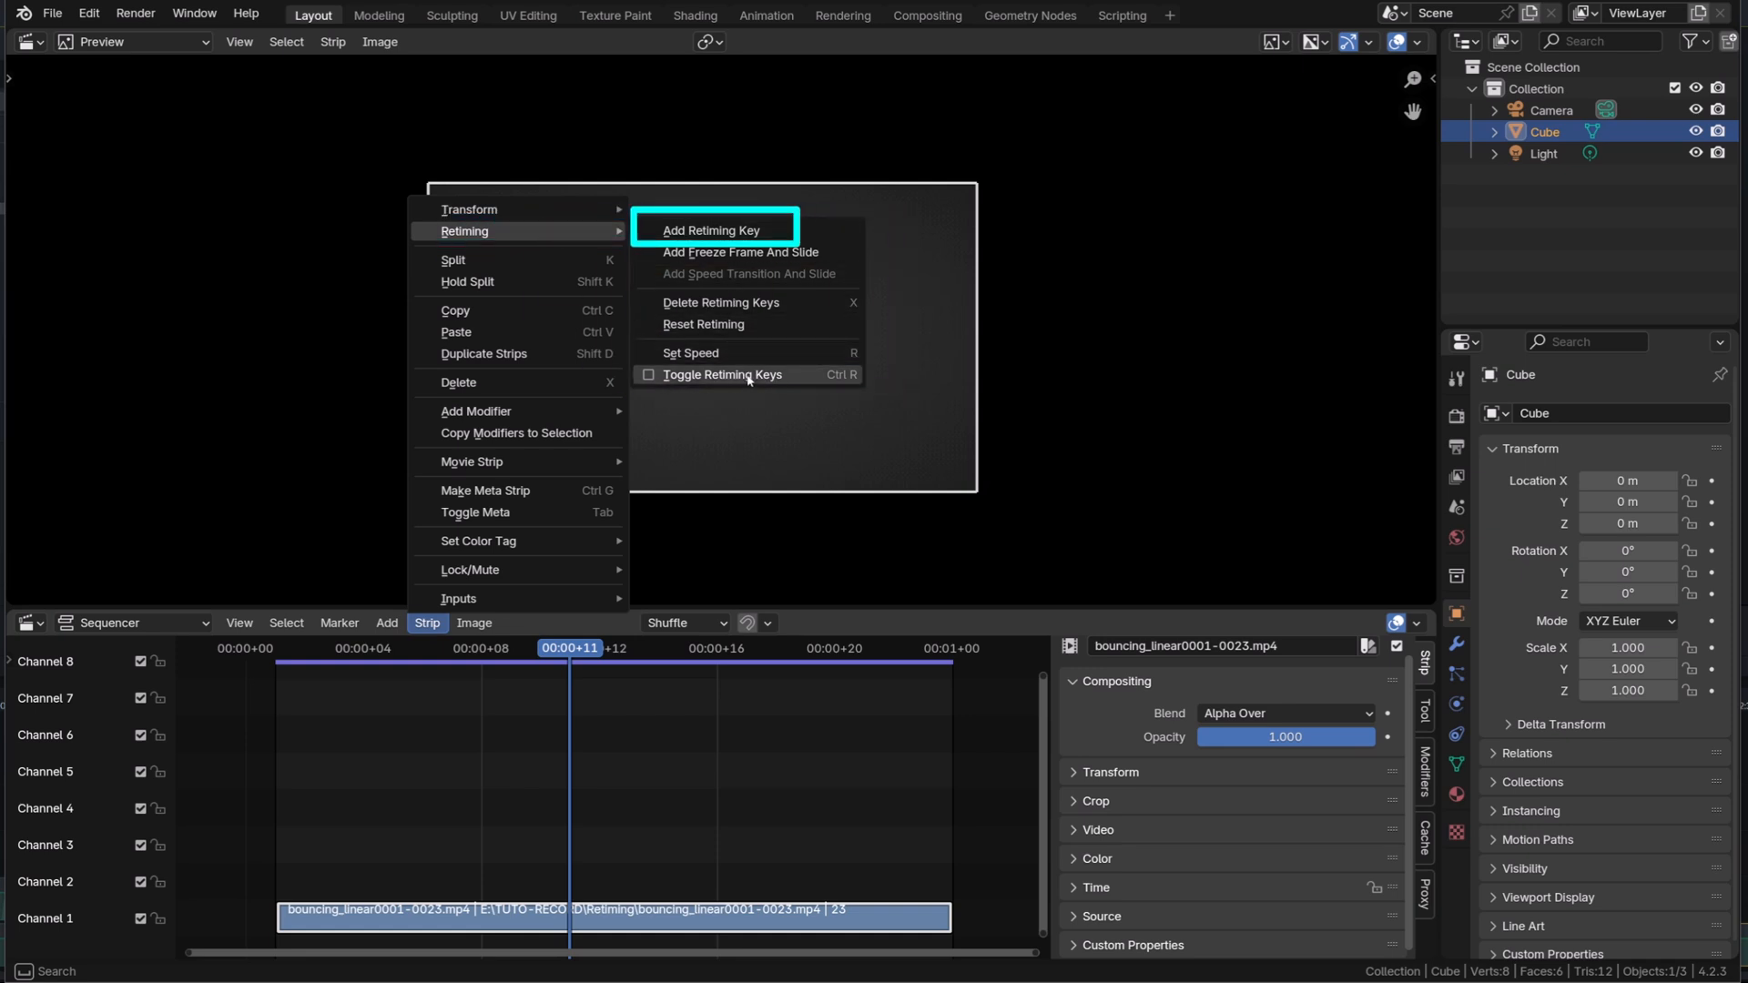
mouse_move(750, 375)
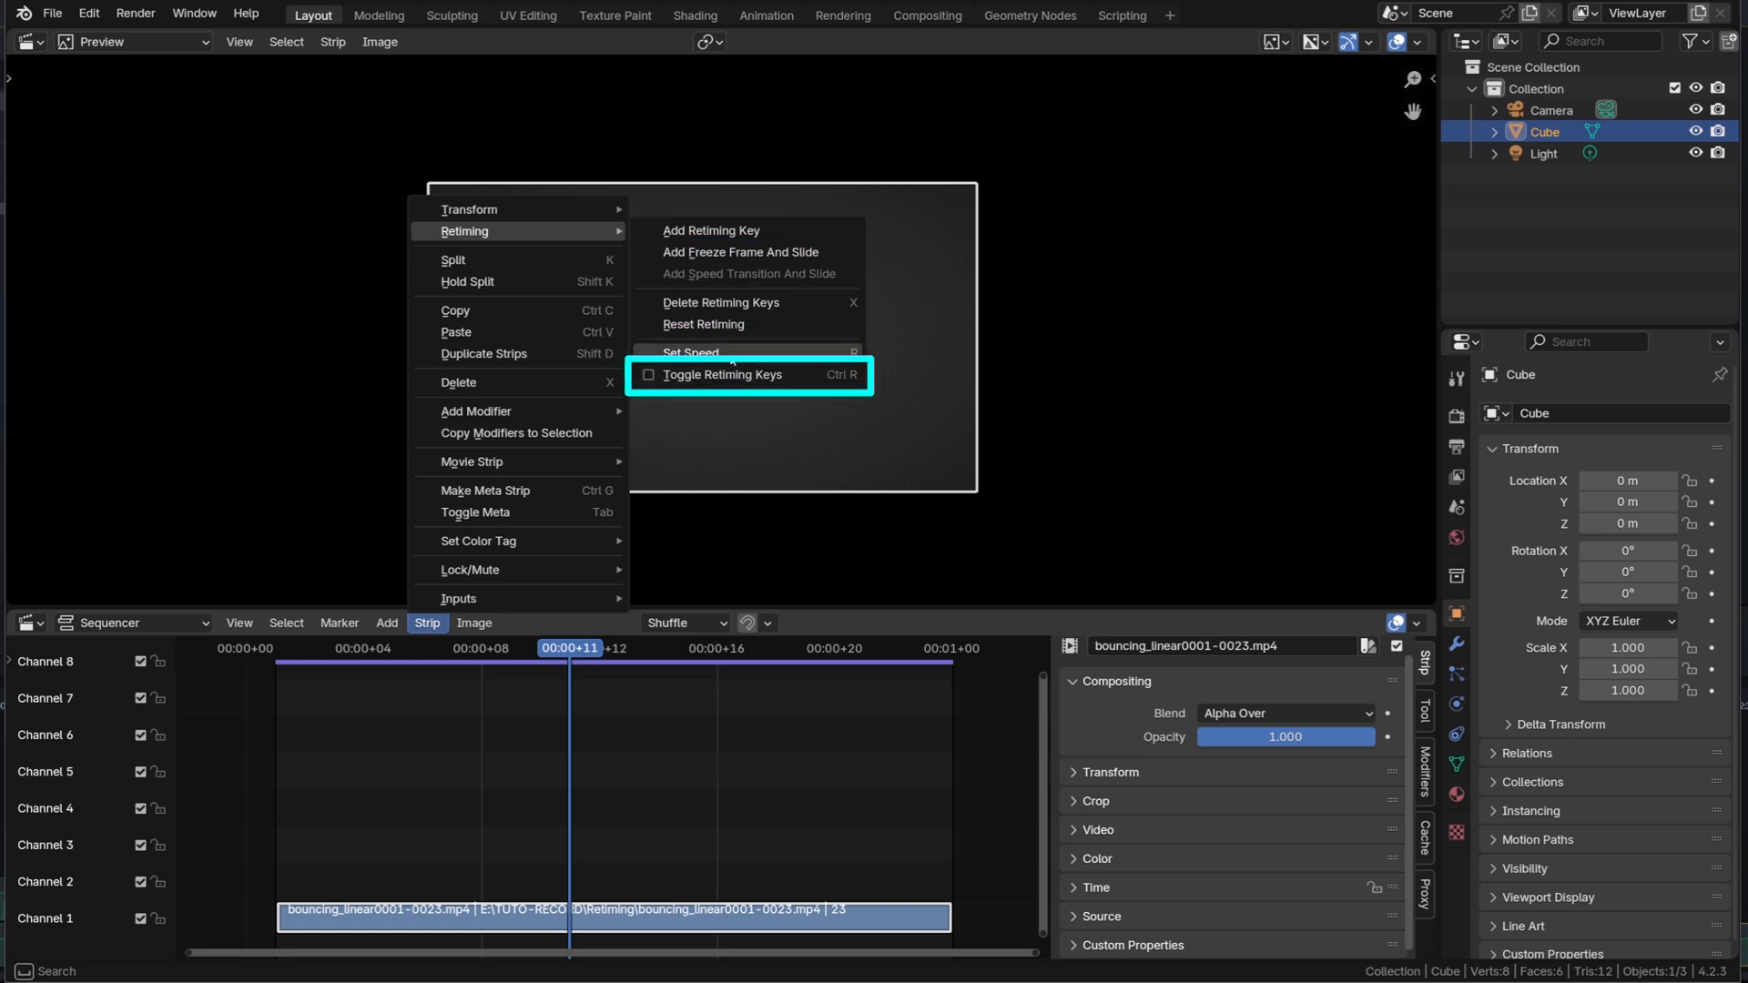
mouse_move(712, 233)
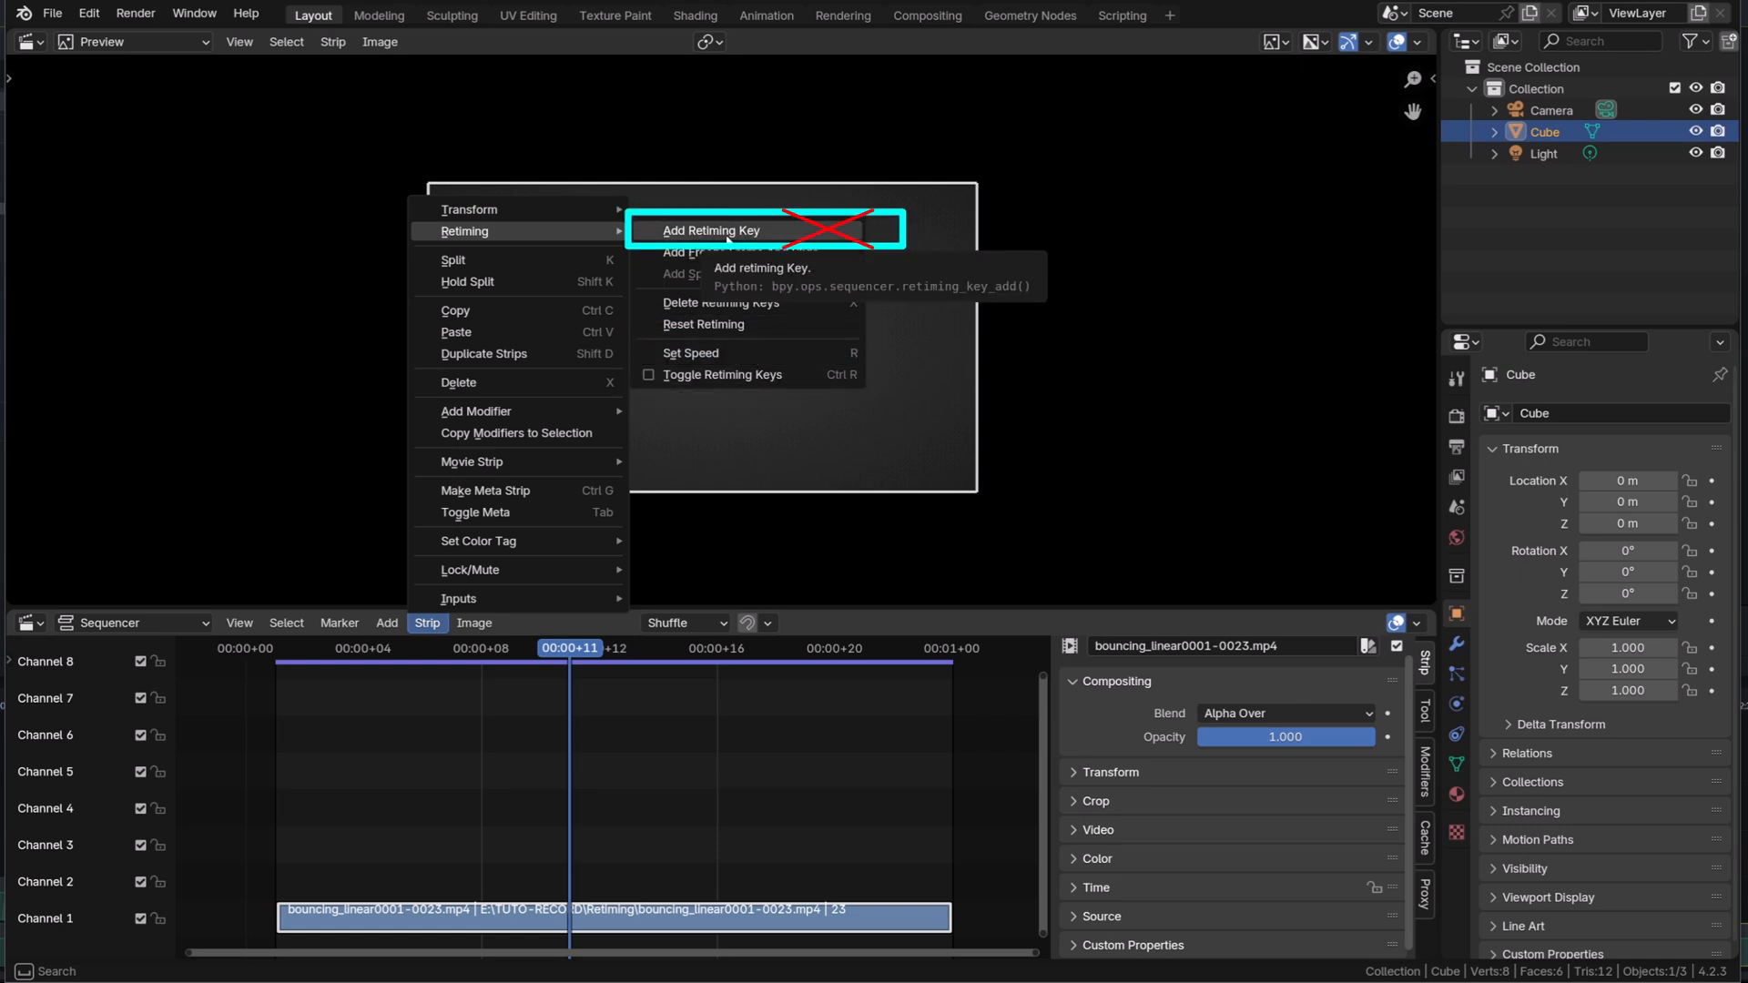
- Enable Toggle Retiming Keys from the Strip > Retiming menu for the bouncing ball strip
right_click(710, 232)
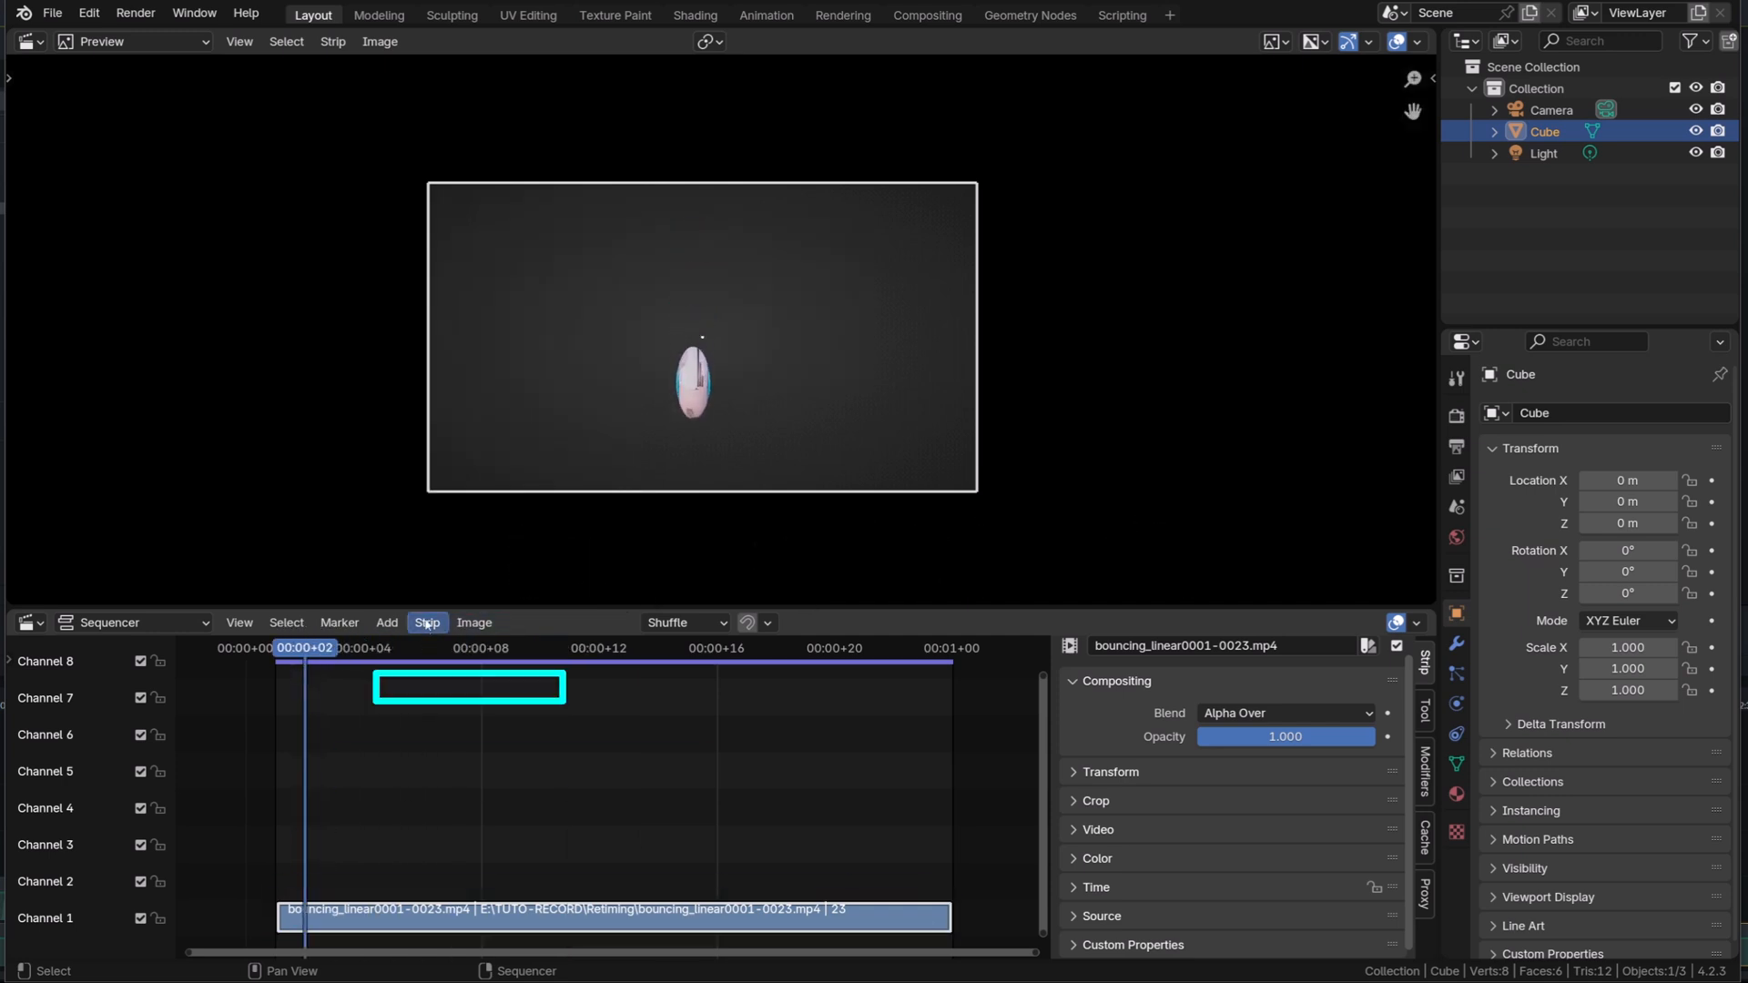
left_click(426, 623)
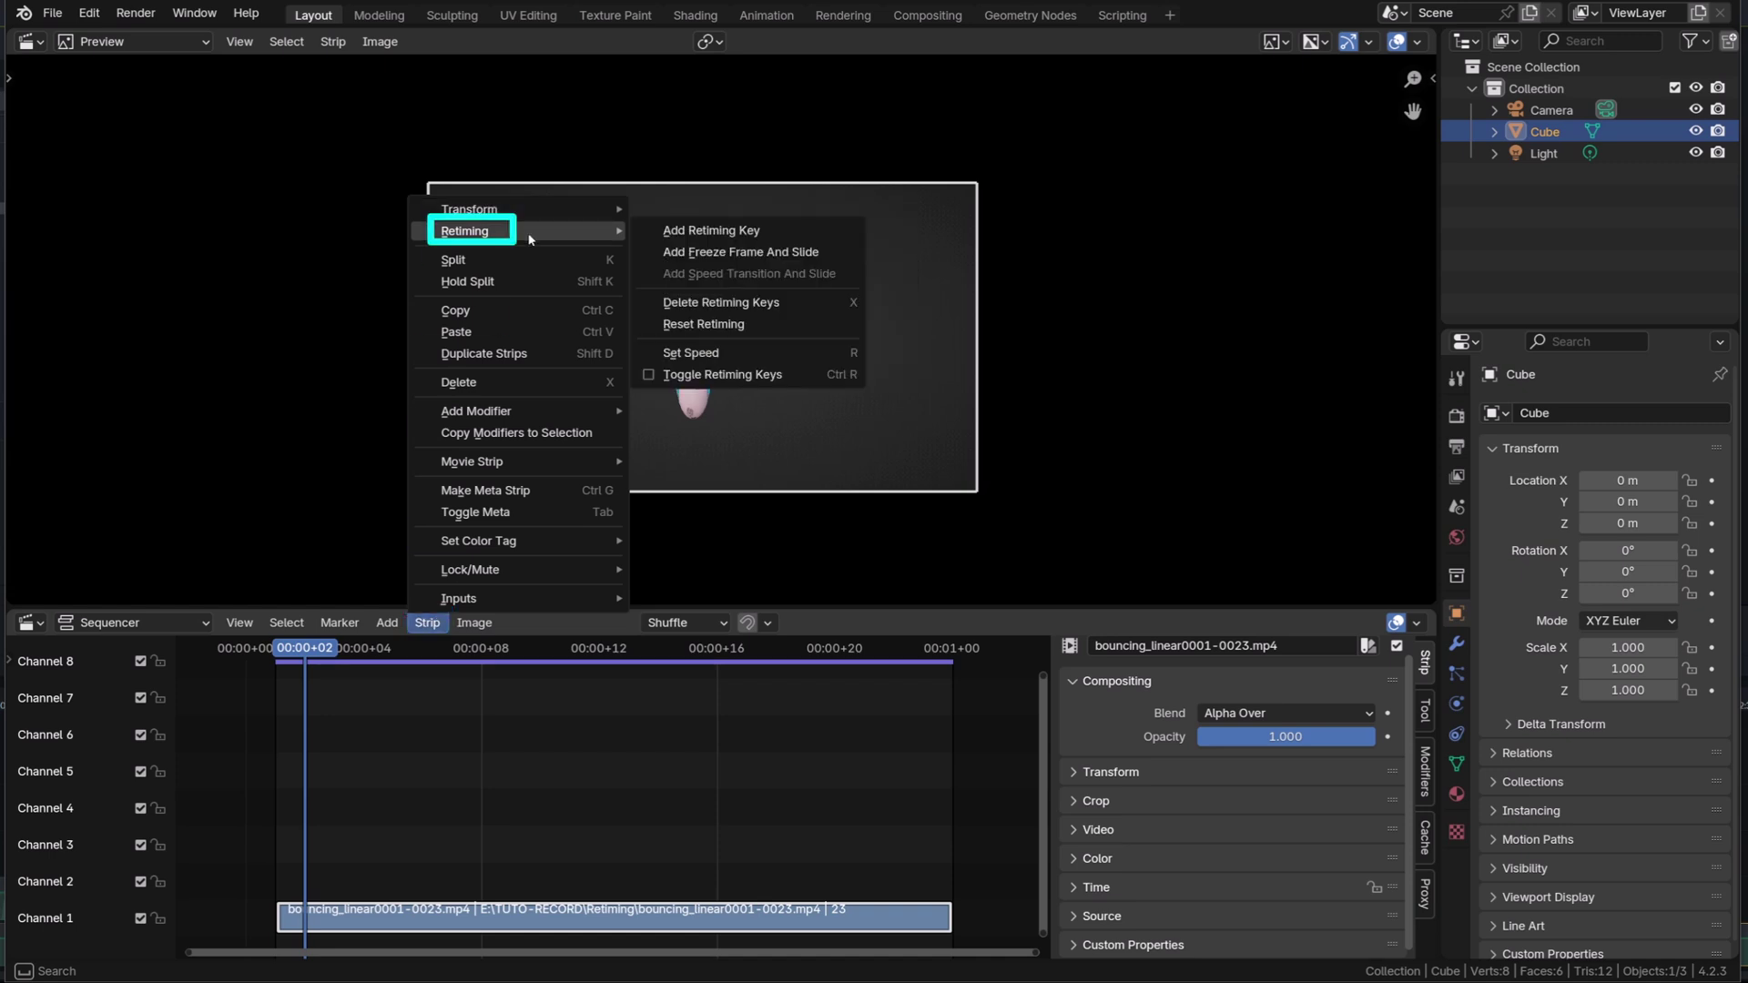
mouse_move(721, 375)
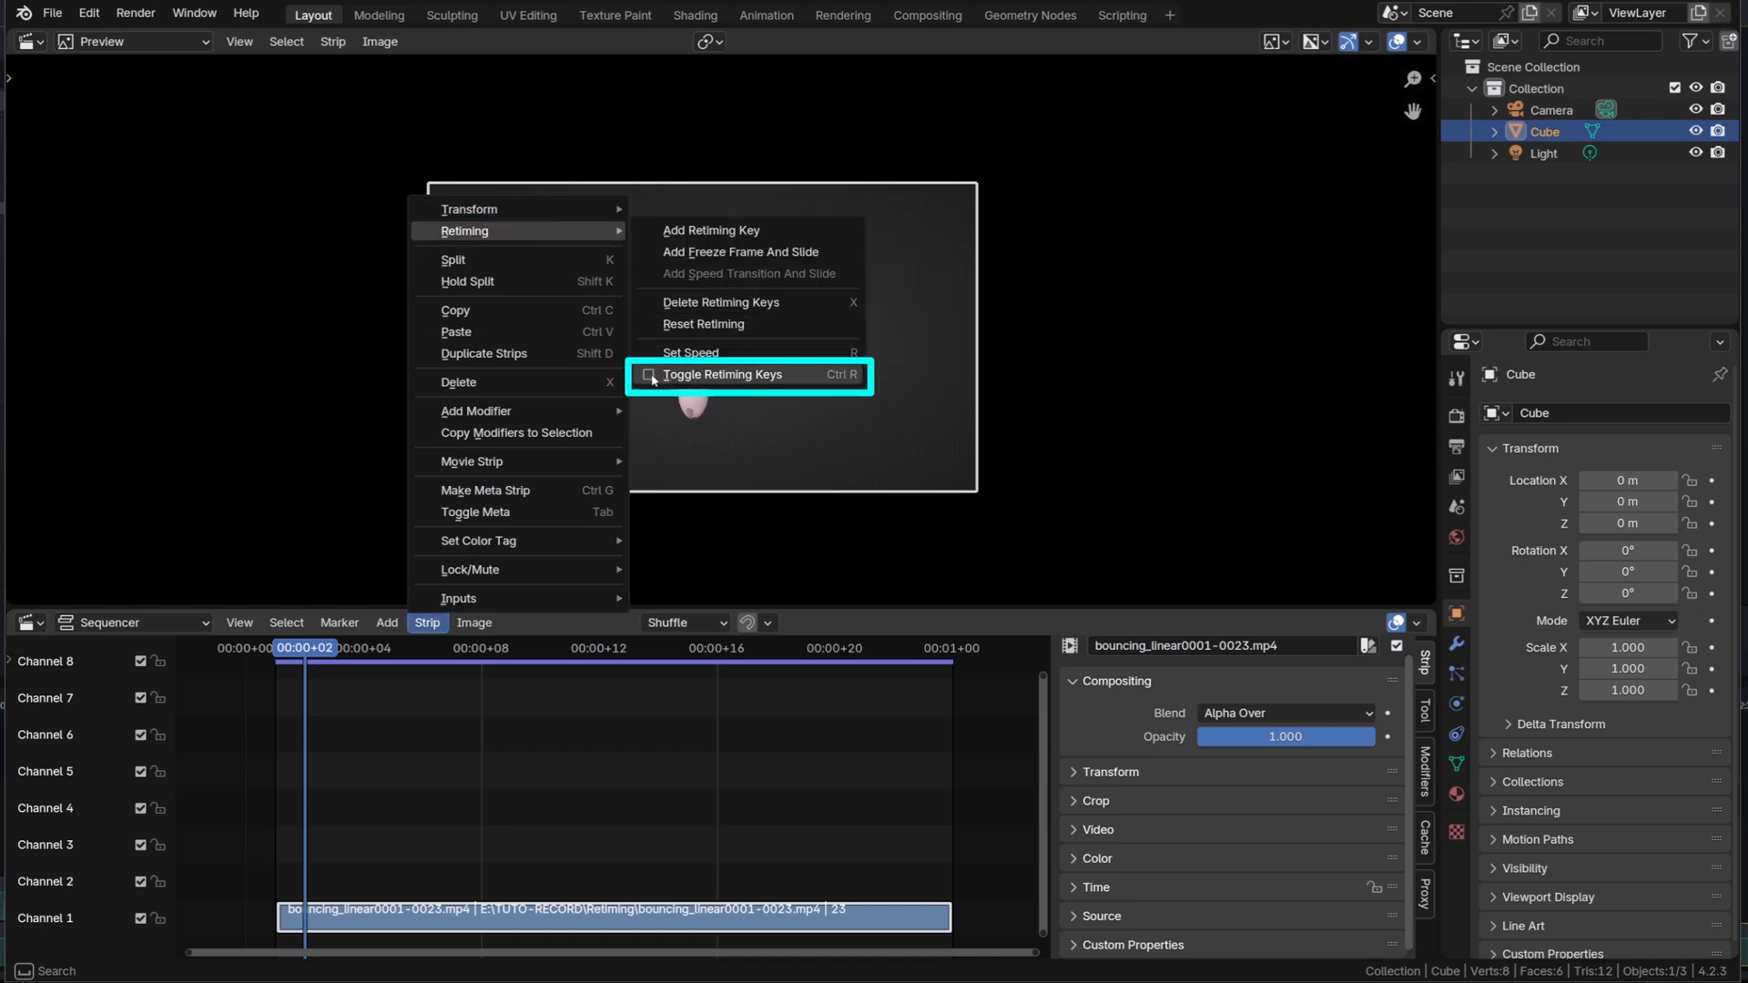
left_click(721, 375)
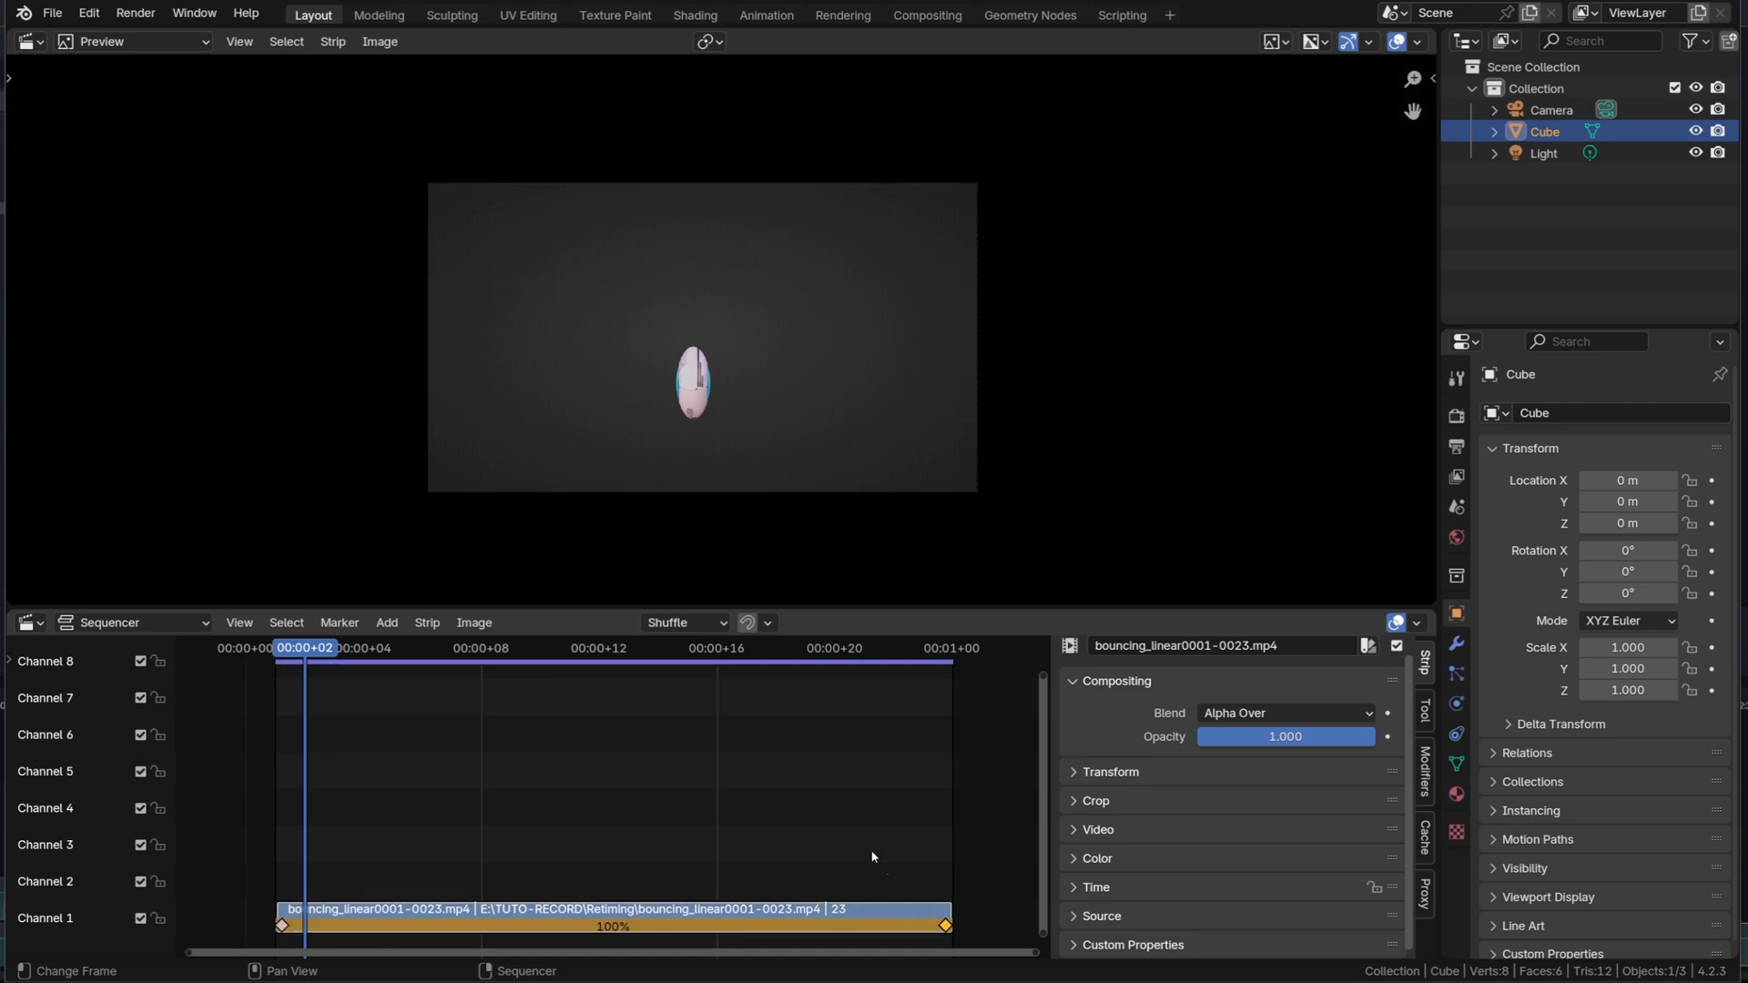
- Add a retiming key at the current frame so the first section plays at 92%
key("Space")
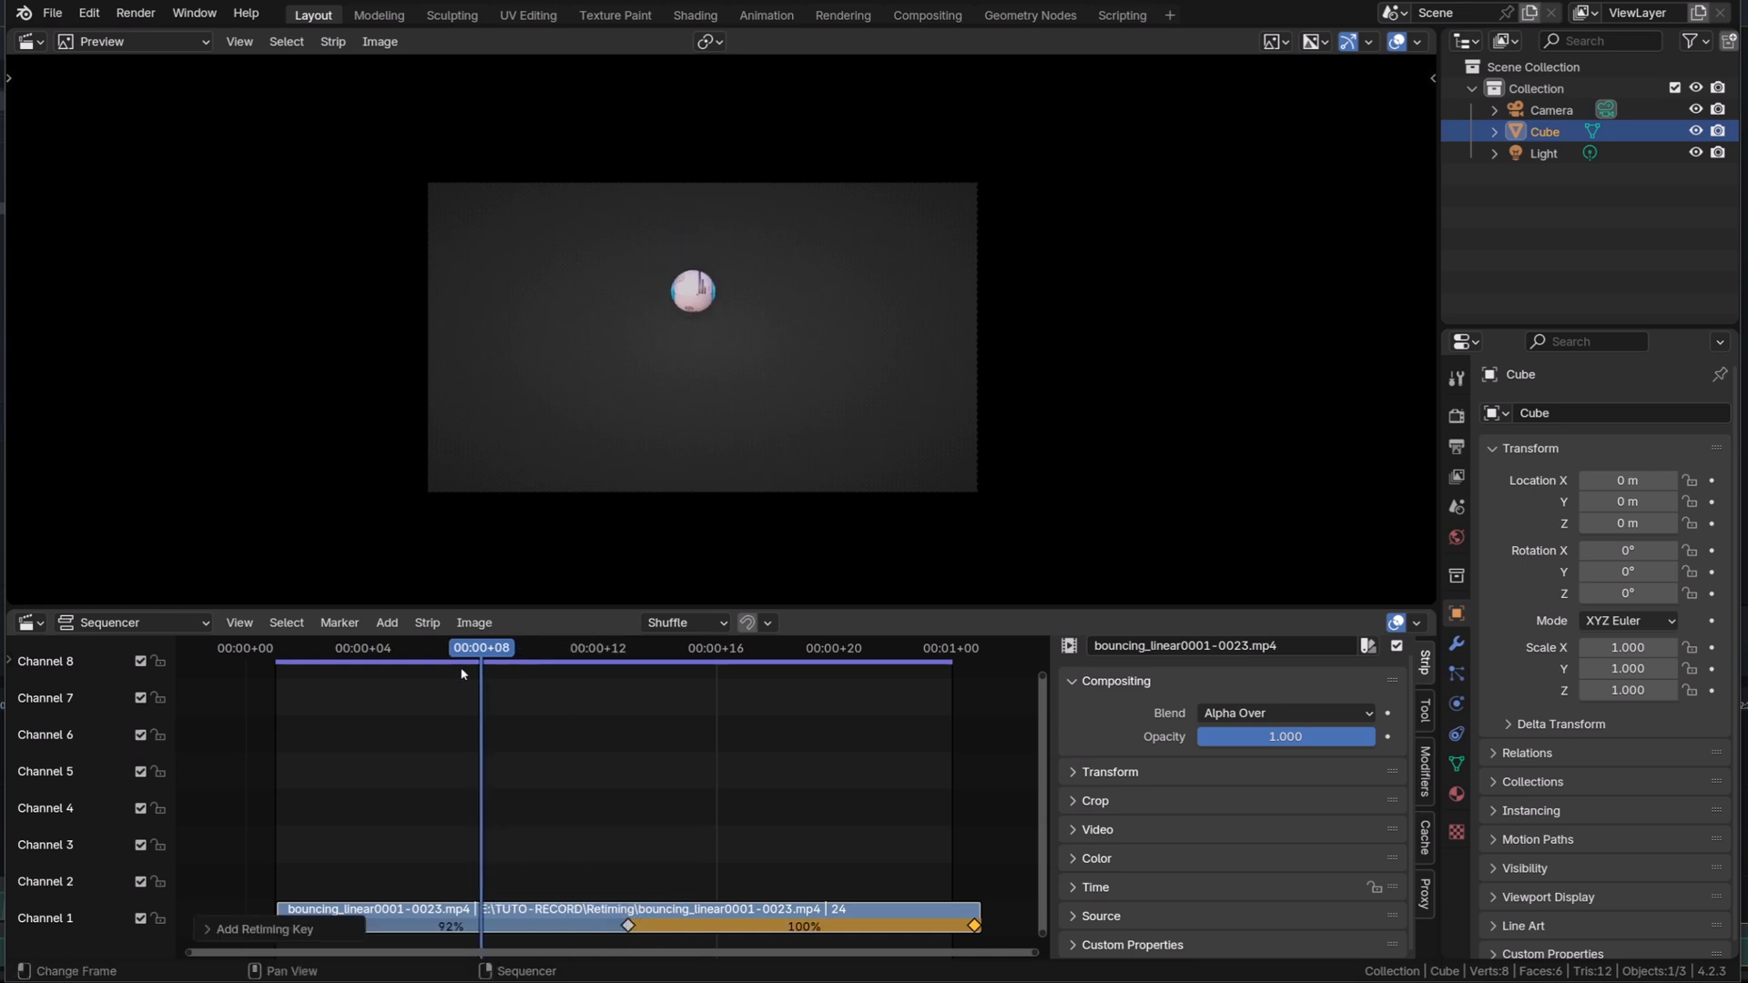
- Scrub to around frame 10 and slide a retiming key to change the clip's section speeds
left_click(306, 648)
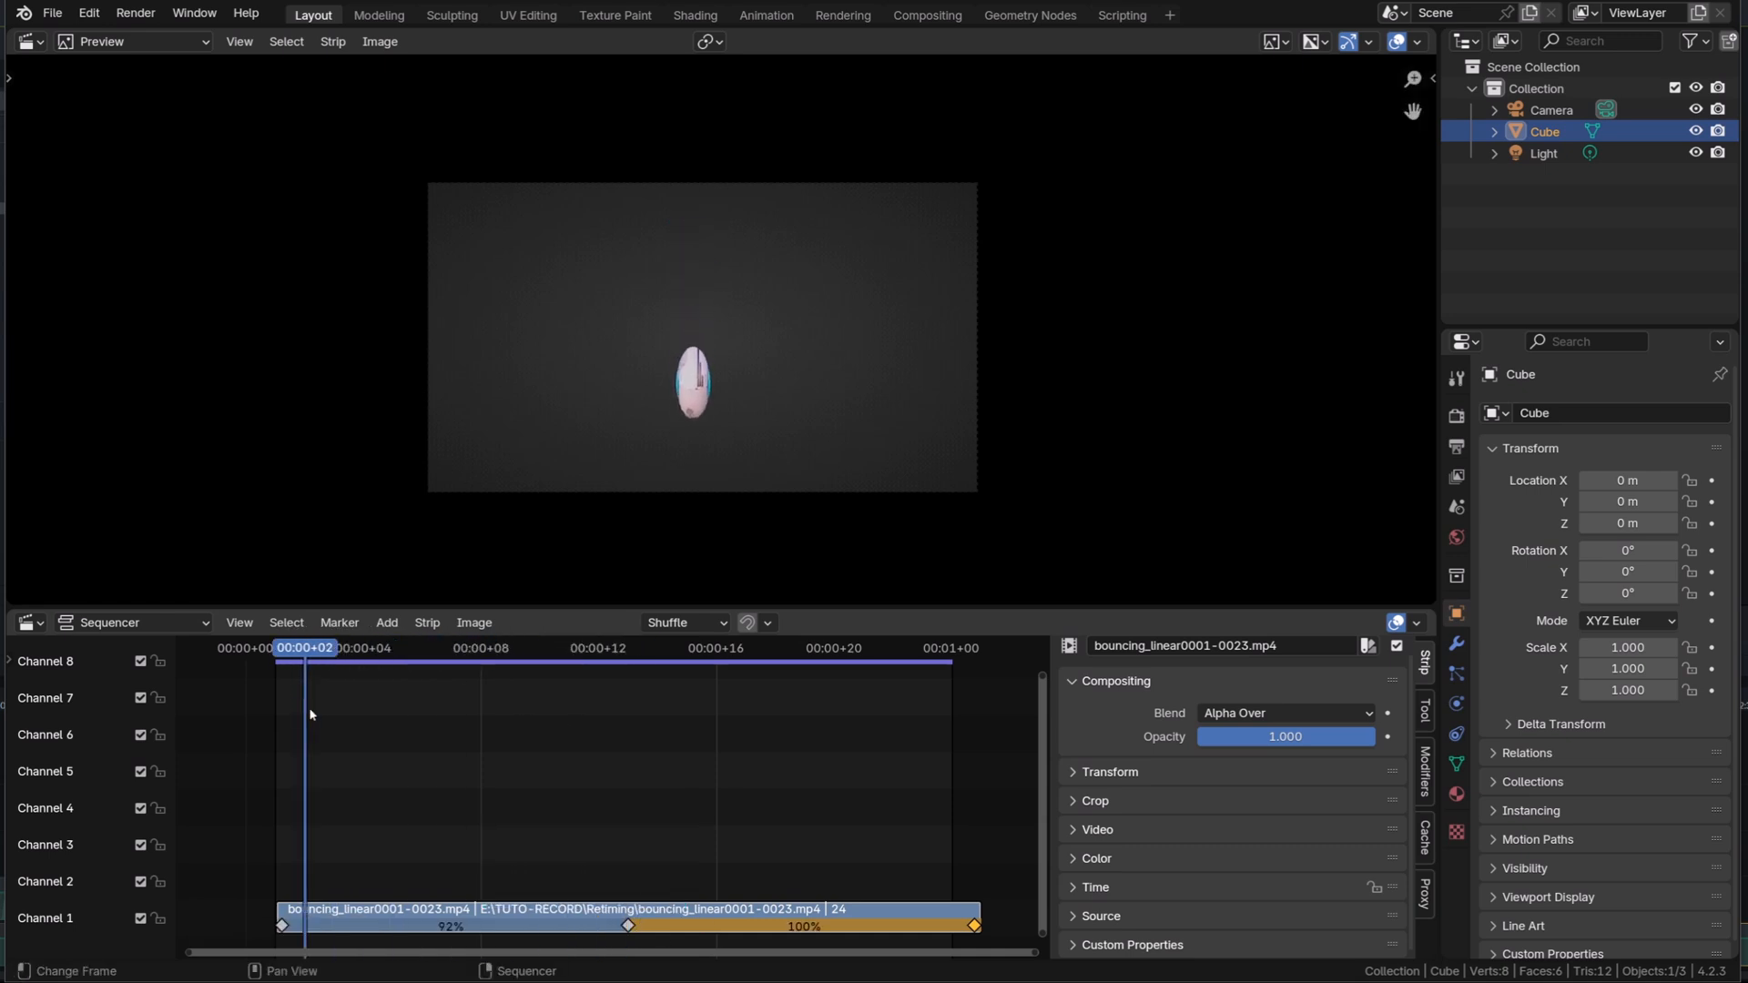
left_click(539, 648)
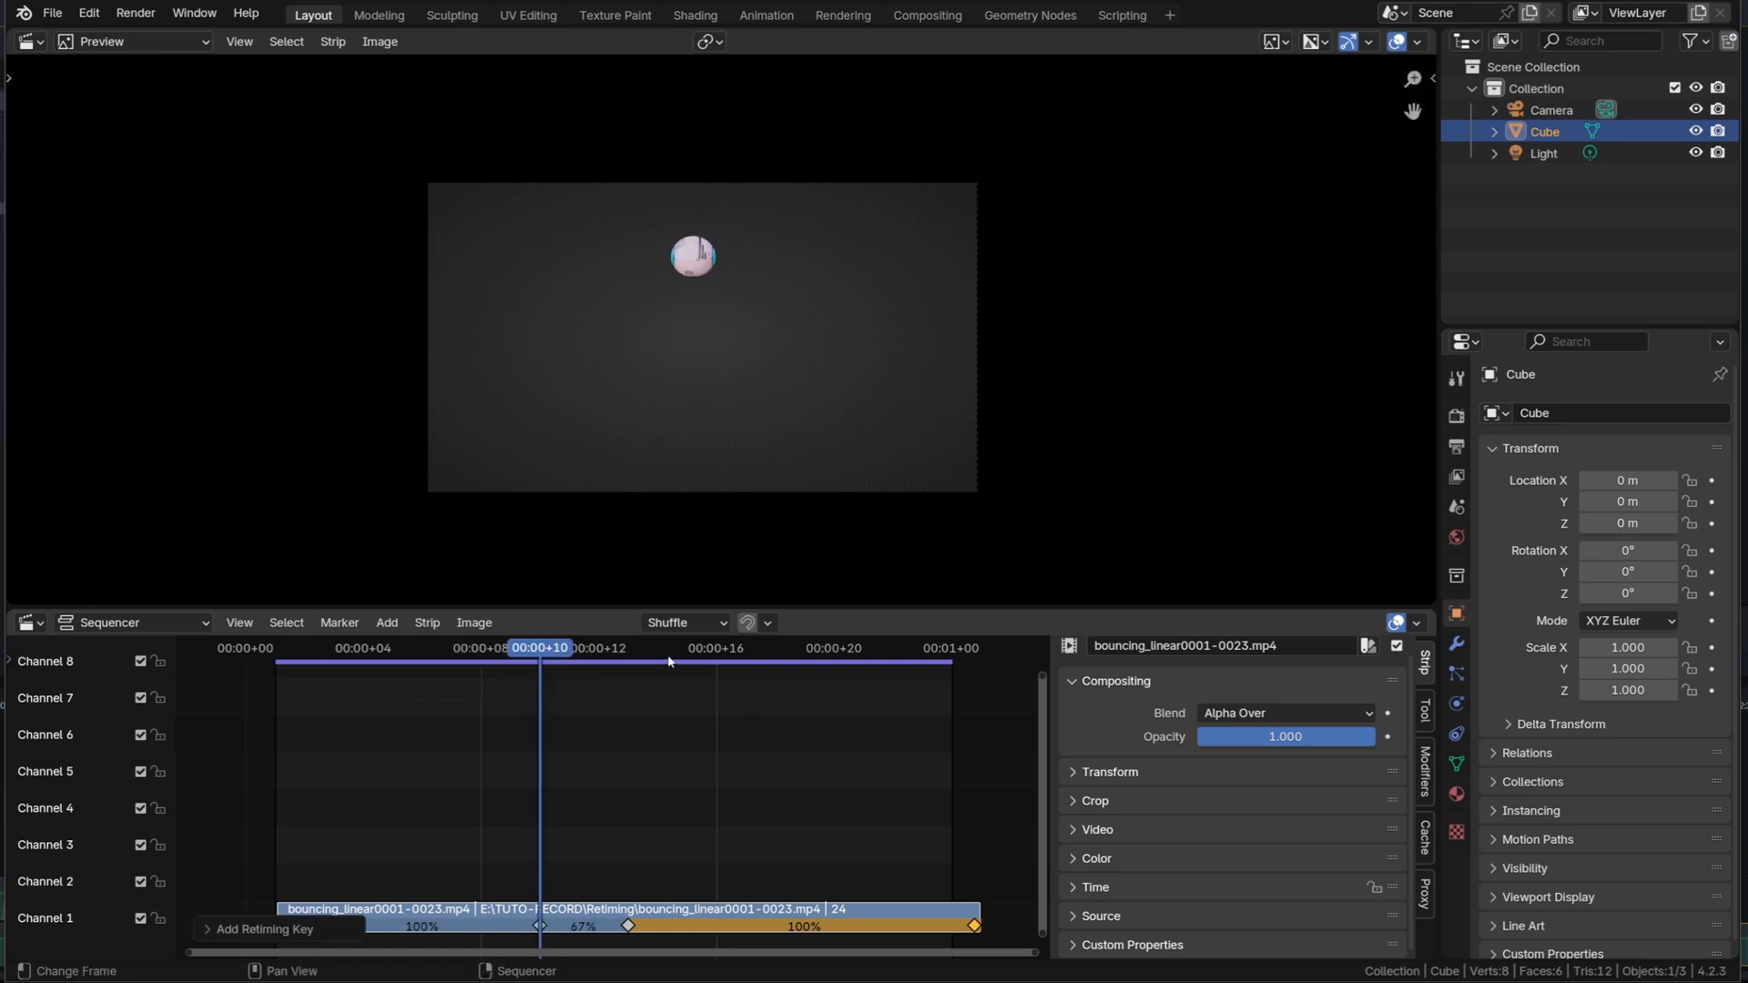
left_click(747, 661)
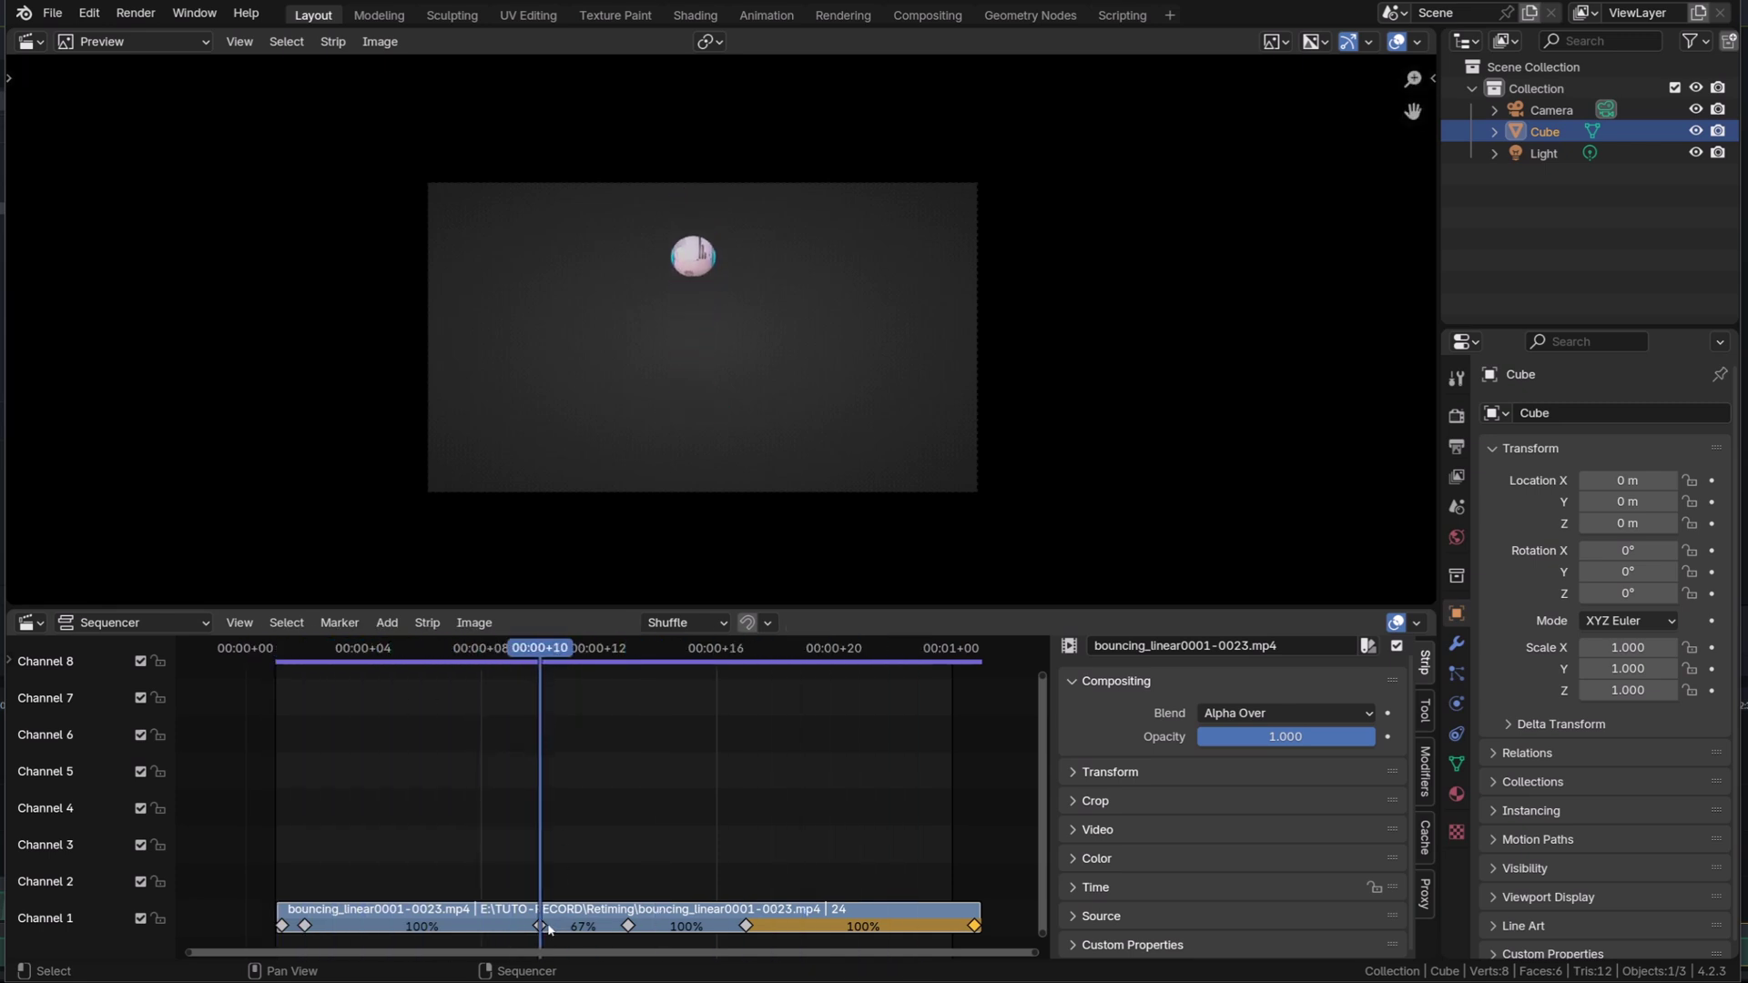
left_click_drag(536, 925, 515, 924)
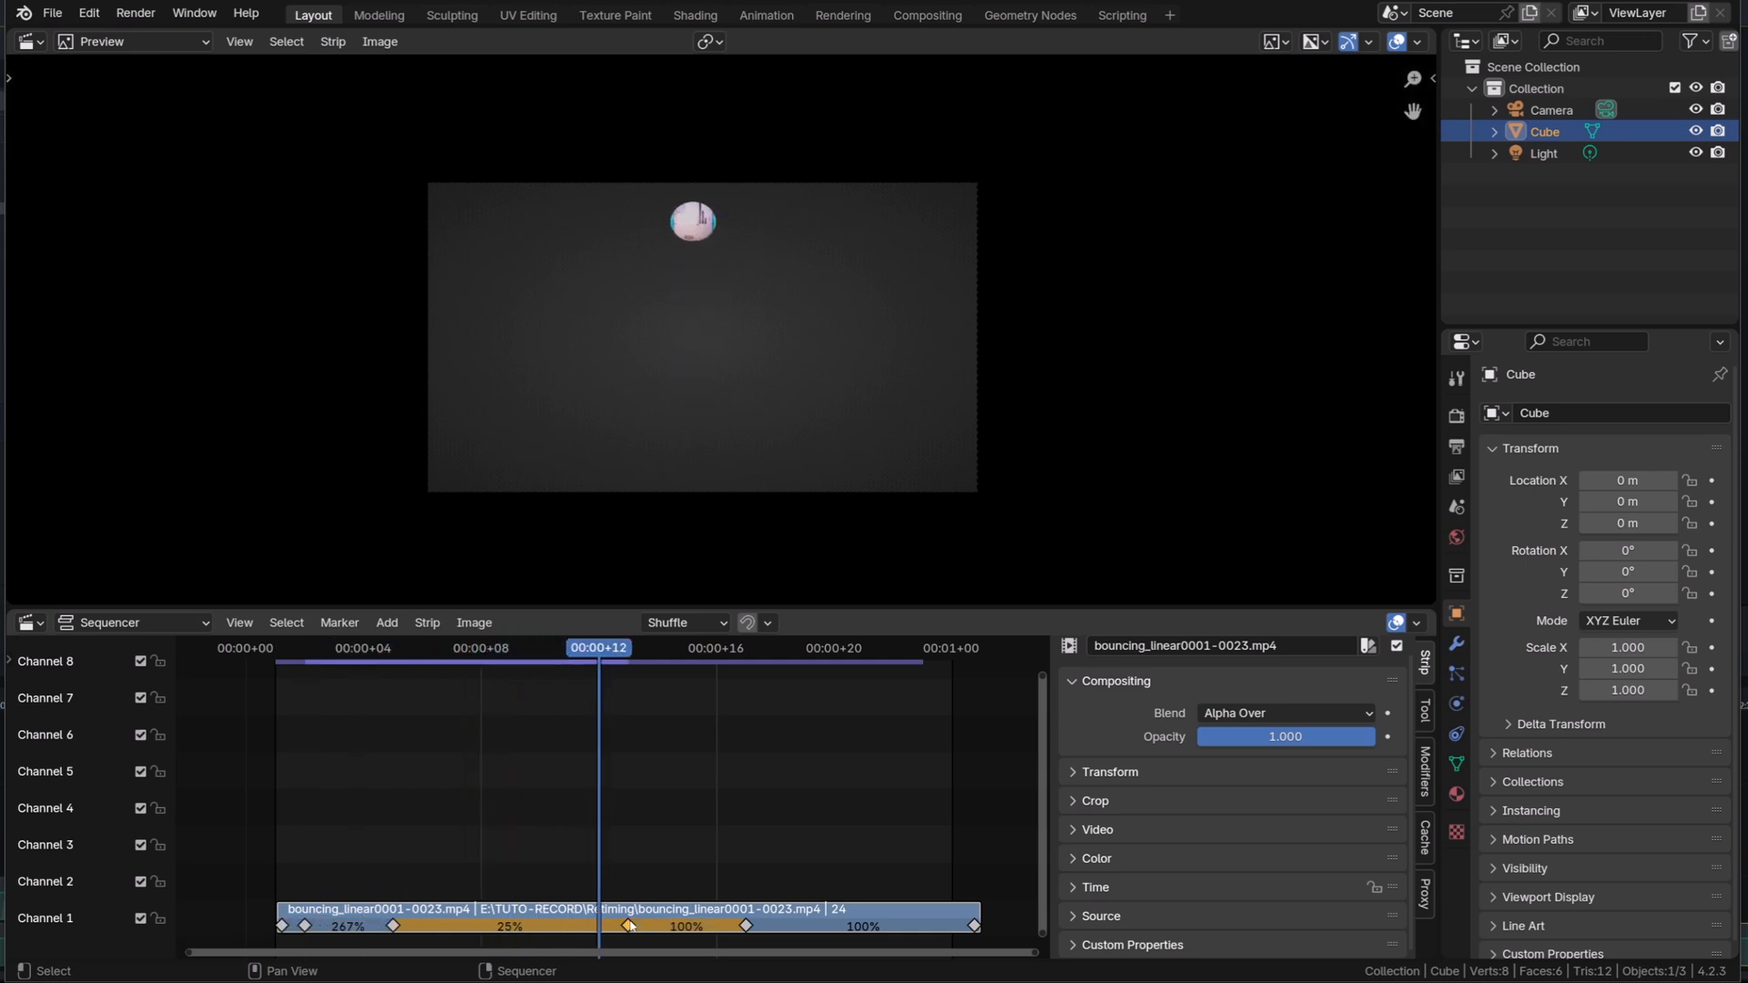
- Add a retiming key at the ball's highest frame, giving sections of 40%, 33%, 75% and 100%
left_click(335, 648)
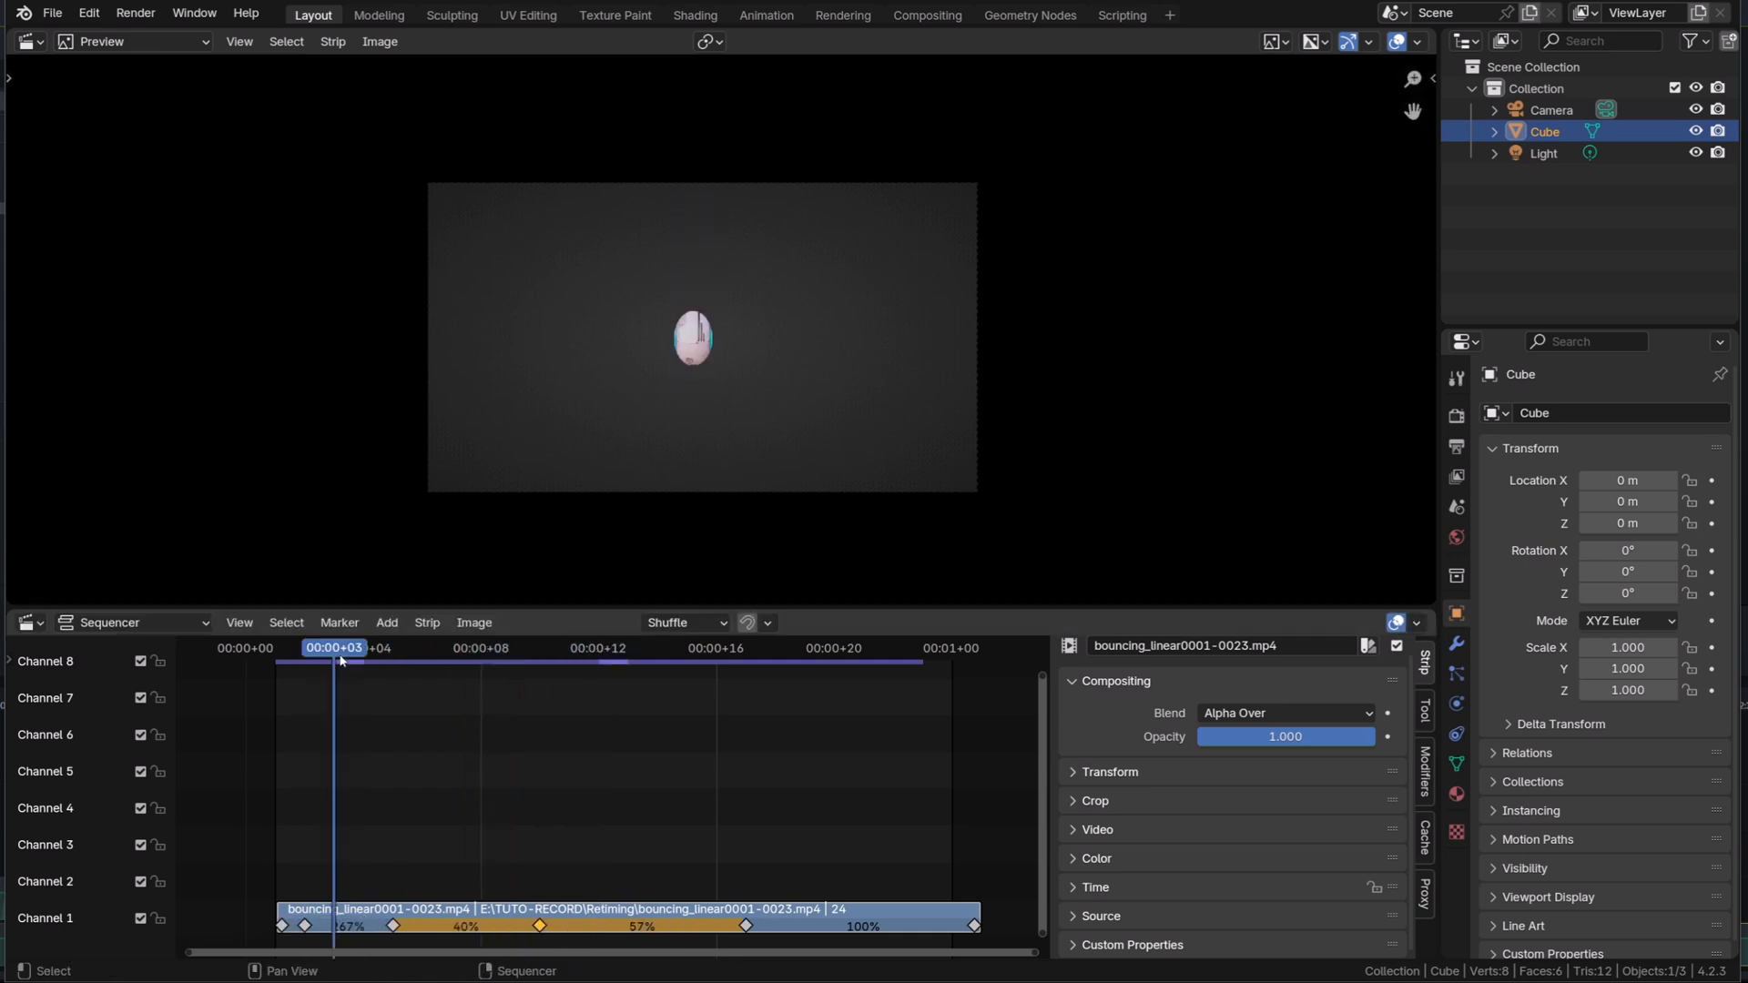
left_click(480, 648)
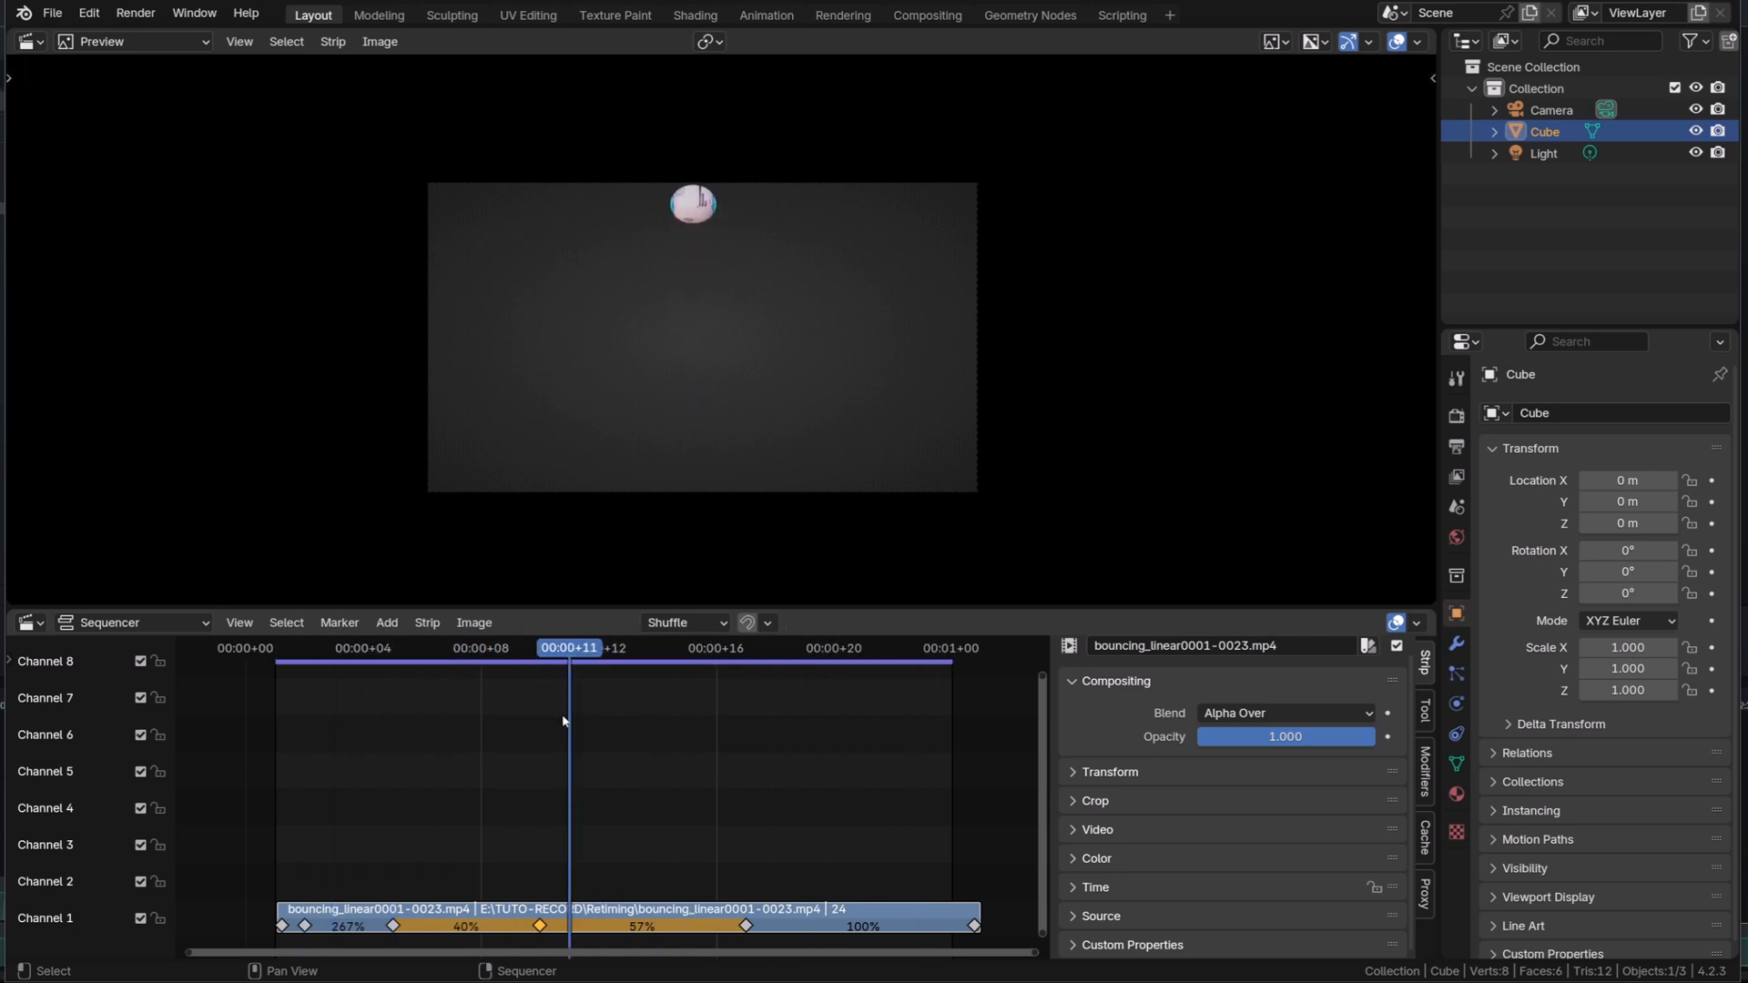
right_click(563, 721)
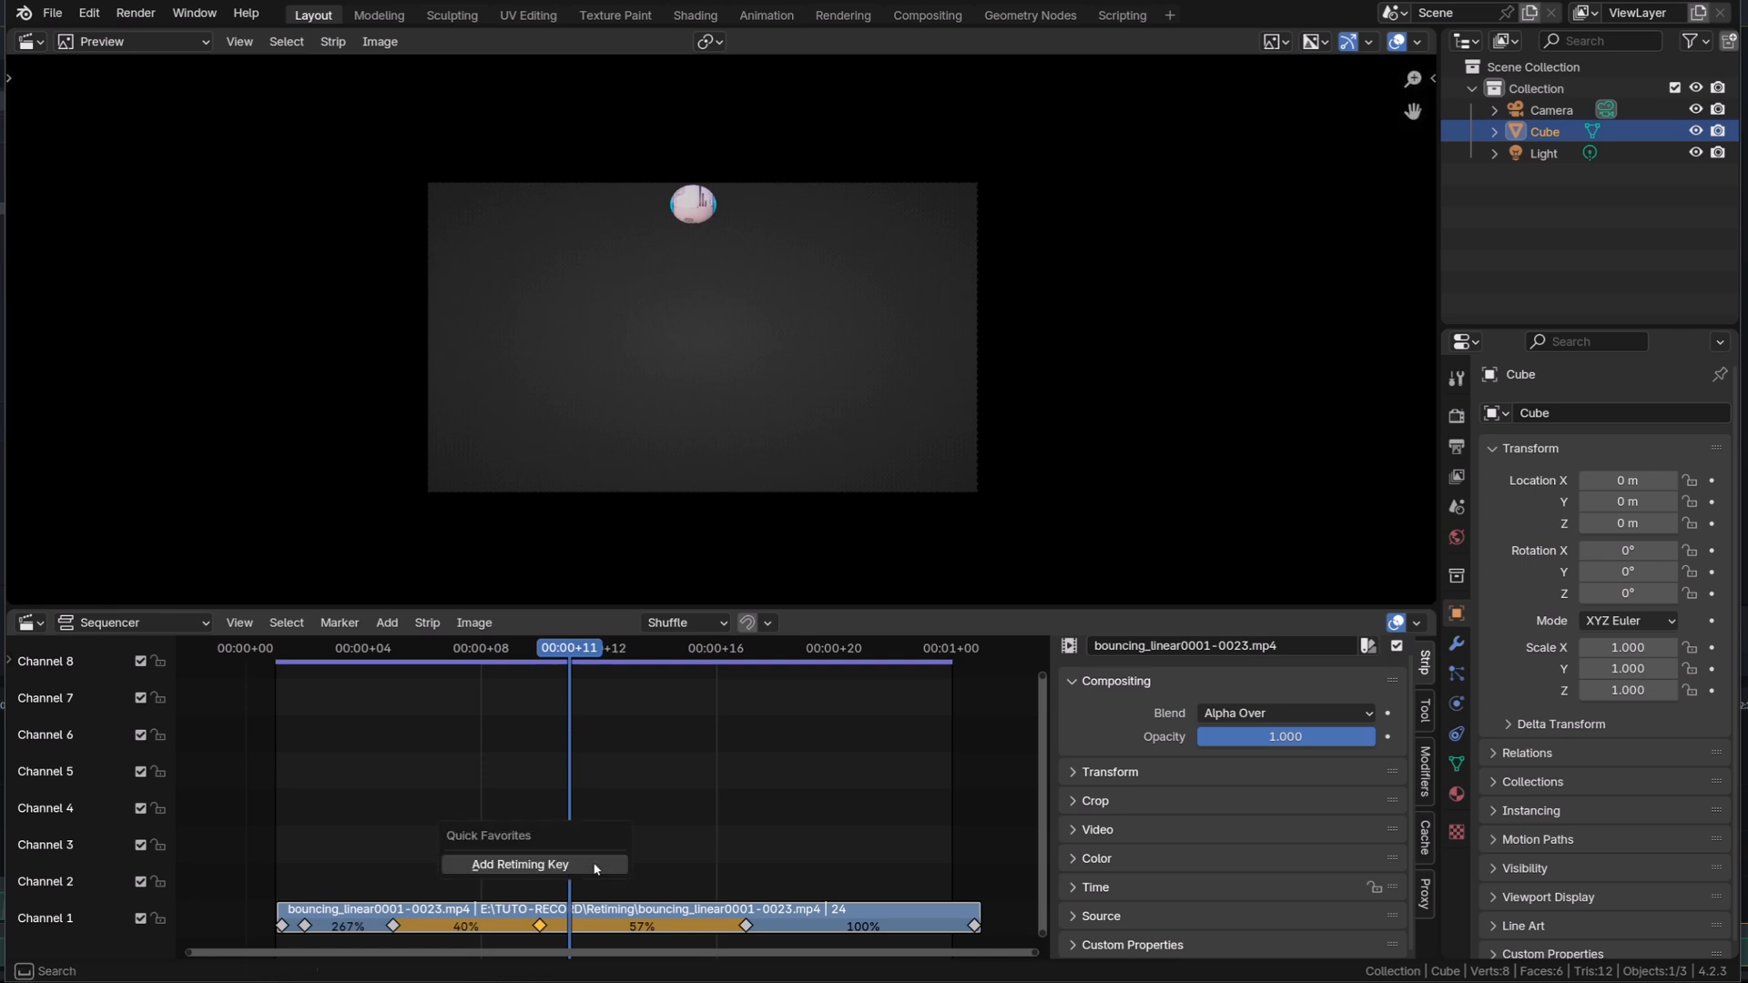
left_click(520, 863)
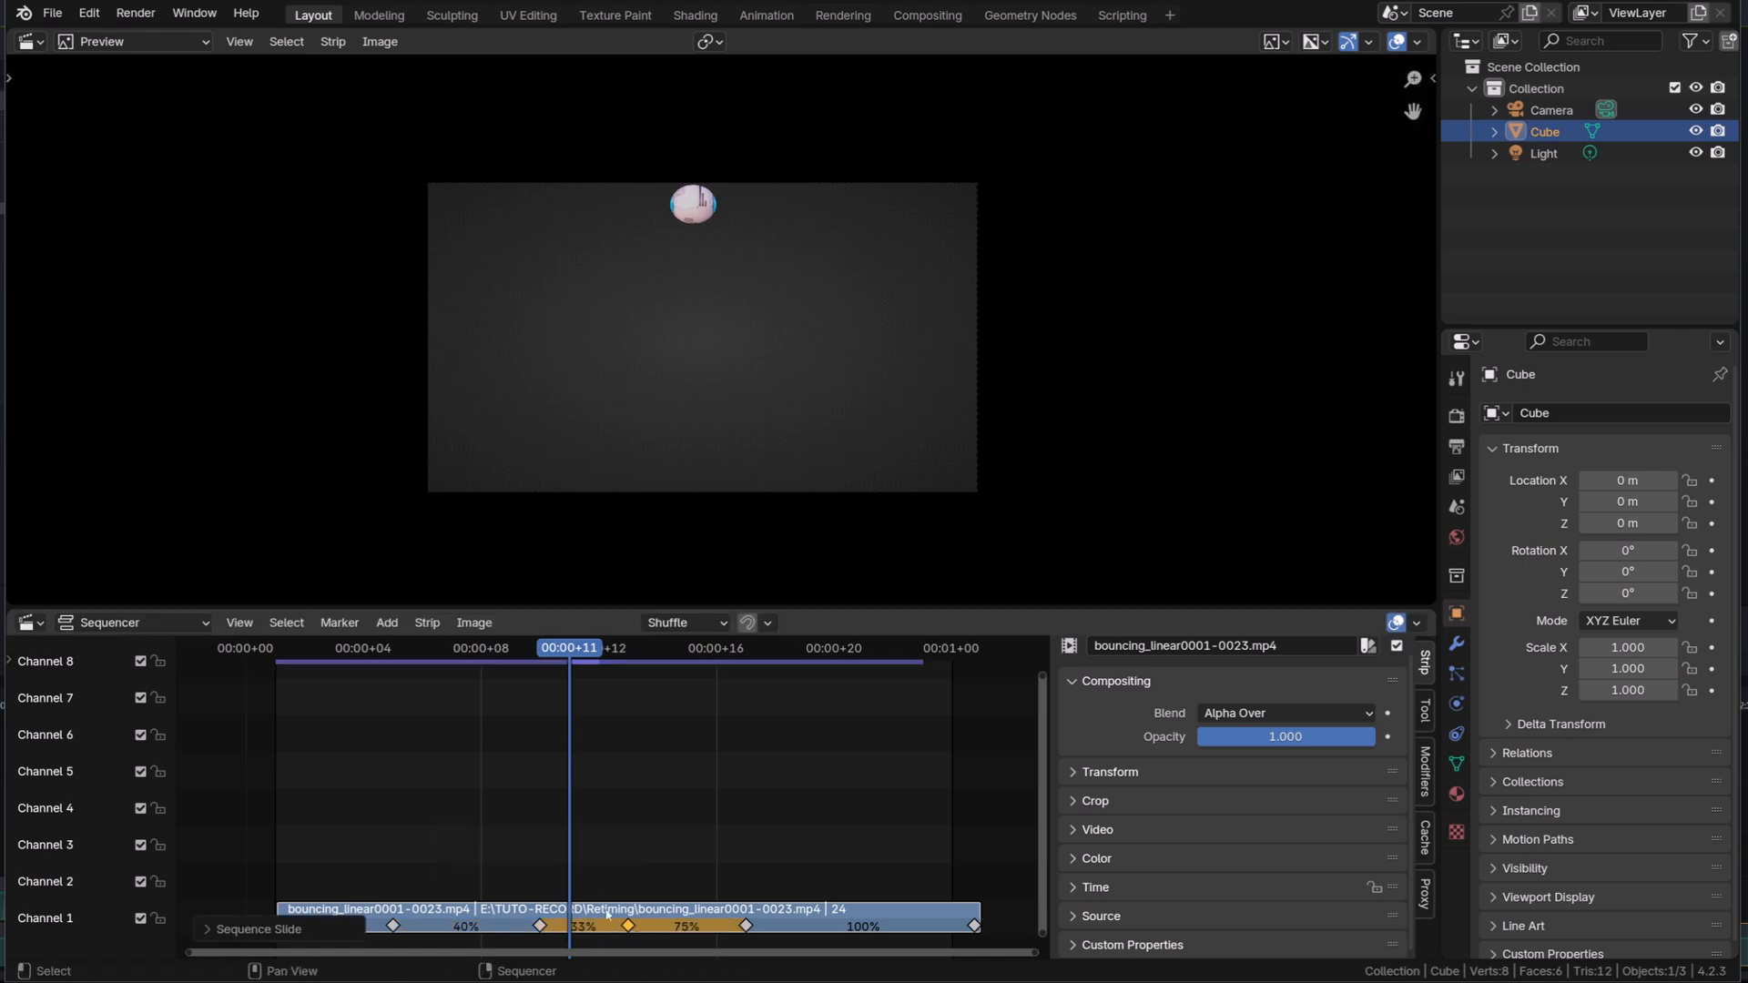
left_click(923, 648)
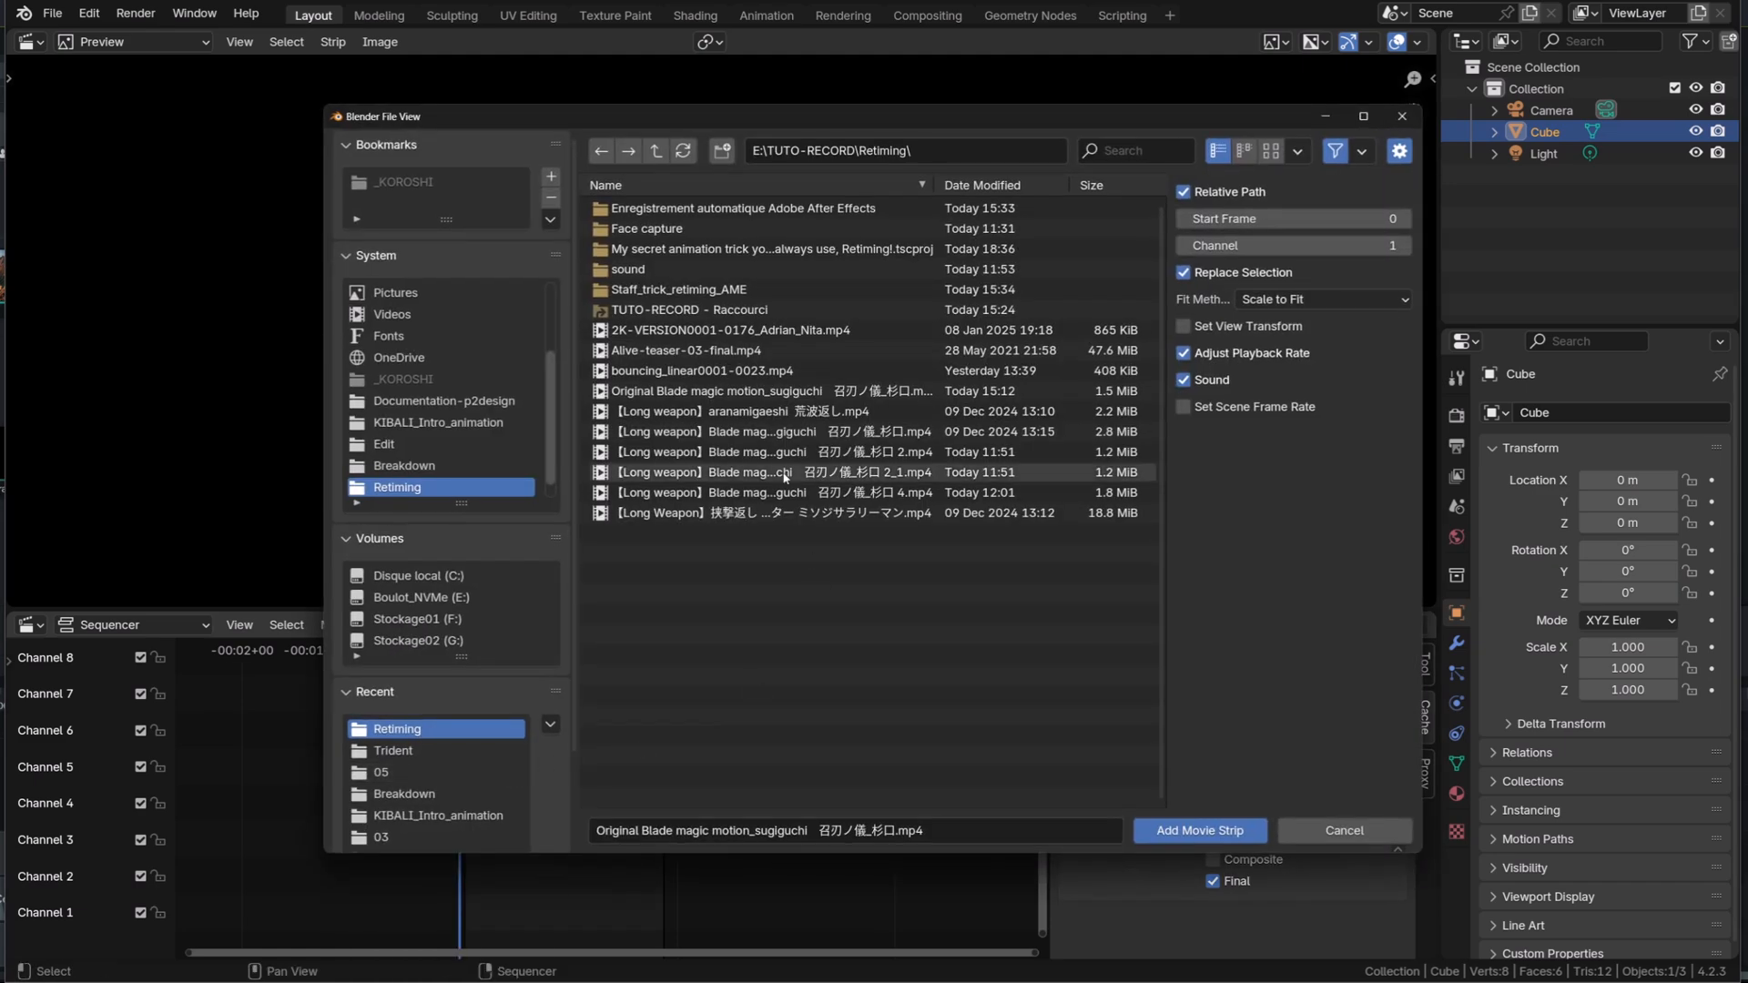
- Add the Blade magic motion reference video as a movie strip and select the upper copy
left_click(1198, 830)
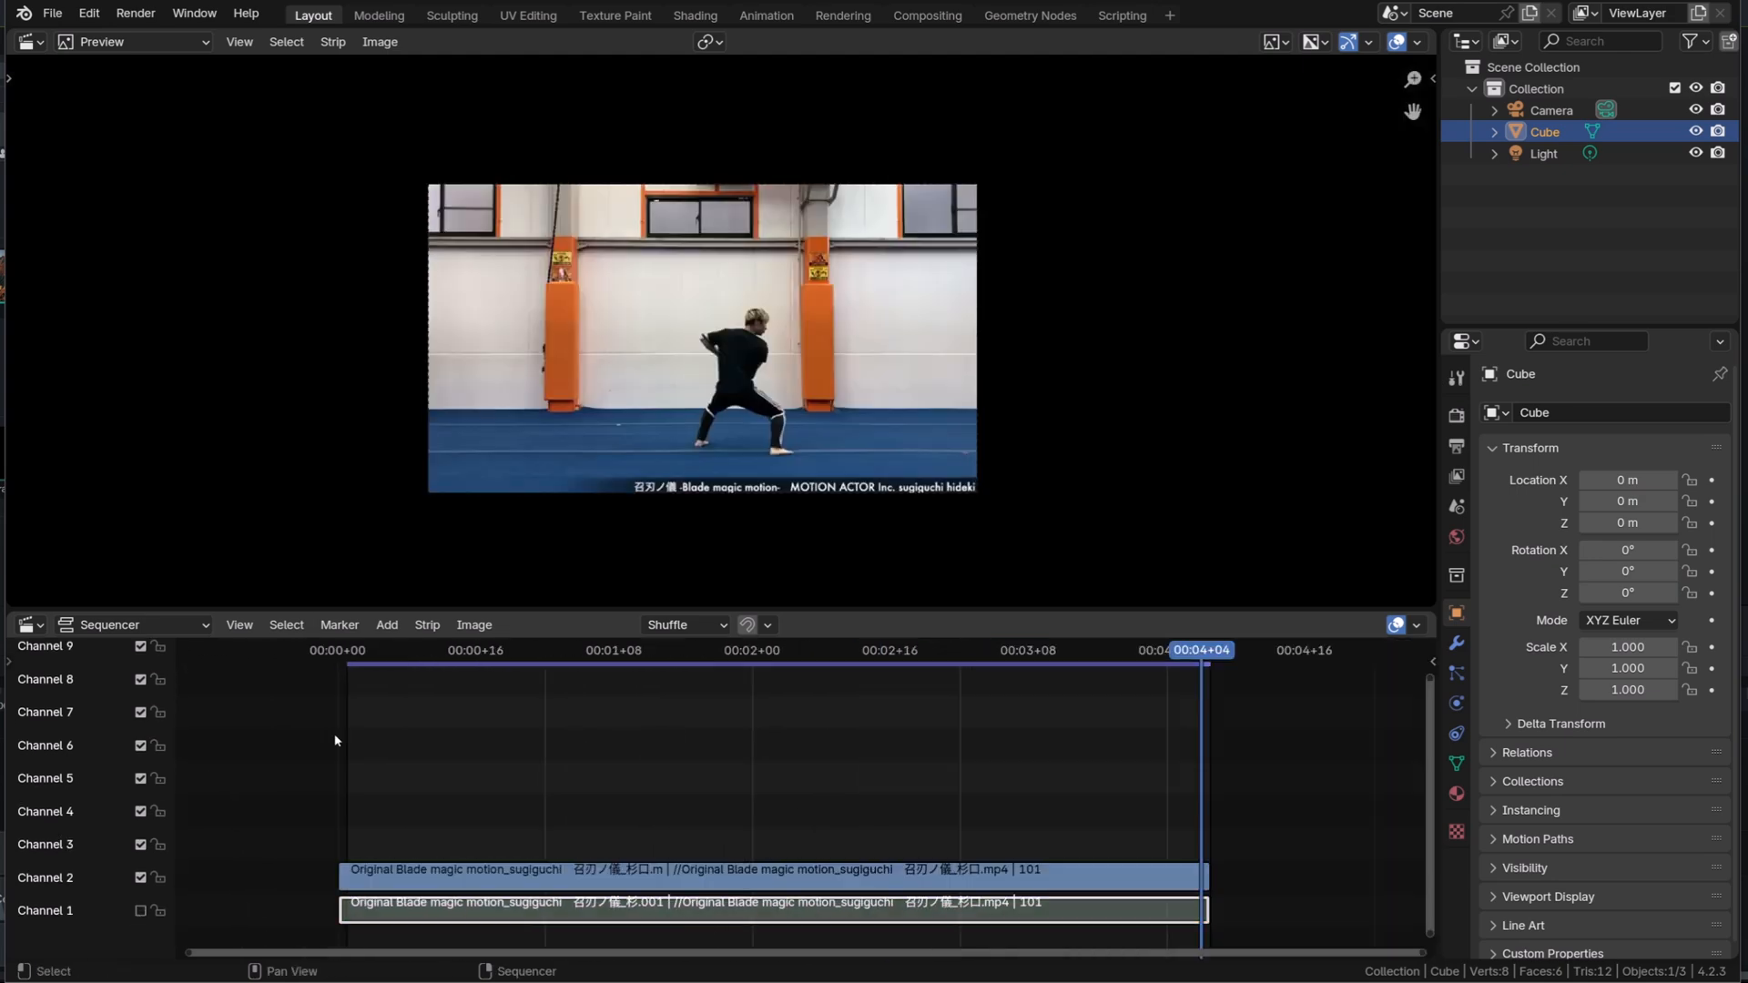
left_click(342, 650)
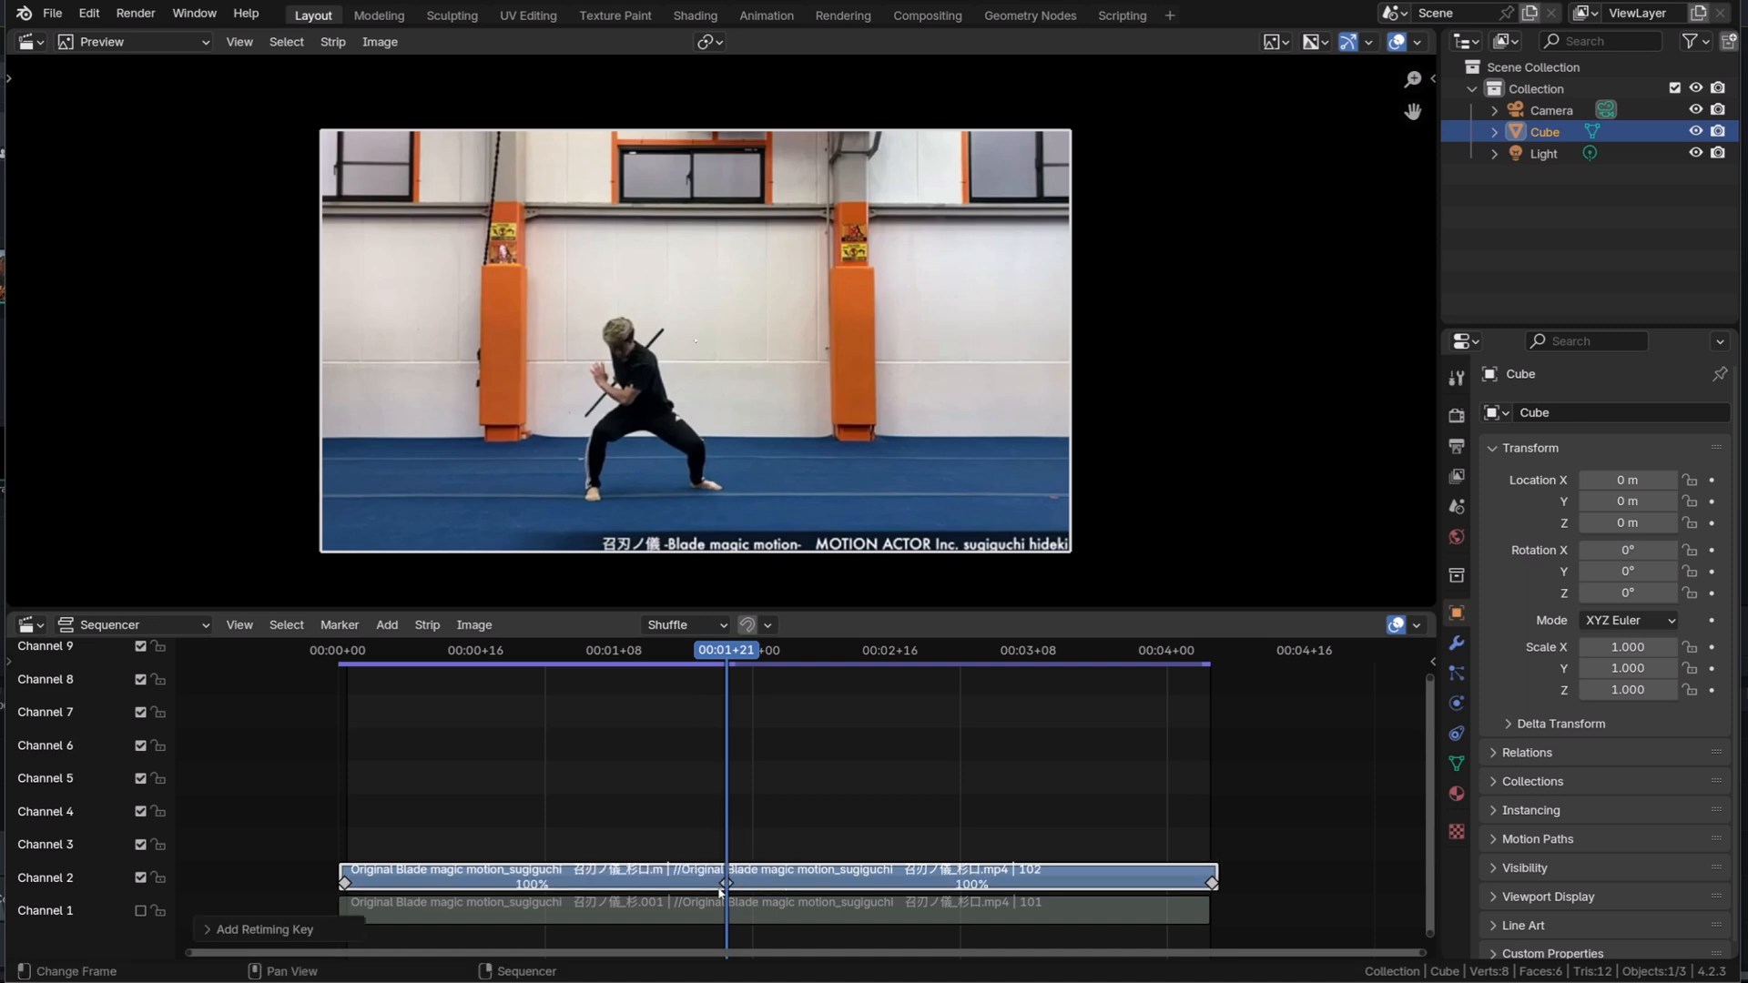
- Add retiming keys at each key pose of the staff movement, including the overhead swing and its end
left_click(752, 650)
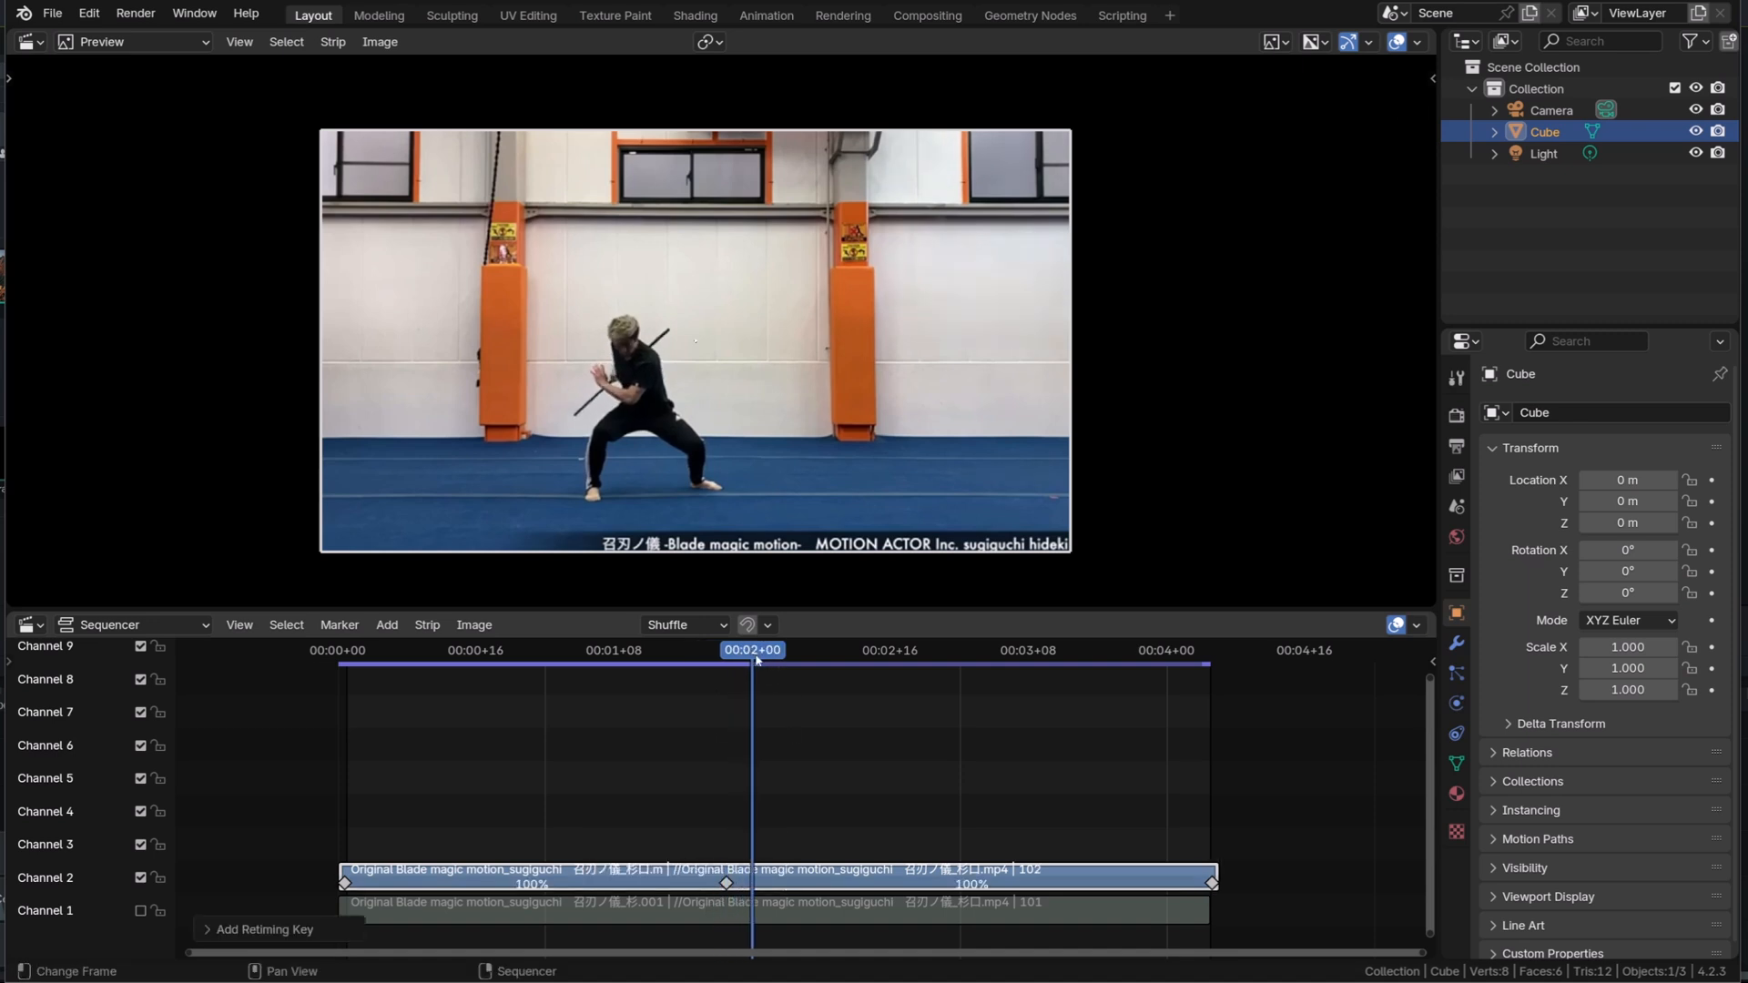
left_click(932, 650)
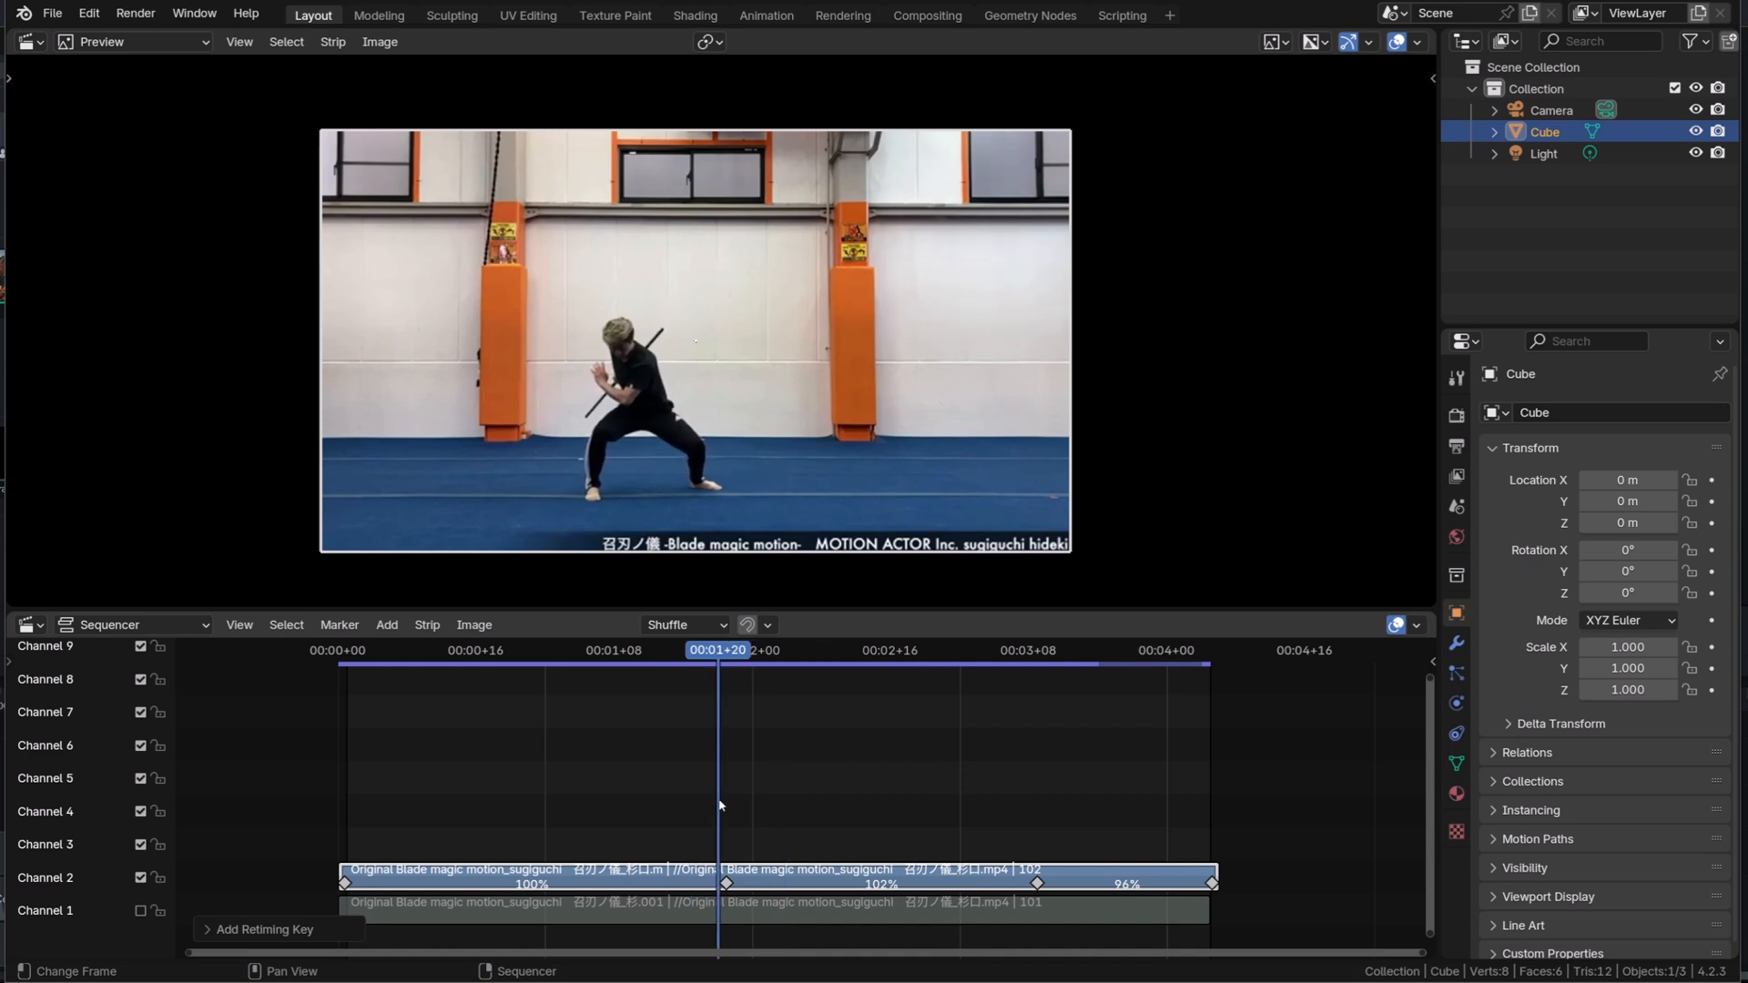
left_click(881, 650)
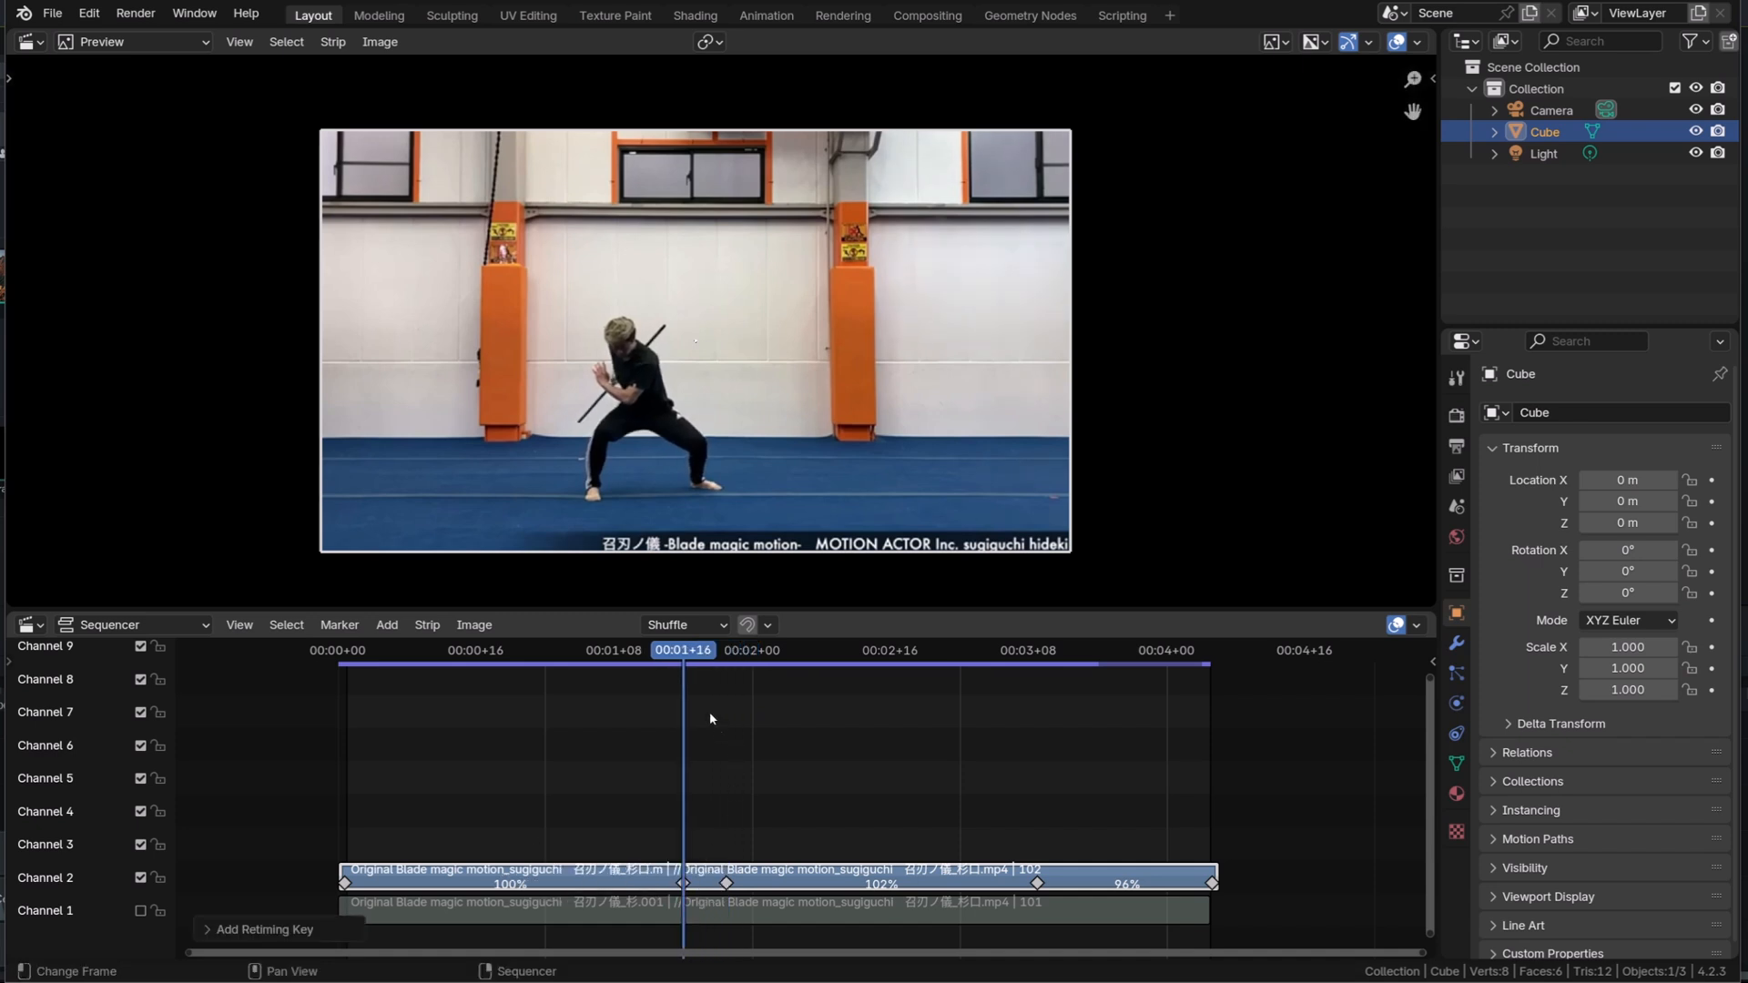
left_click(847, 671)
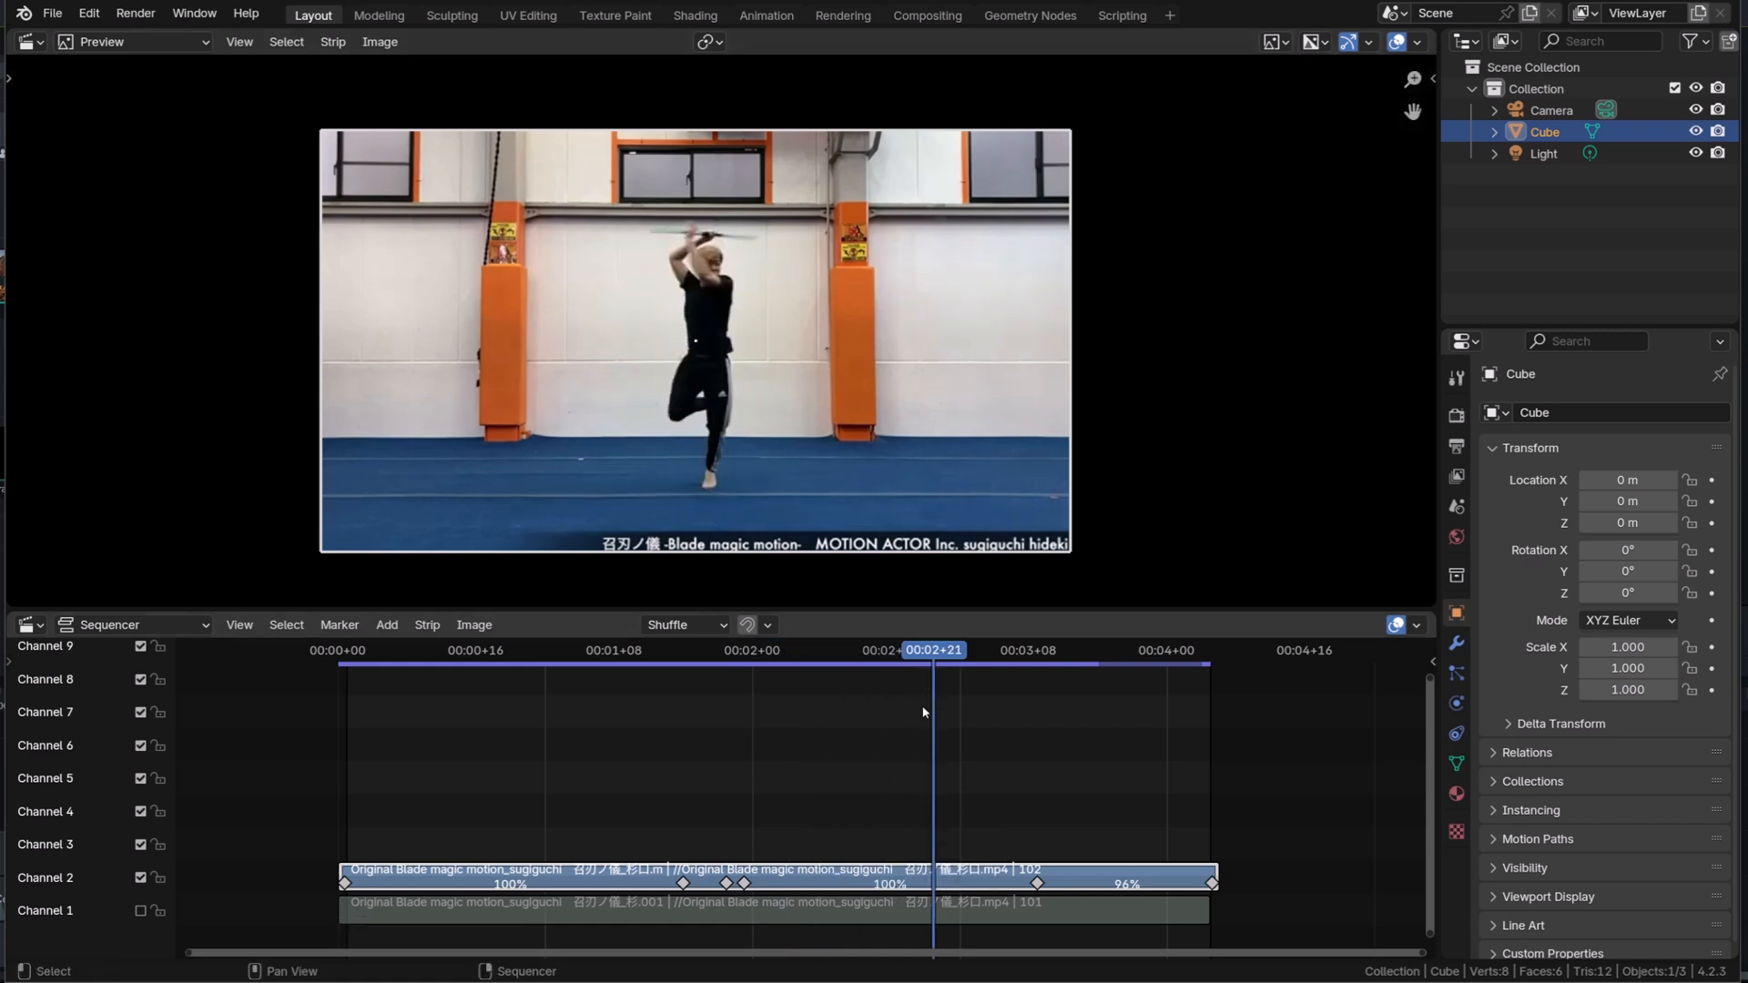
left_click(972, 667)
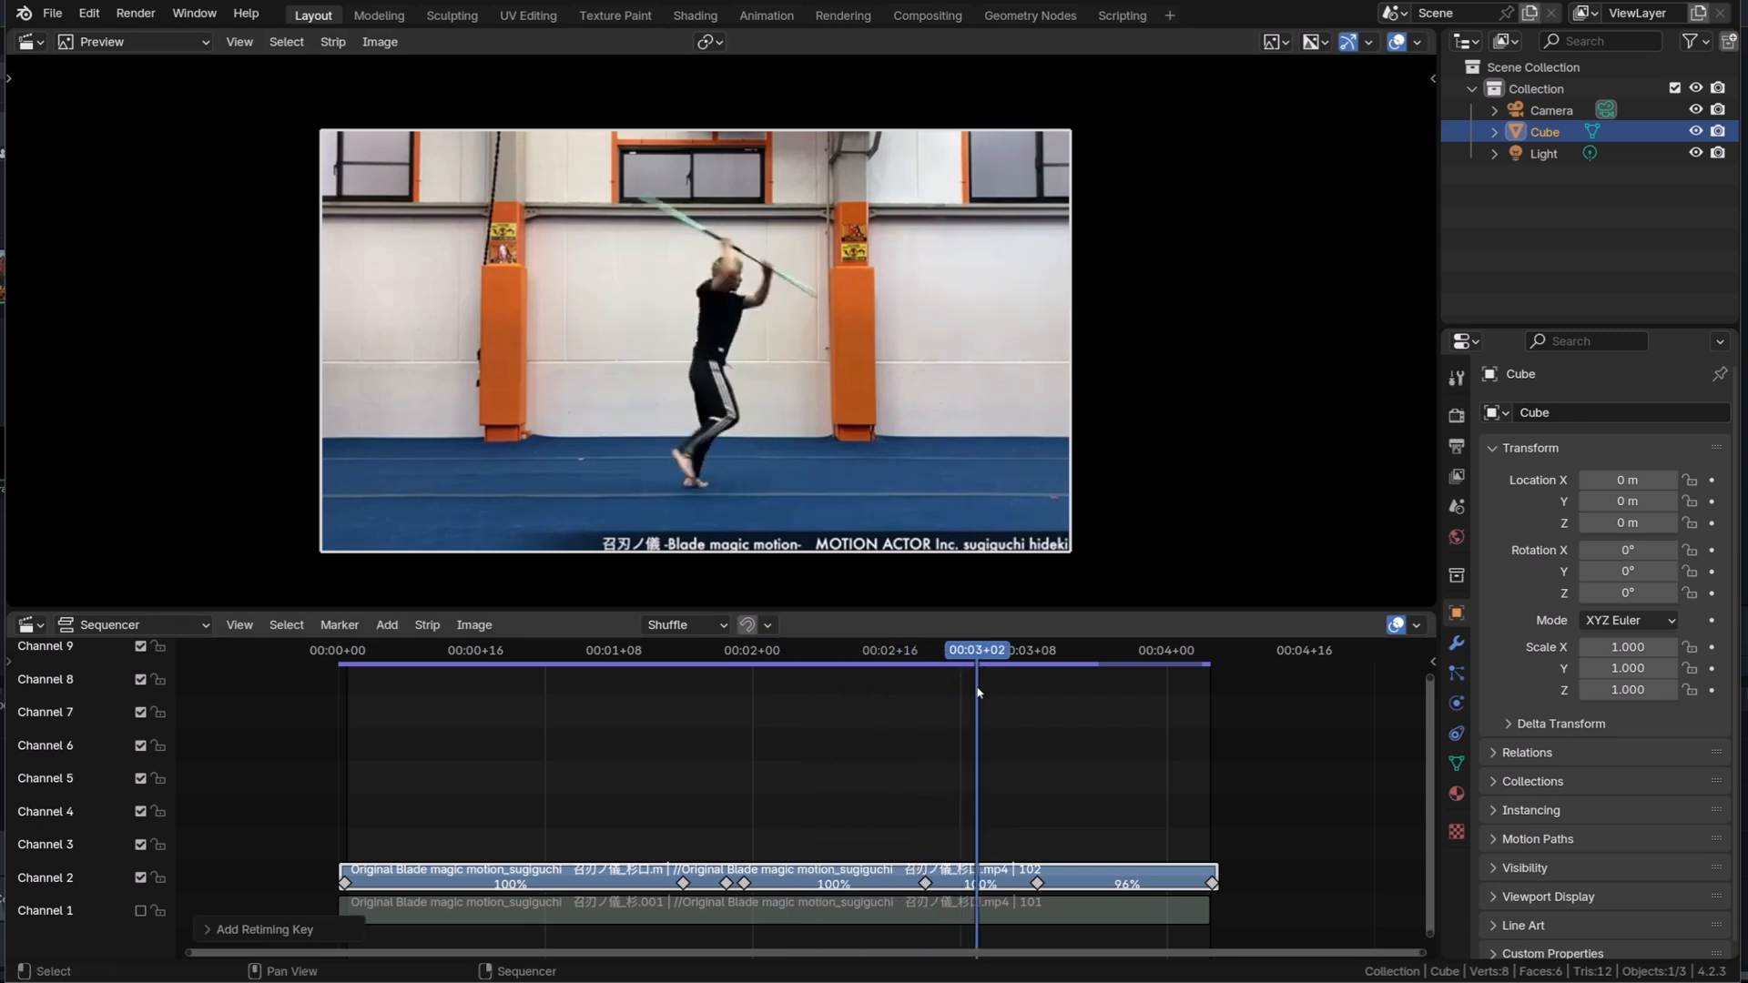
left_click(357, 663)
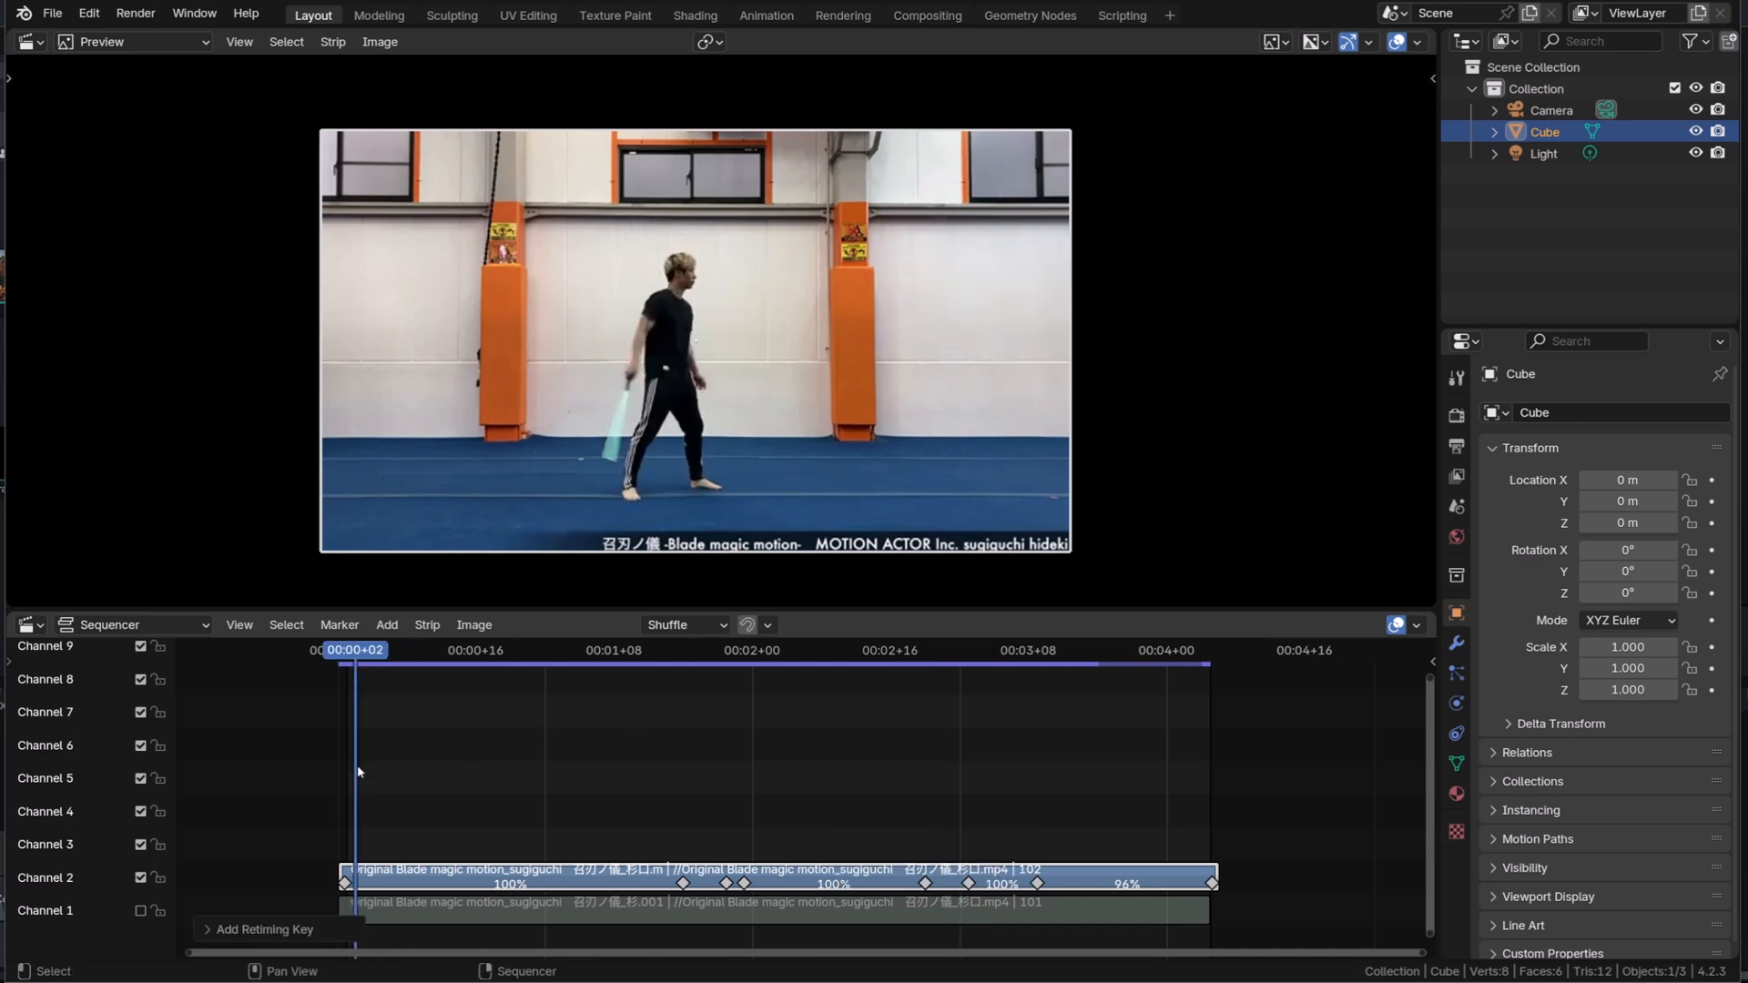
left_click(346, 650)
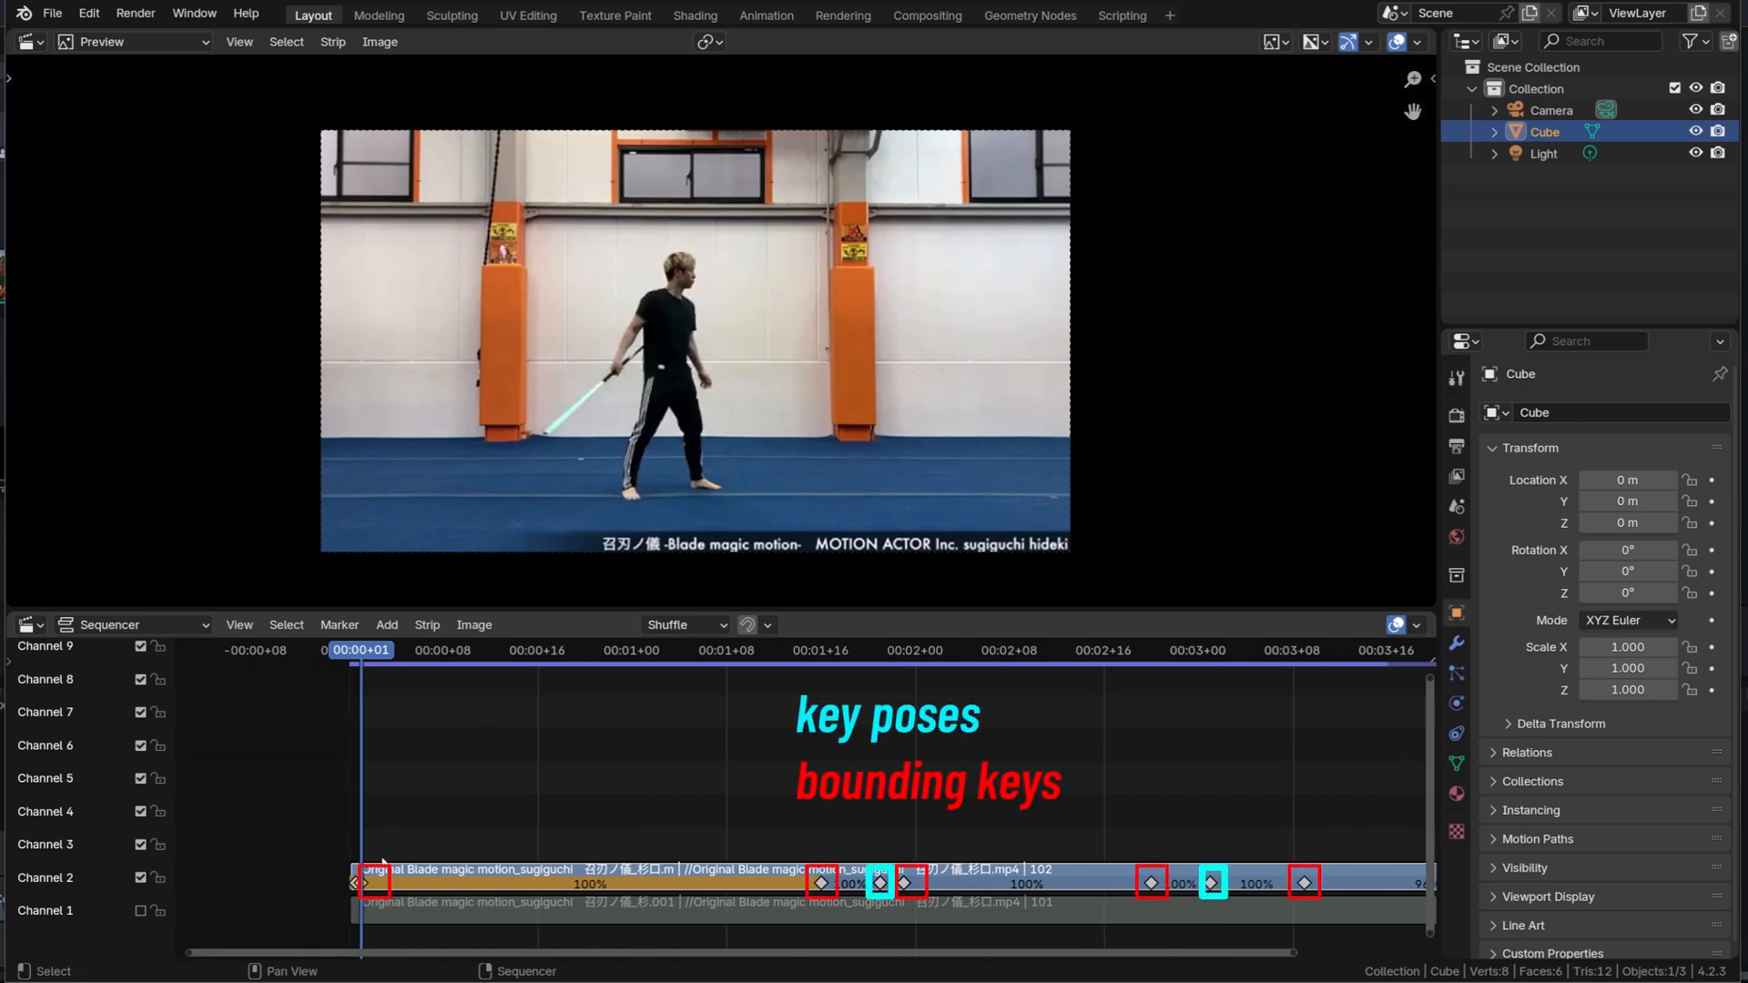
- Slow the opening section and speed up the post-overhead section, then play the retimed reference
left_click(845, 650)
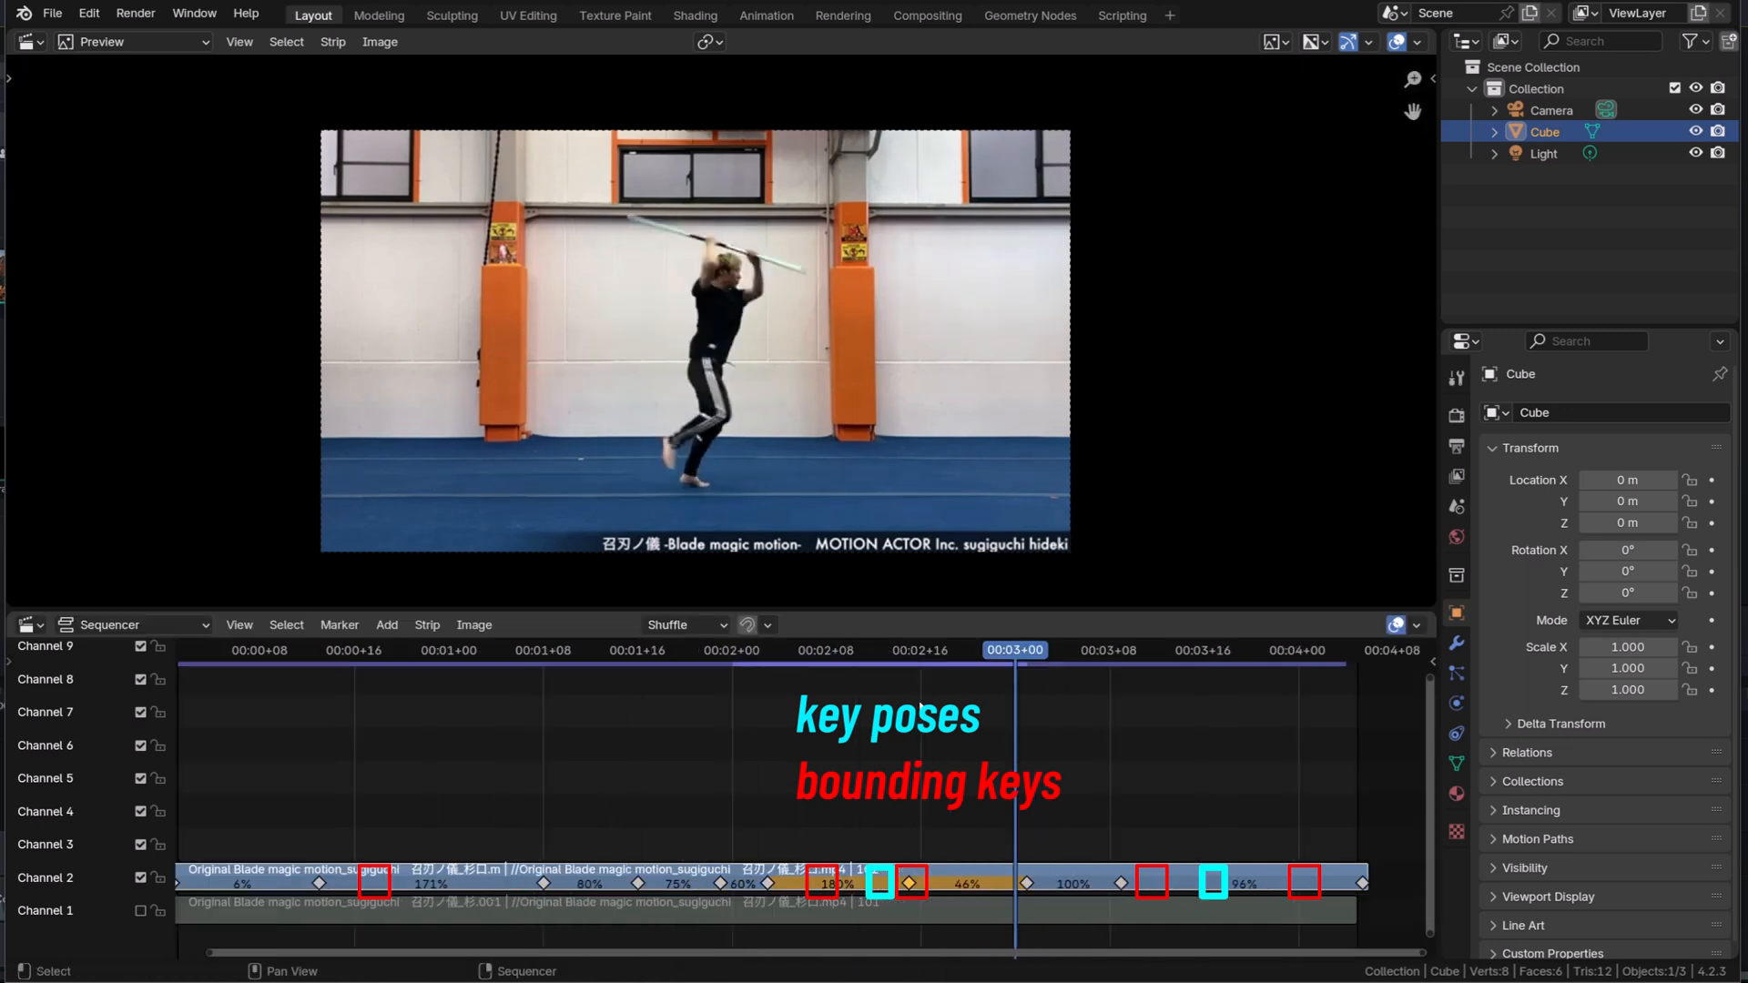
left_click(943, 650)
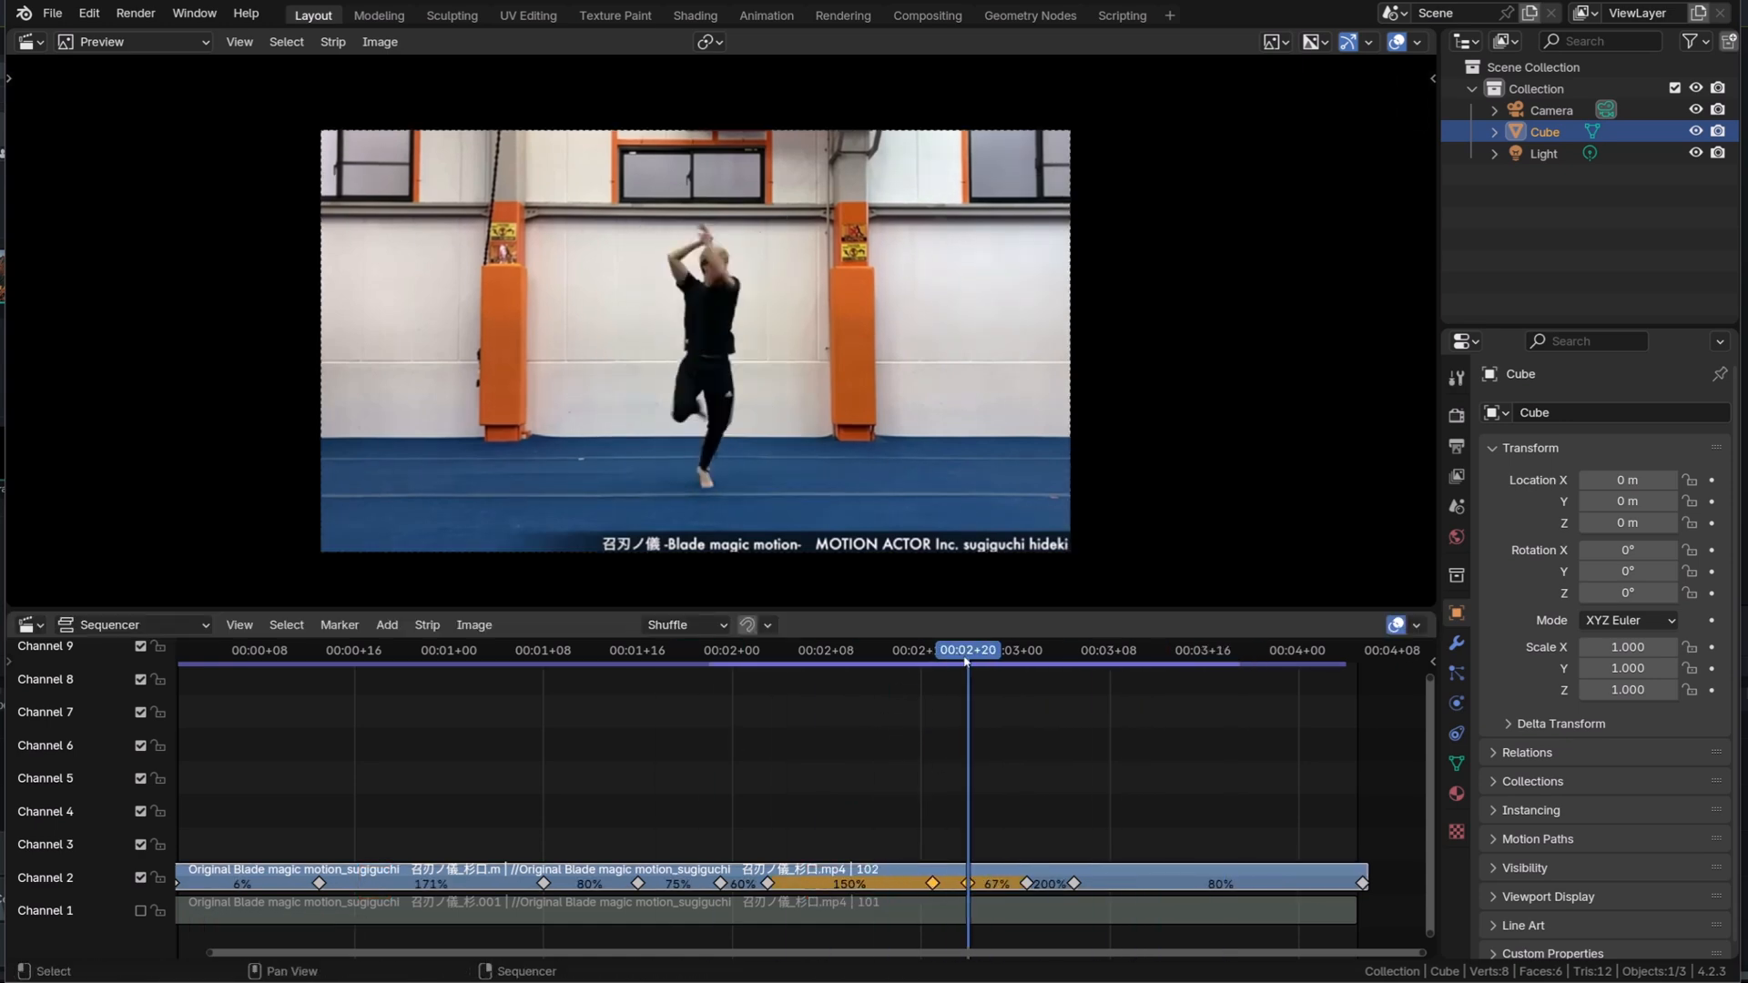
key("Space")
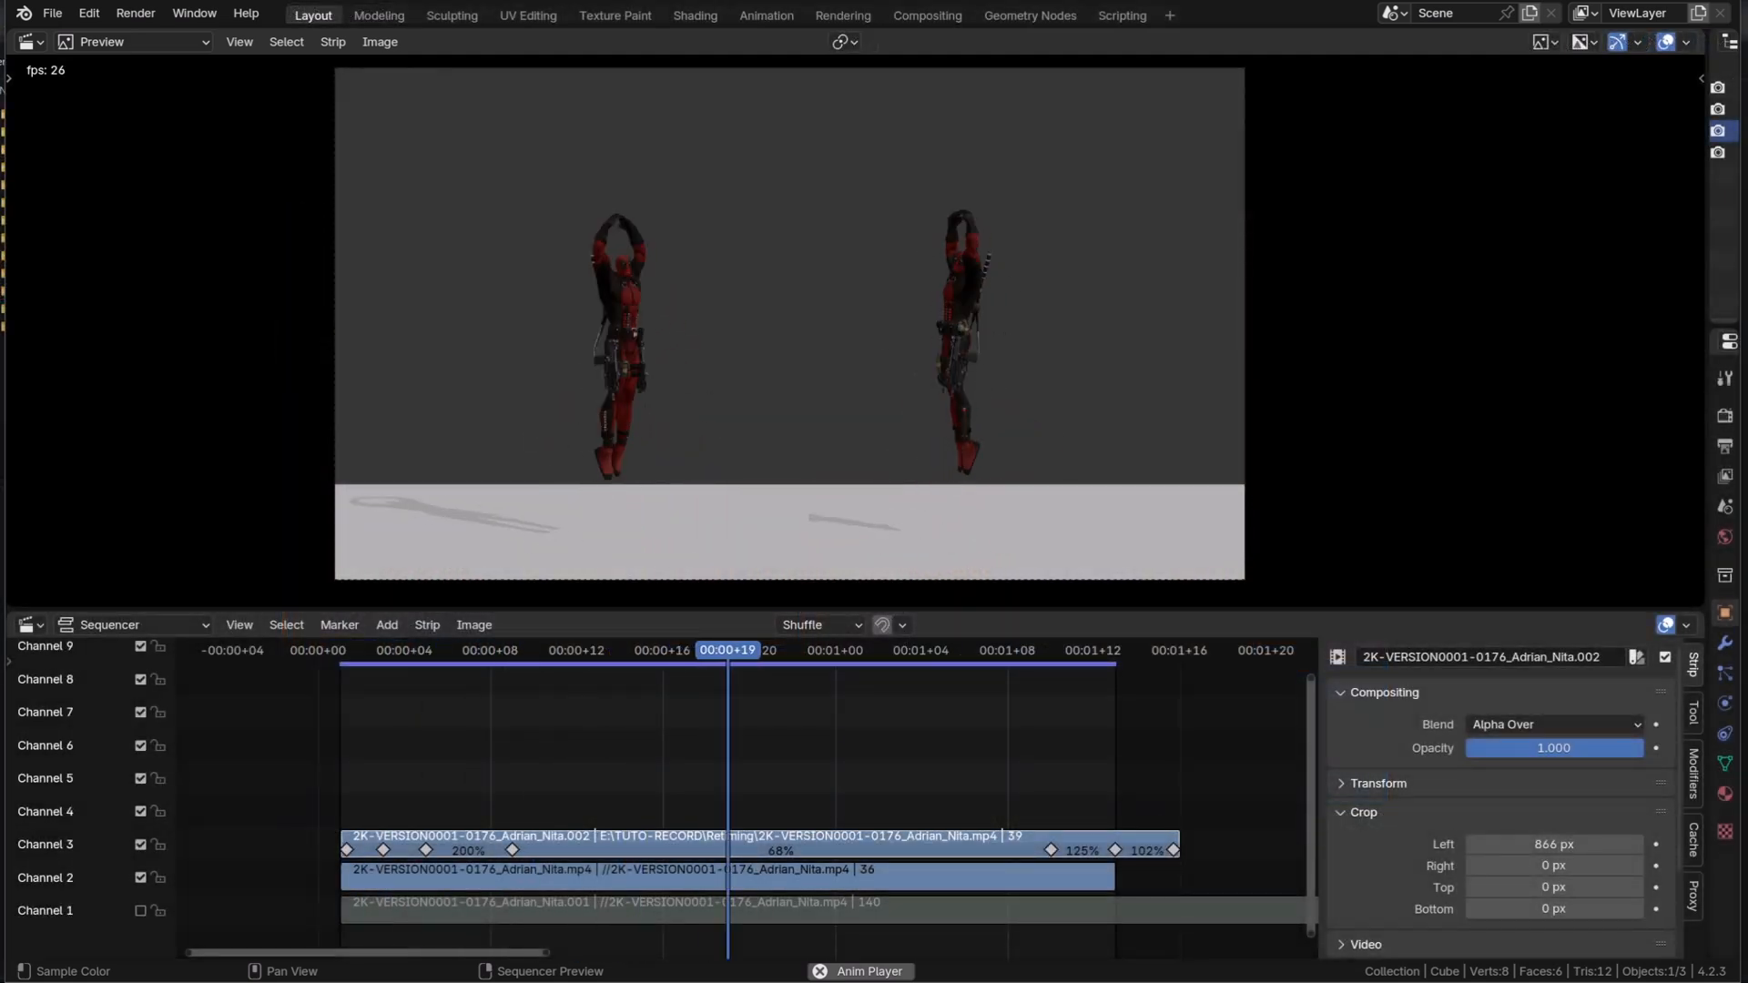
left_click(985, 650)
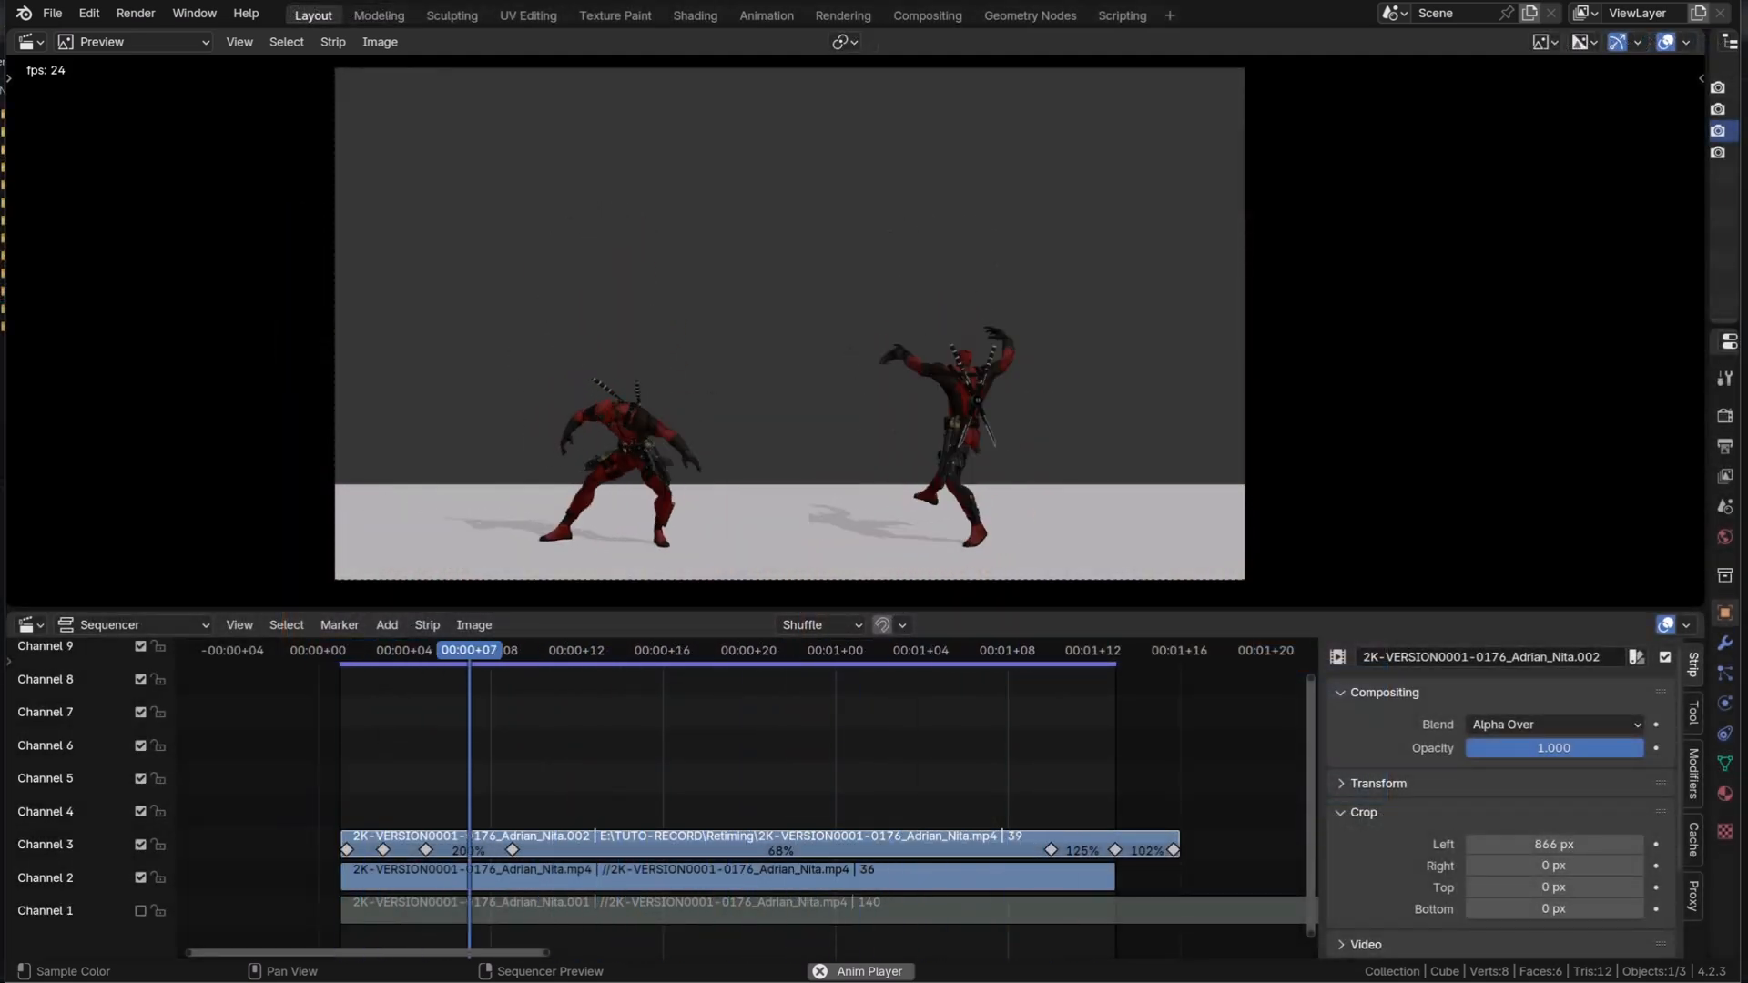
left_click(729, 676)
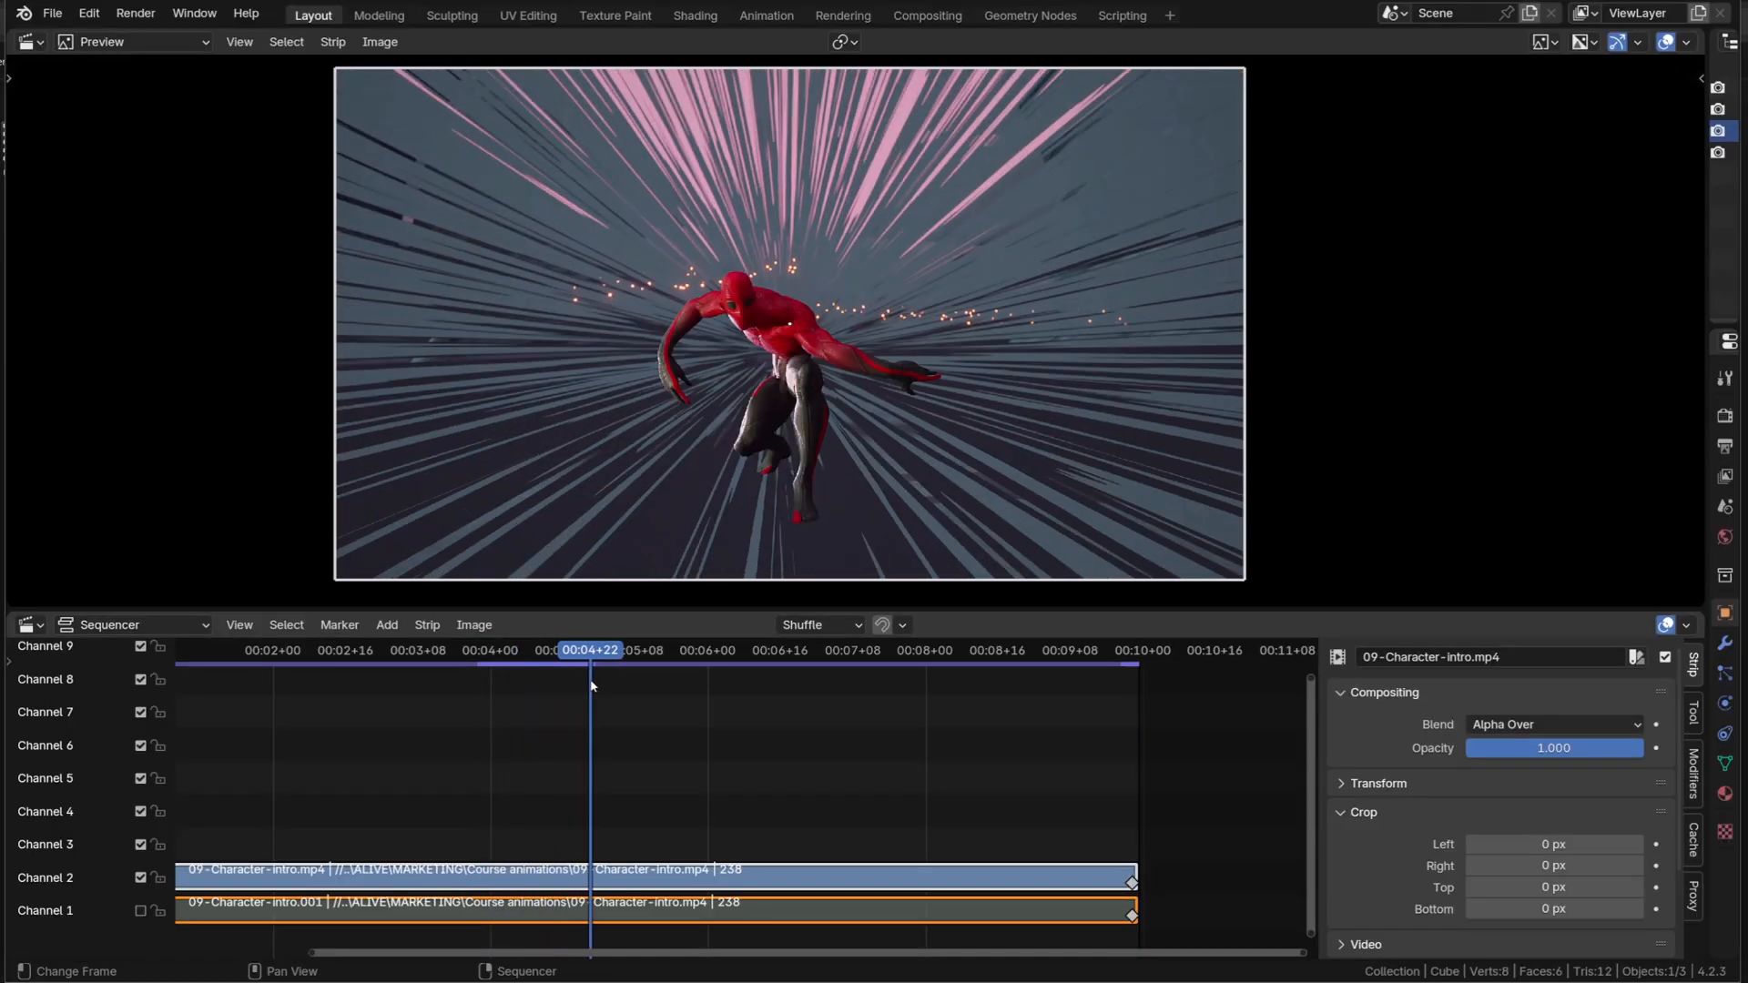
- Add two retiming keys a few frames apart and slide the second toward the first to speed that section up
left_click(599, 666)
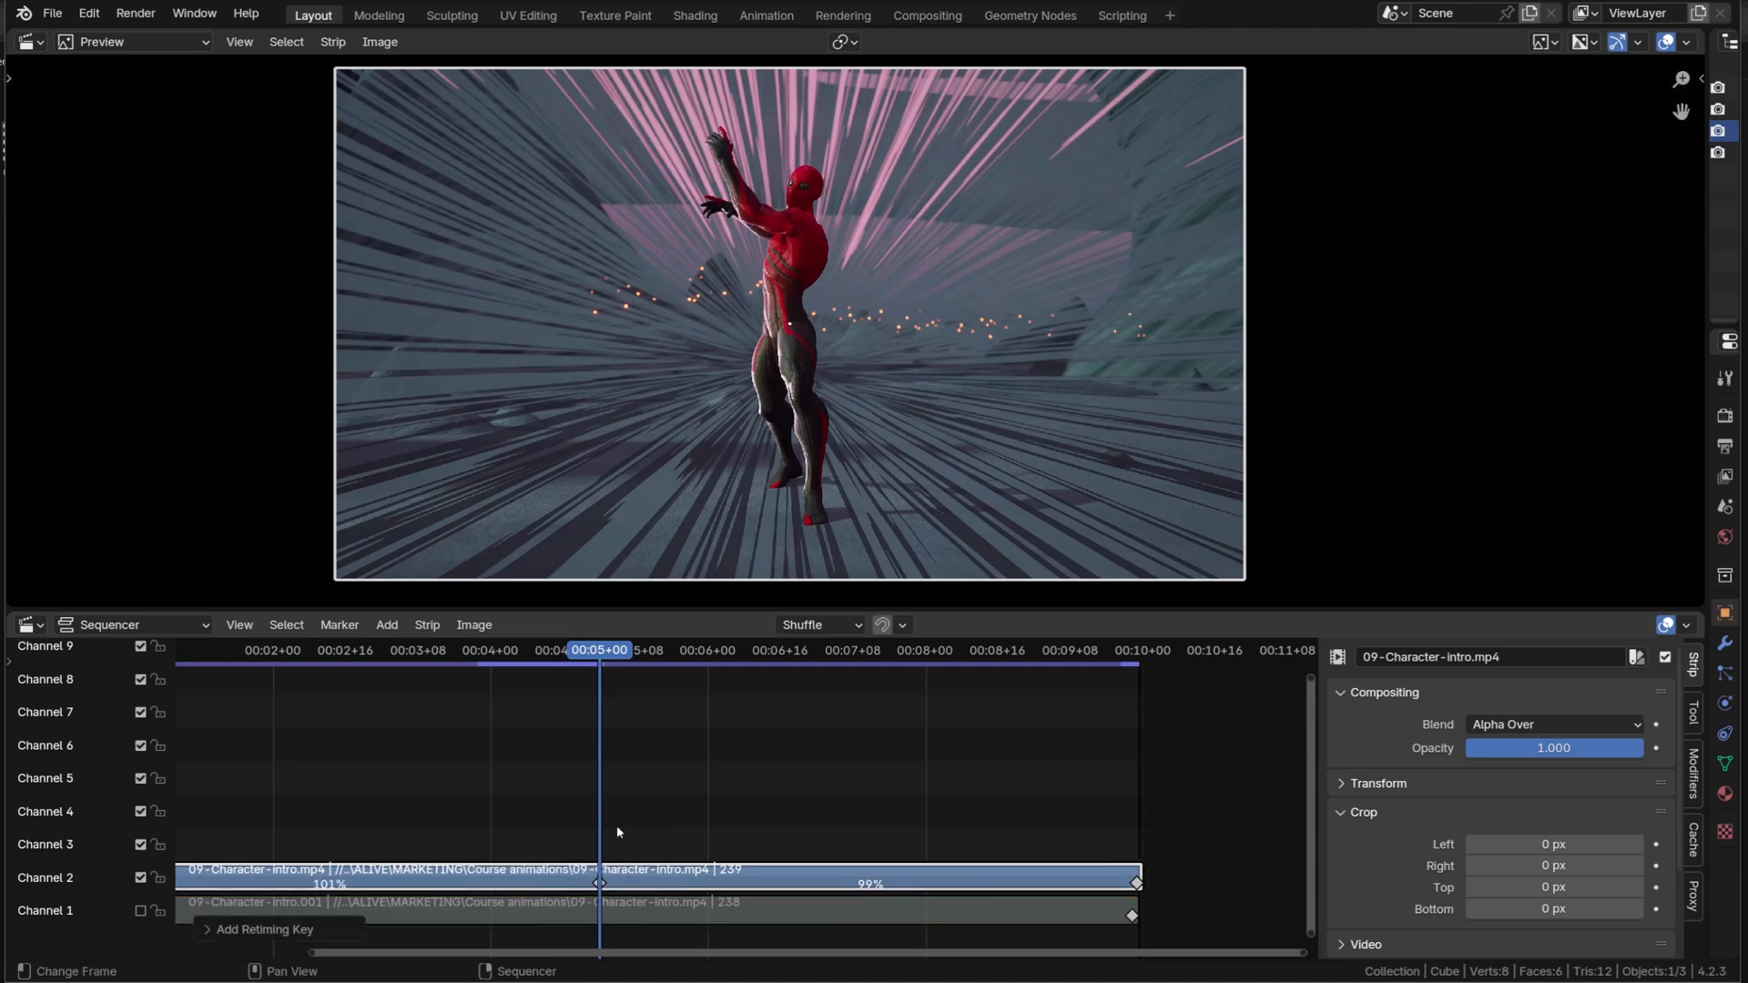
left_click(630, 650)
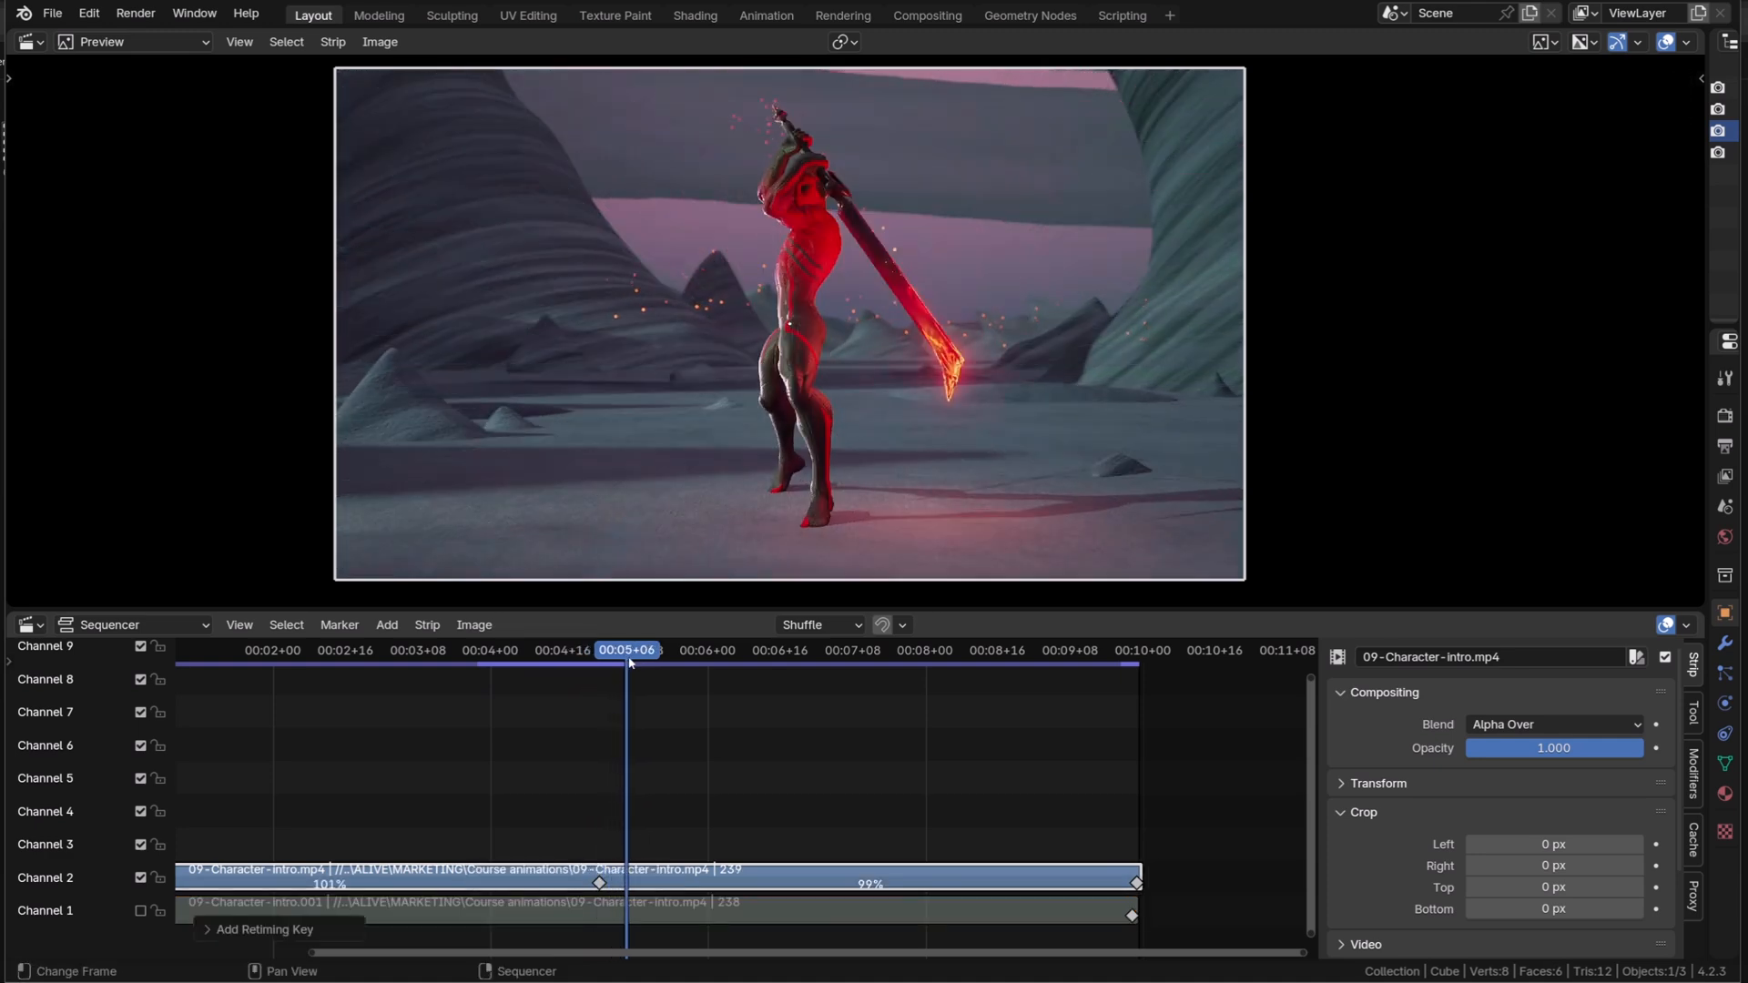
left_click(656, 662)
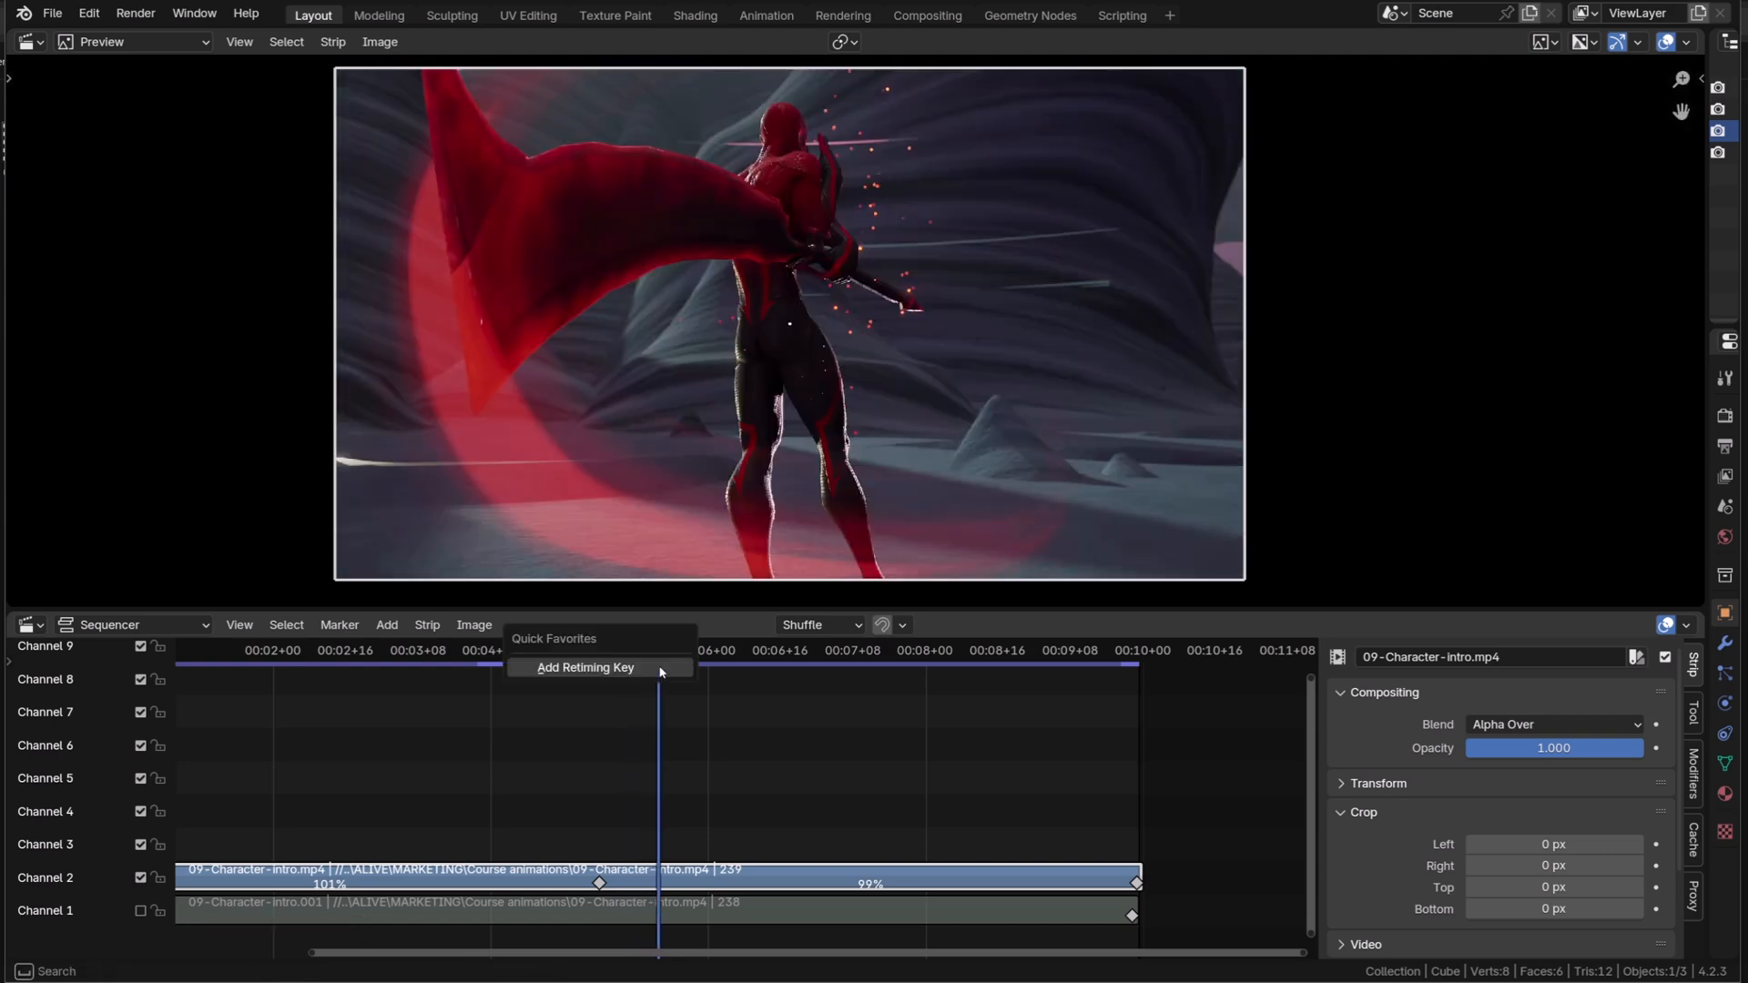
left_click(584, 666)
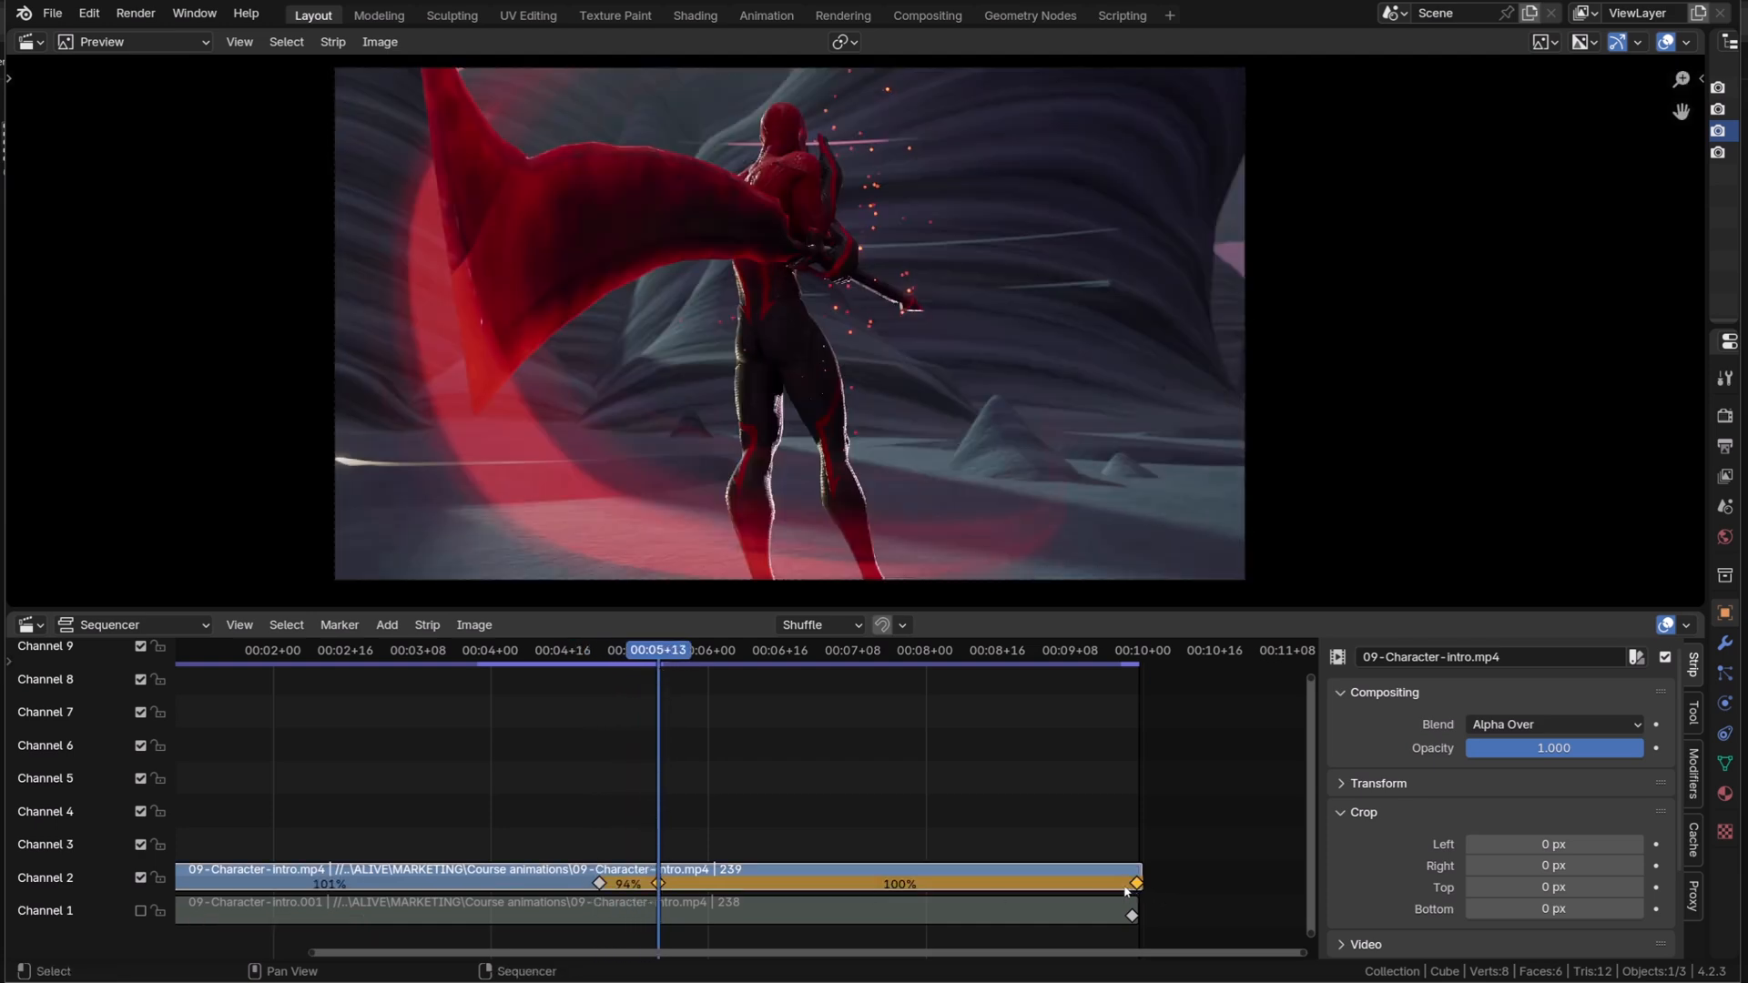
left_click_drag(1129, 885, 1081, 884)
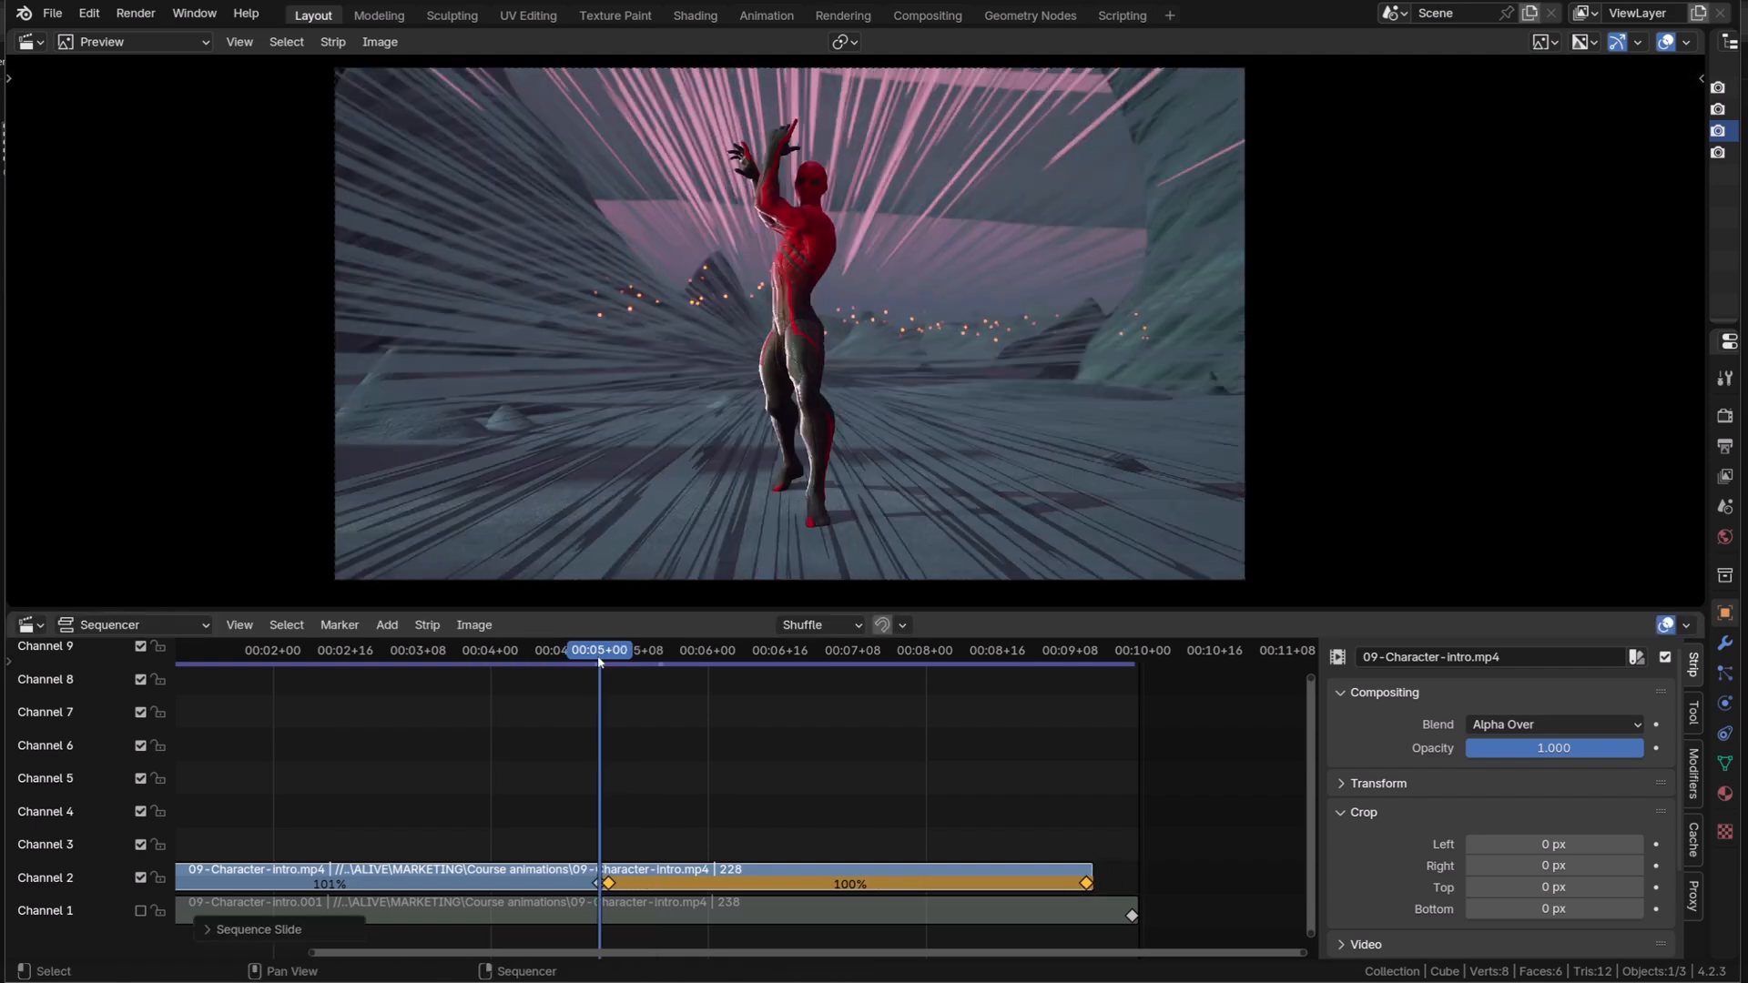
- Play back the retimed character intro from an earlier frame
left_click(503, 675)
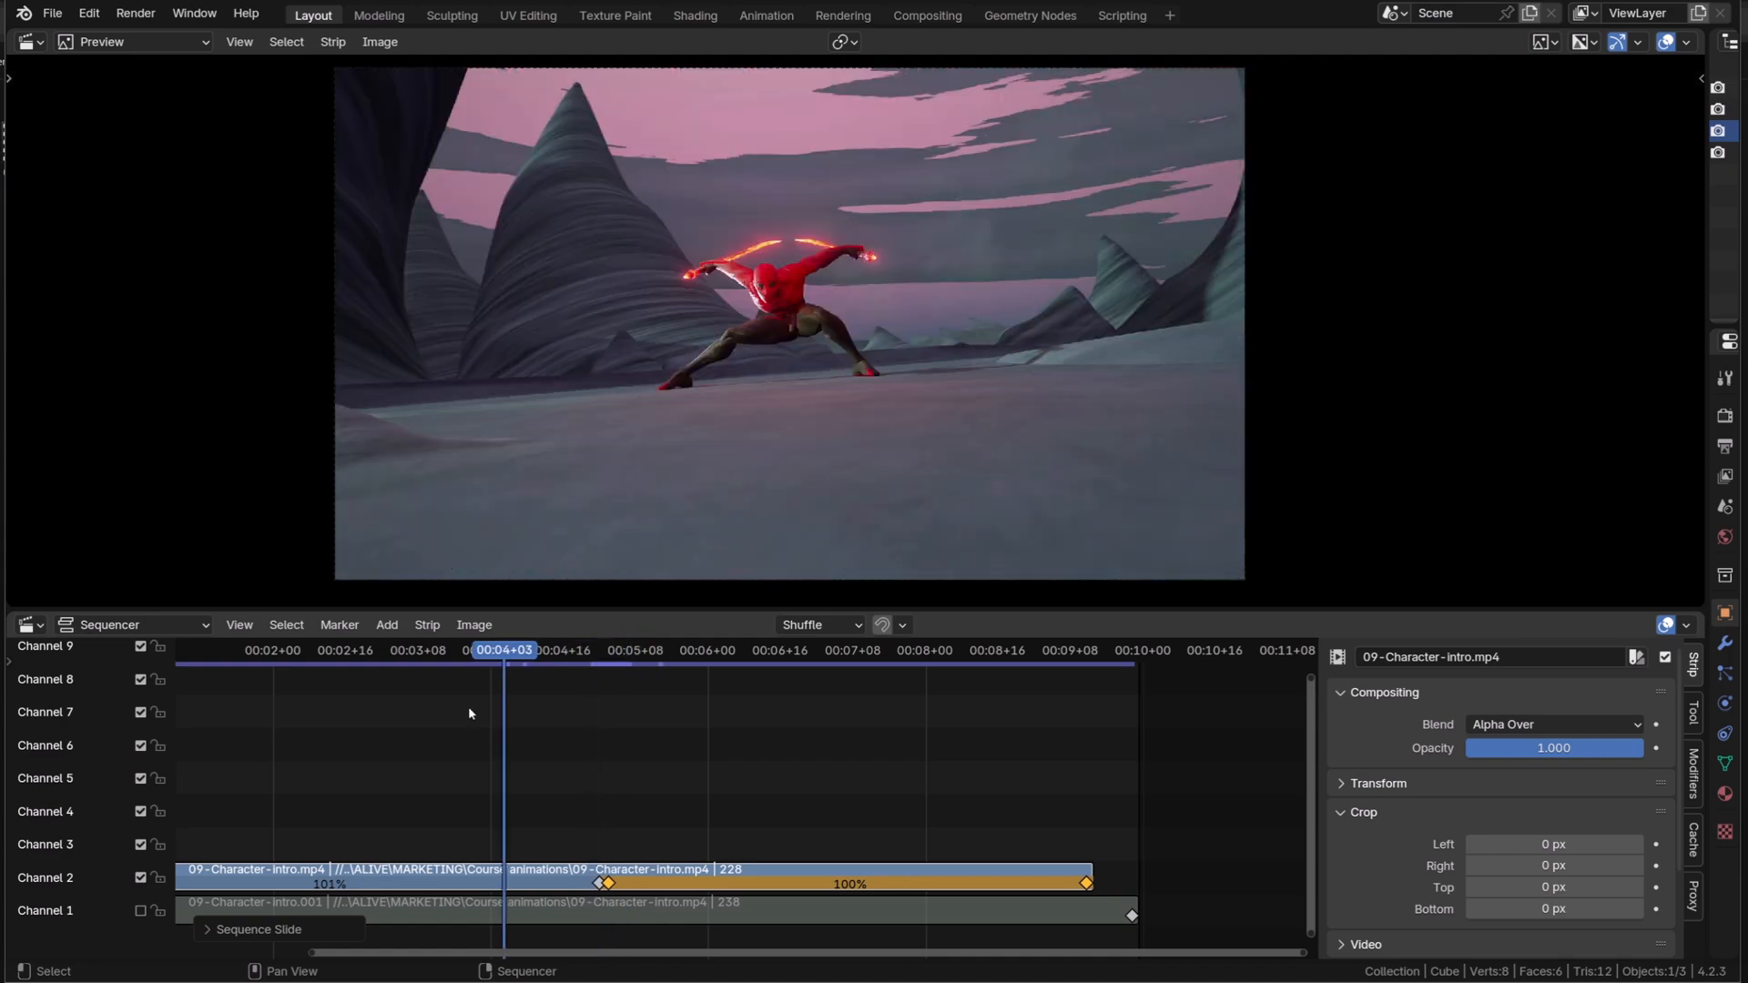
key("Space")
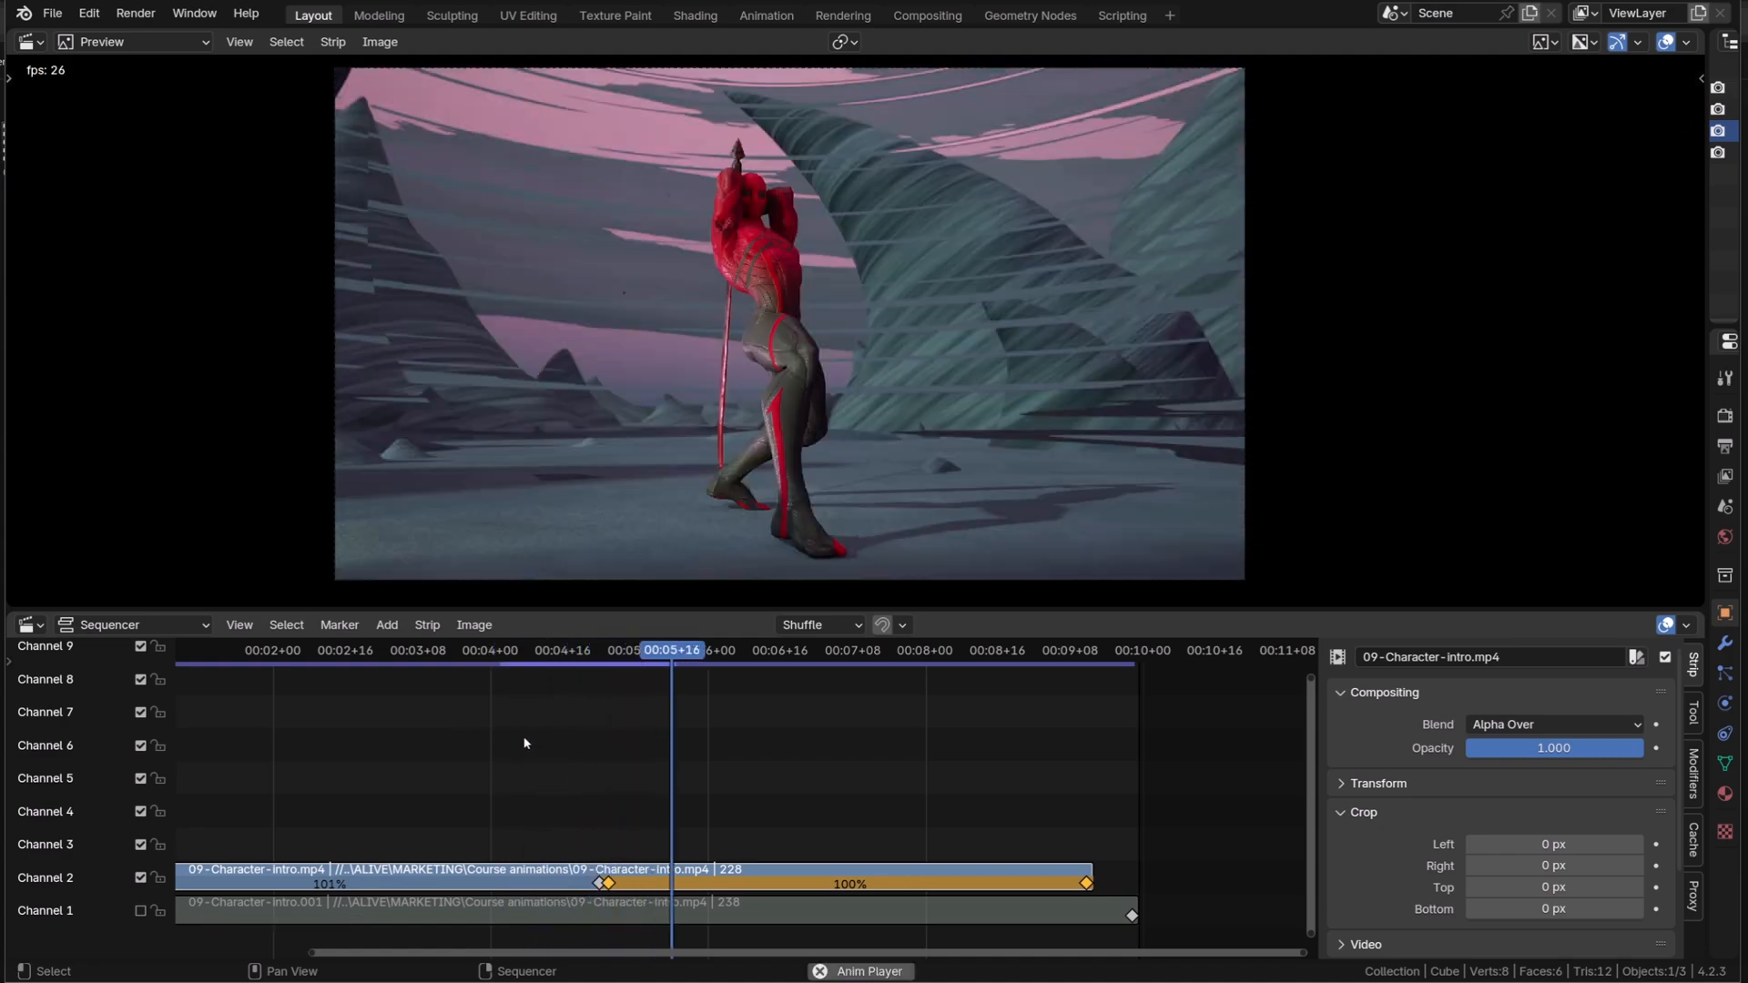
left_click(834, 650)
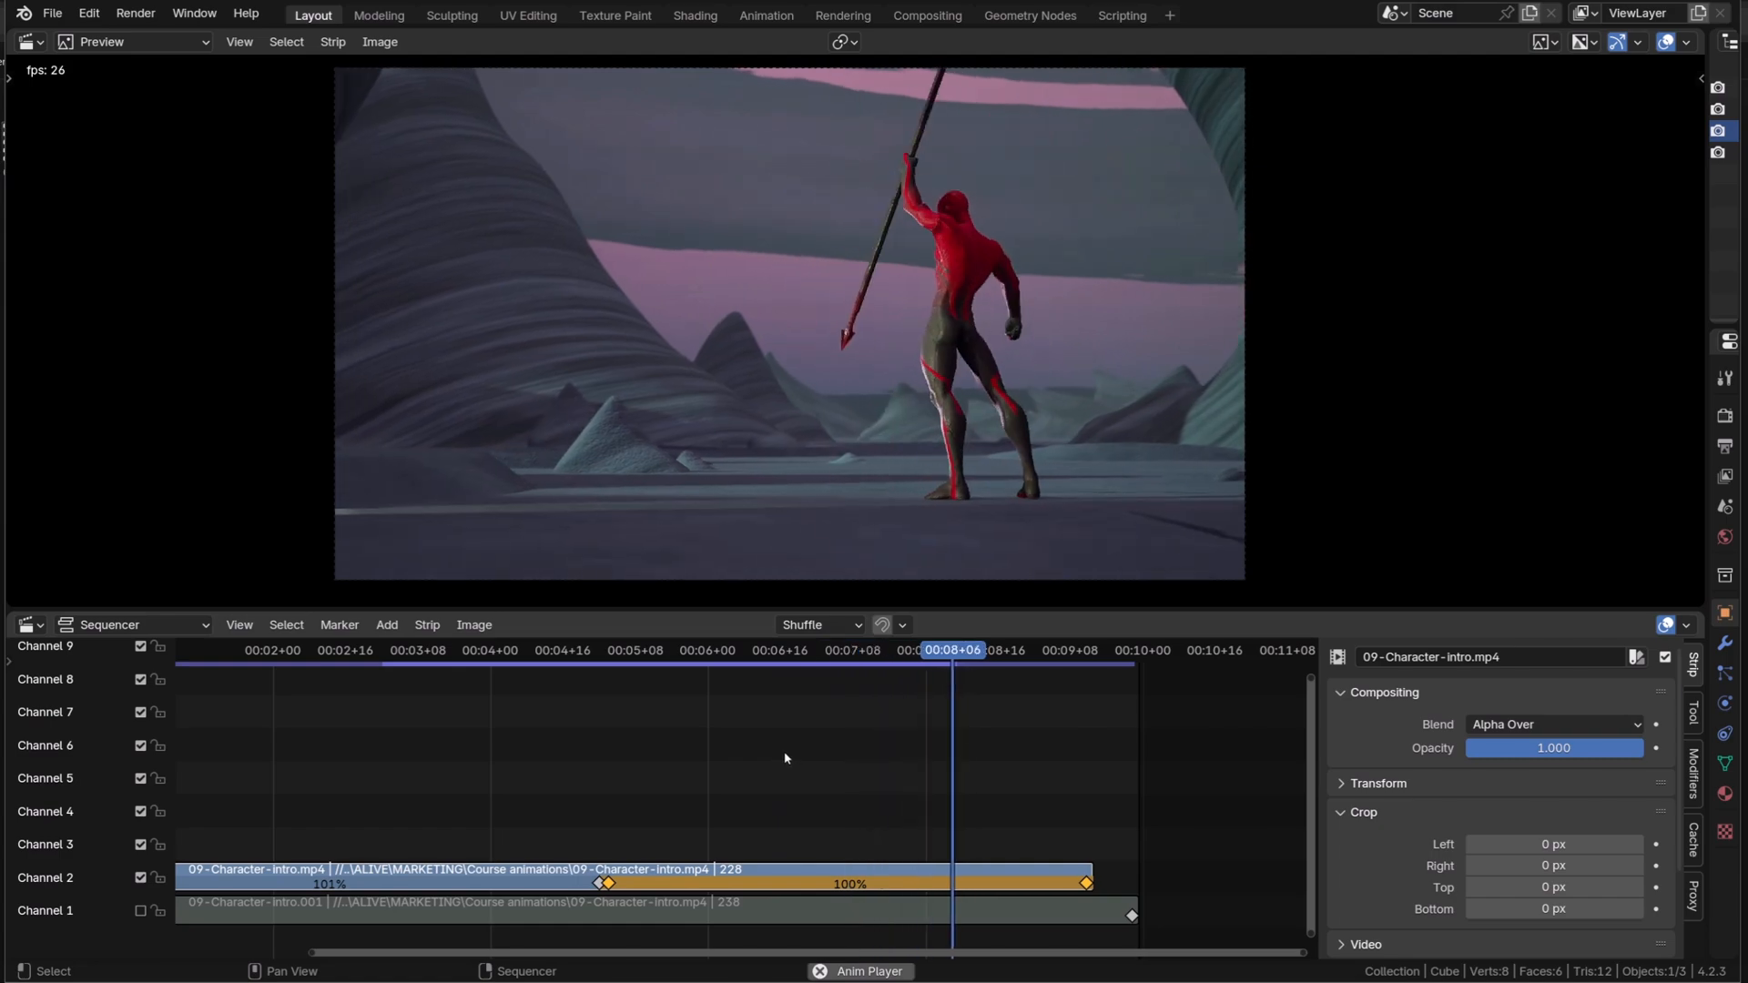
left_click(400, 650)
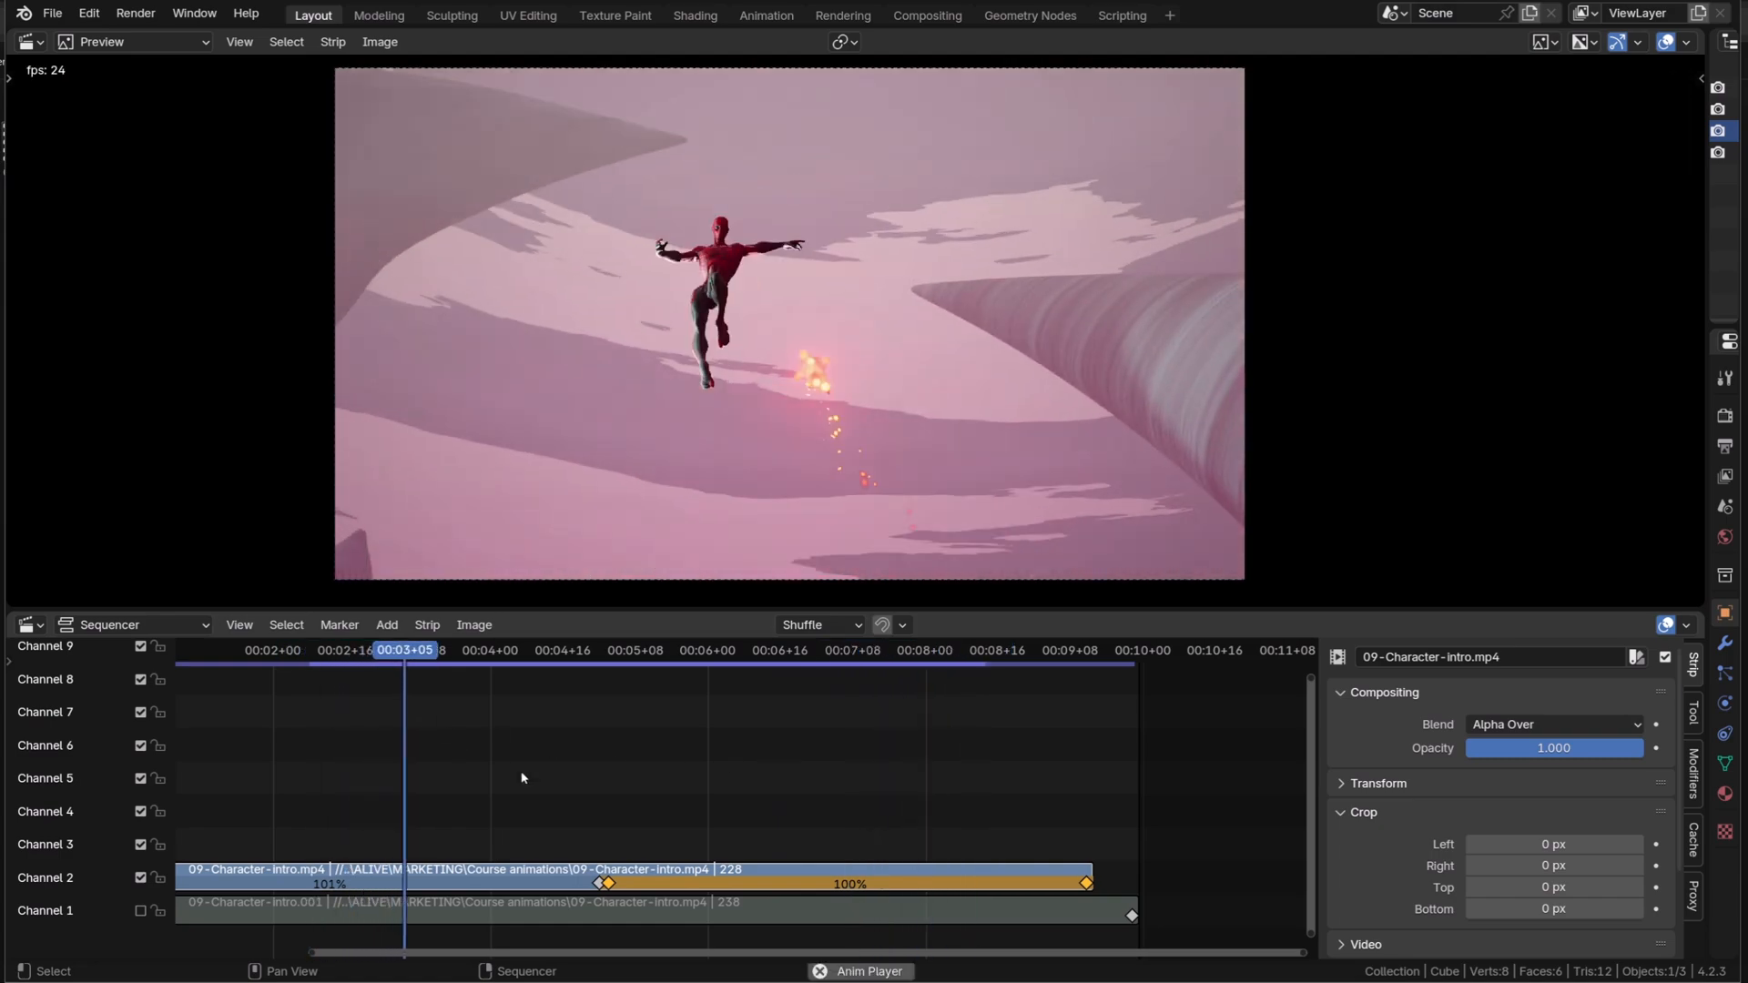